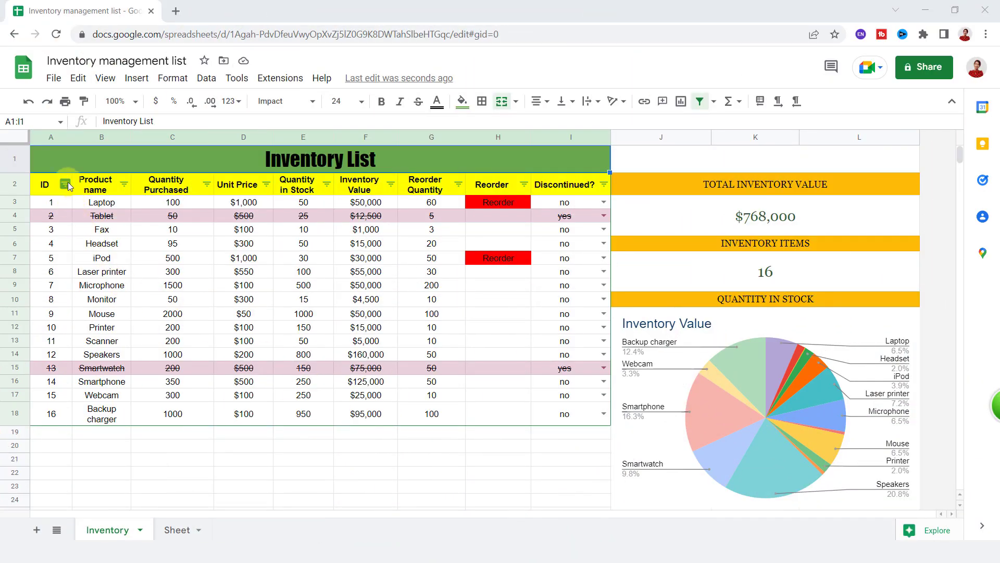
# - On the blank Sheet, enter the 'Inventory List' title across A1:I1, centred on green fill
pyautogui.click(65, 186)
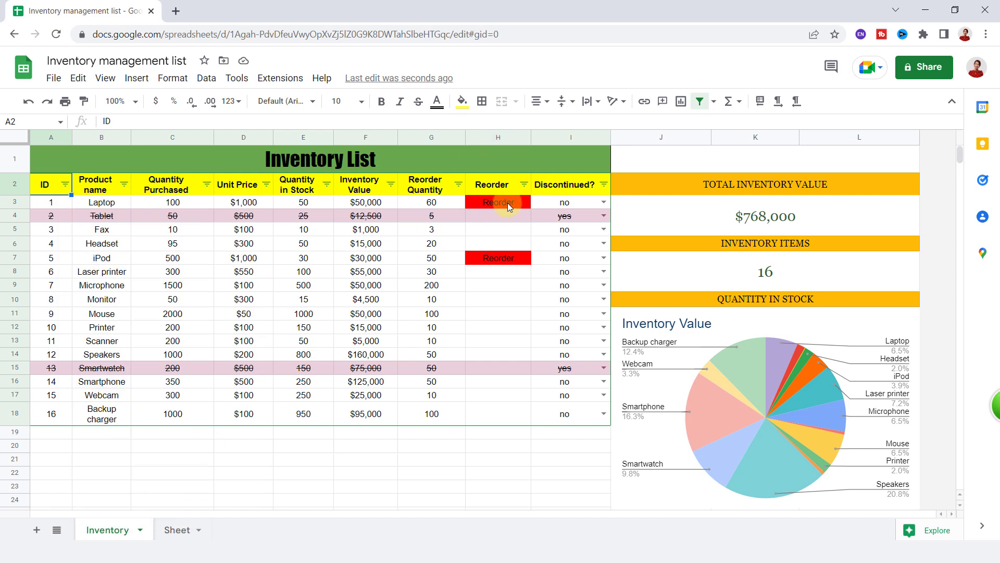
pyautogui.moveTo(561, 225)
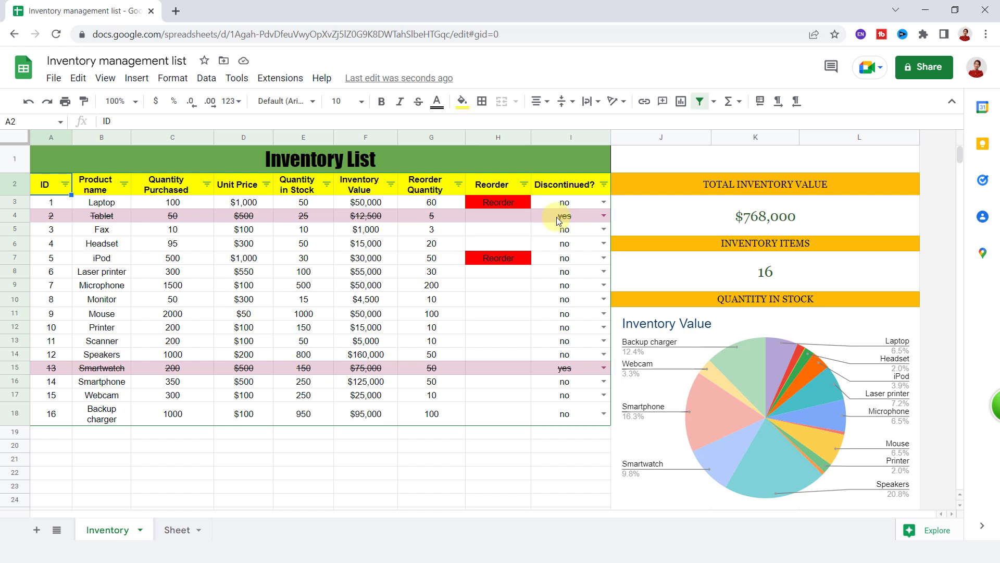
pyautogui.moveTo(285, 207)
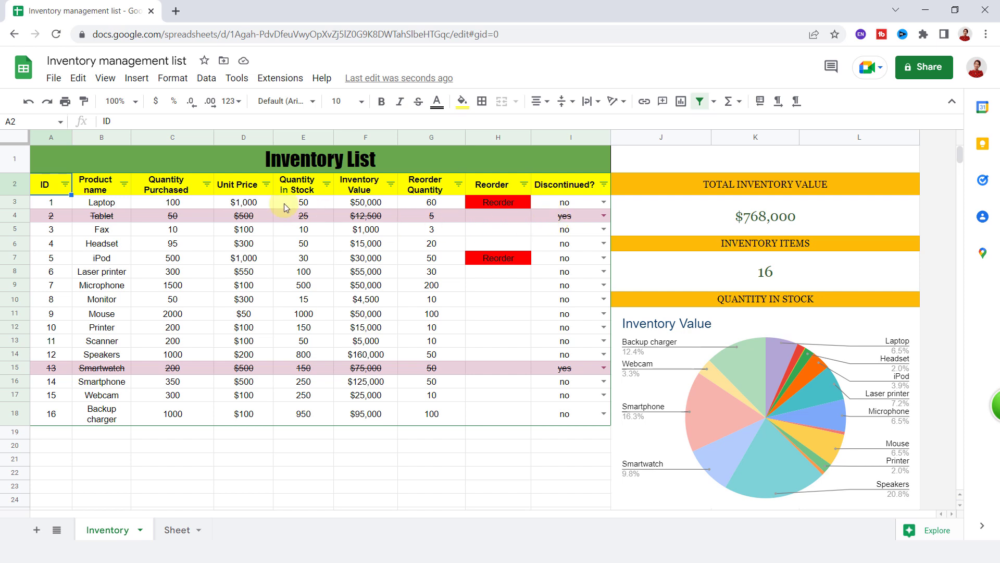
pyautogui.moveTo(426, 215)
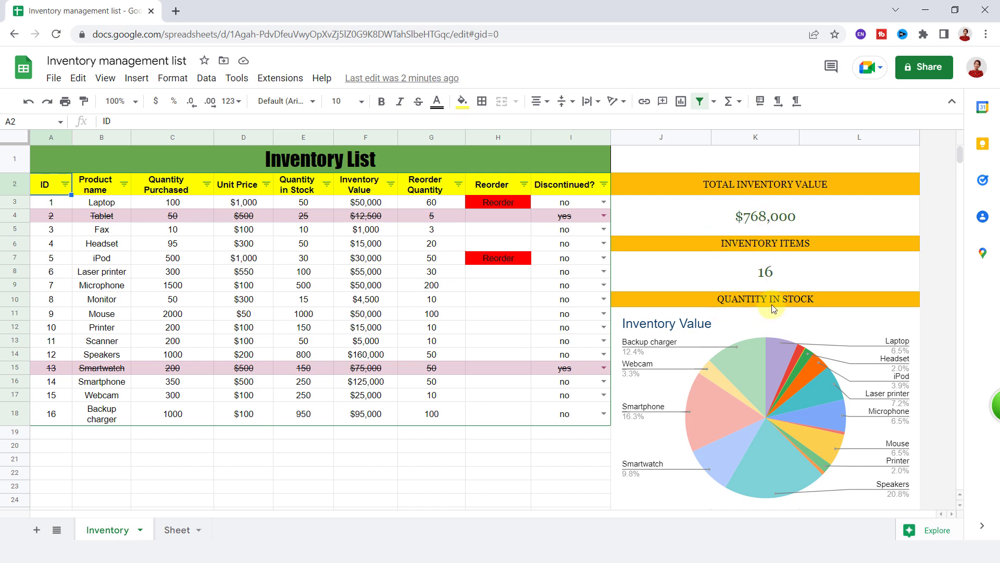
pyautogui.moveTo(457, 443)
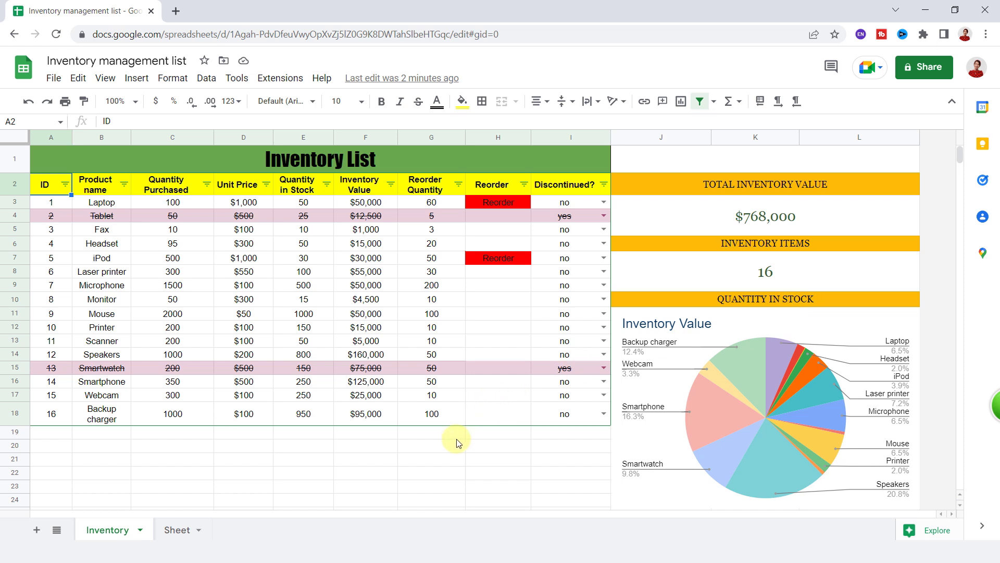
pyautogui.click(177, 529)
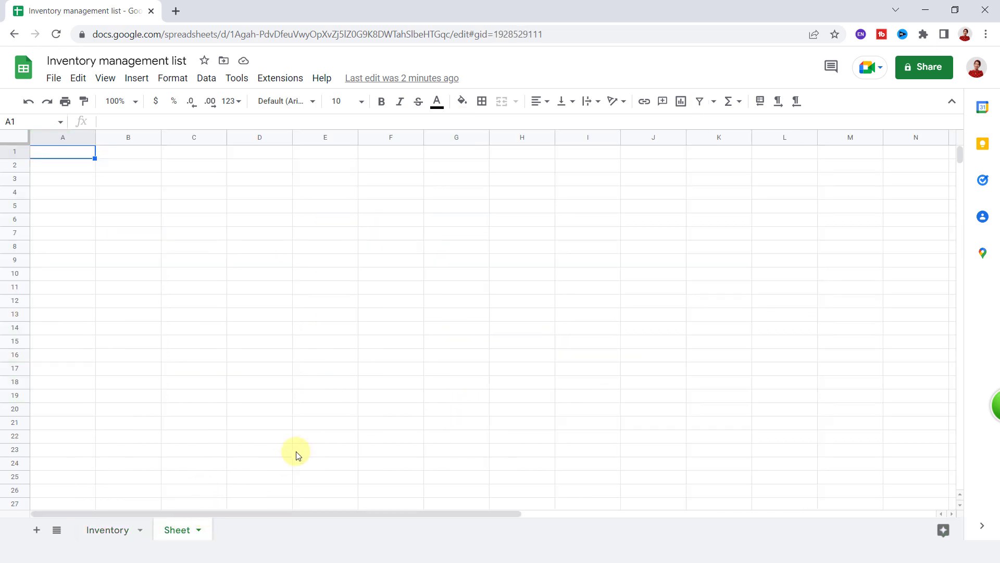
pyautogui.moveTo(212, 392)
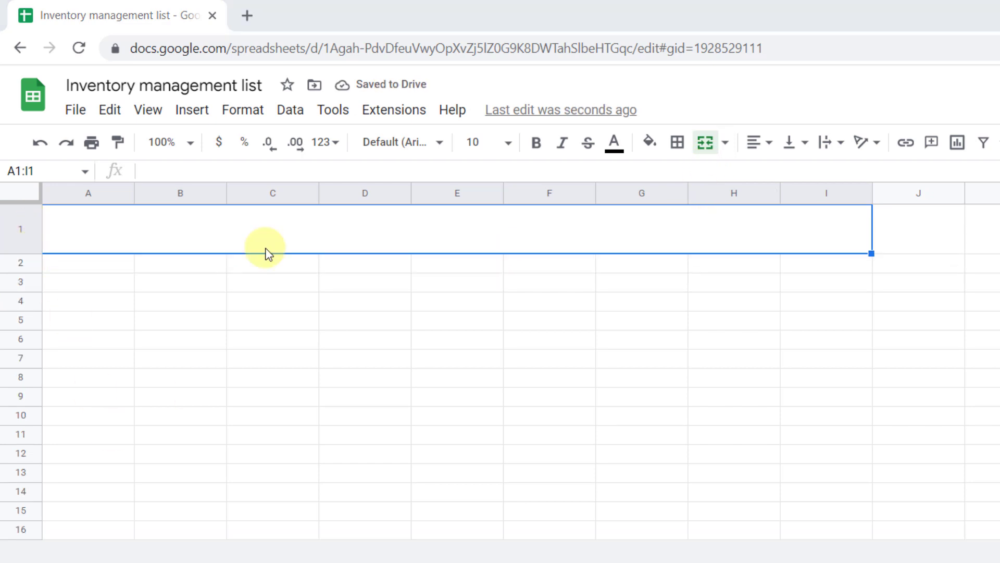
pyautogui.write('Invento')
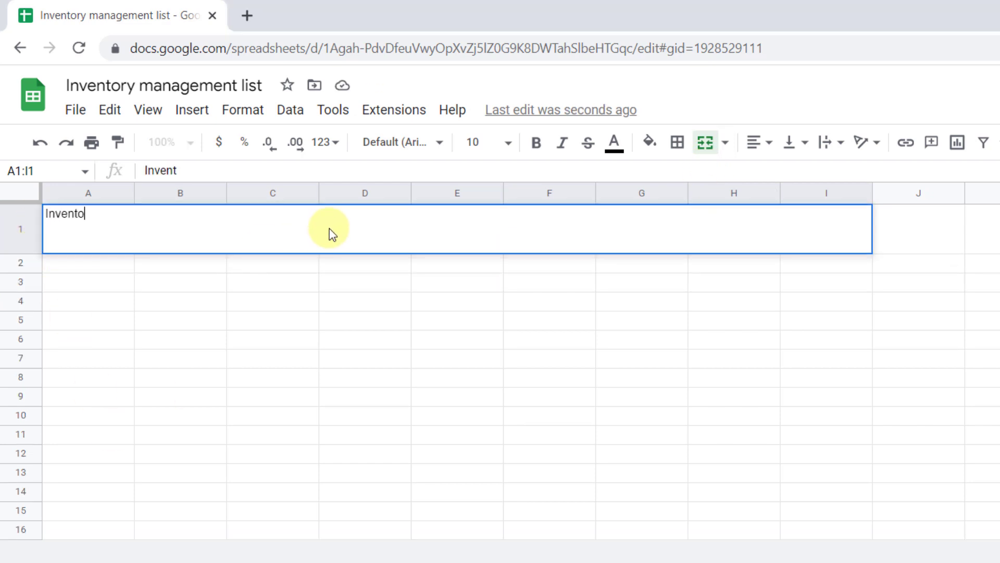
pyautogui.press('Enter')
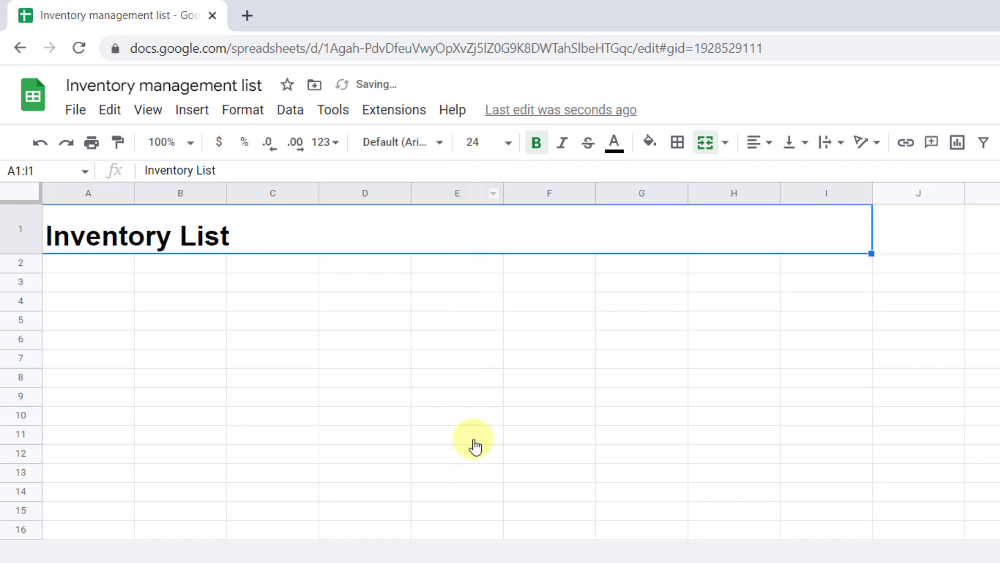
pyautogui.moveTo(750, 142)
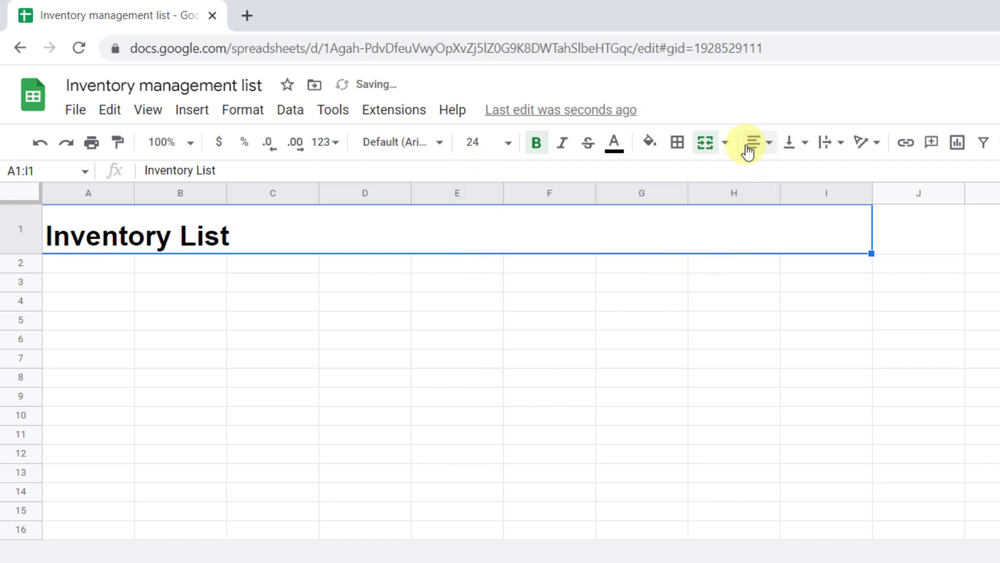
pyautogui.click(790, 142)
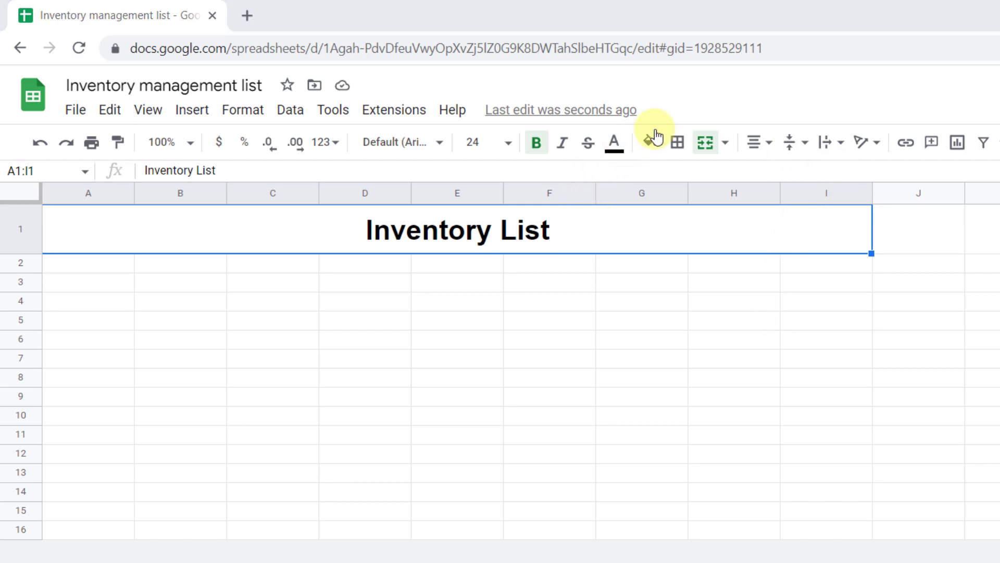
pyautogui.click(646, 141)
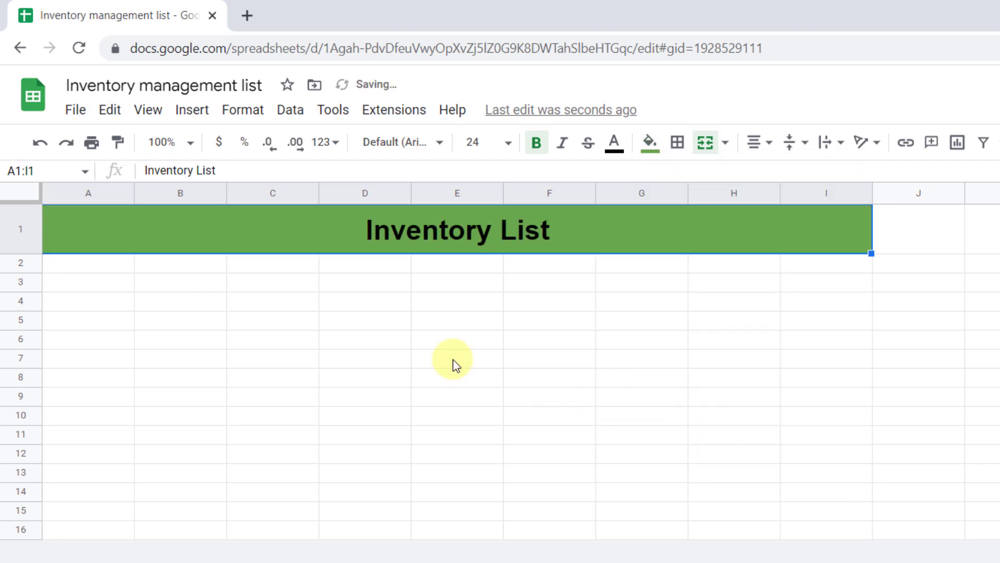
# - Enter headings ID, Product, Quantity in Stock through Discontinued? in row 2, centred and coloured
pyautogui.click(87, 262)
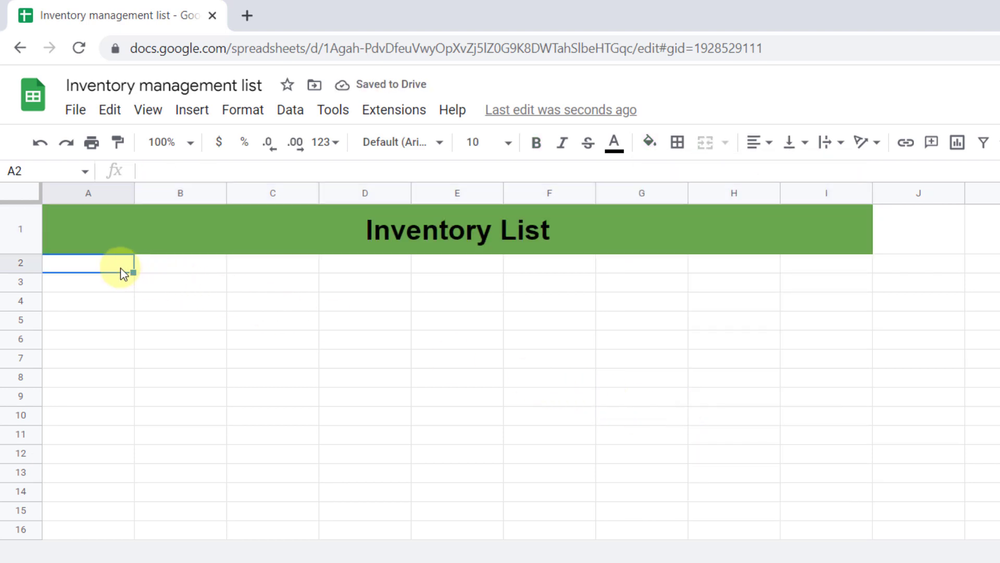
pyautogui.write('ID')
pyautogui.click(181, 264)
pyautogui.write('P')
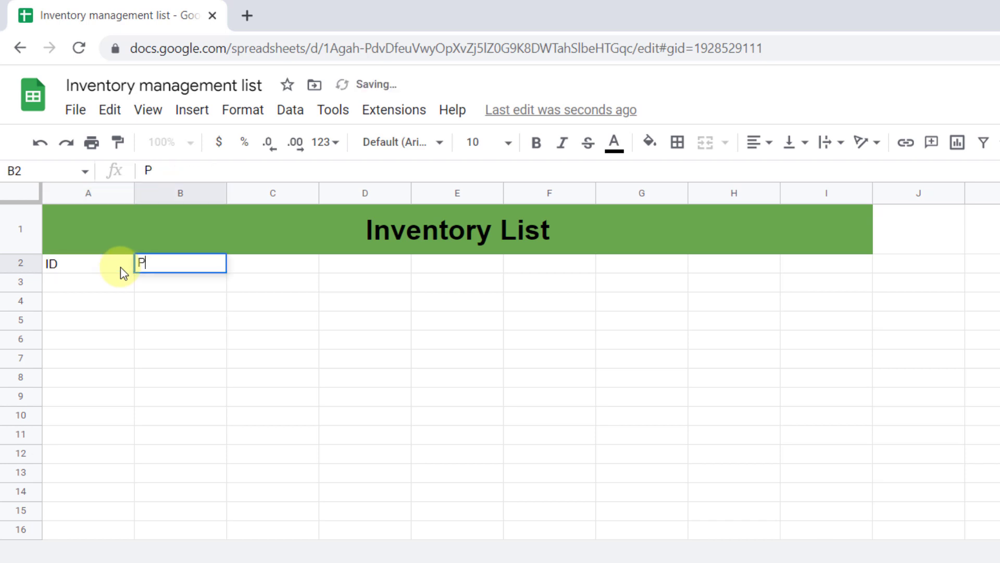
pyautogui.write('roduct name')
pyautogui.click(364, 264)
pyautogui.write('Unit Price')
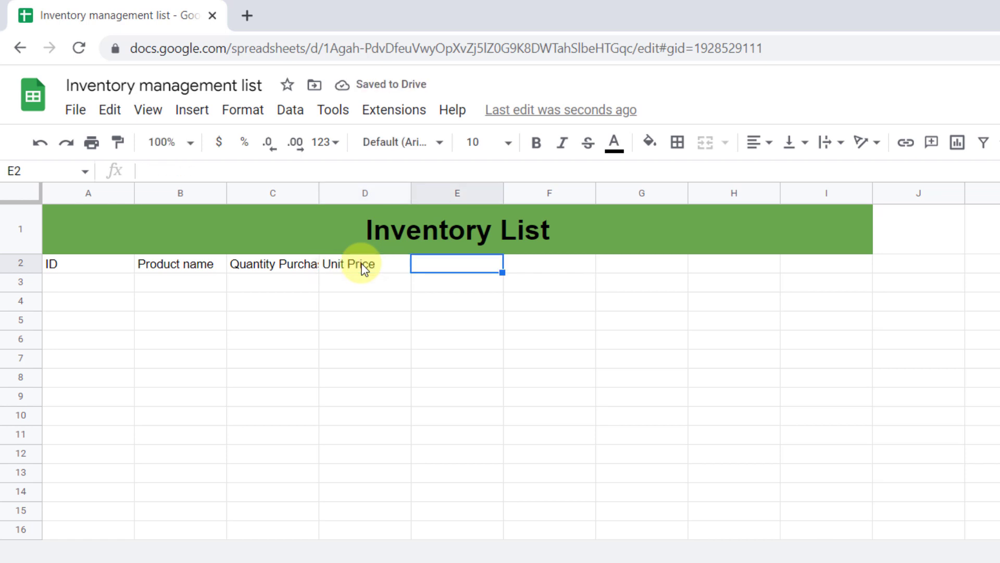
pyautogui.write('Quantity')
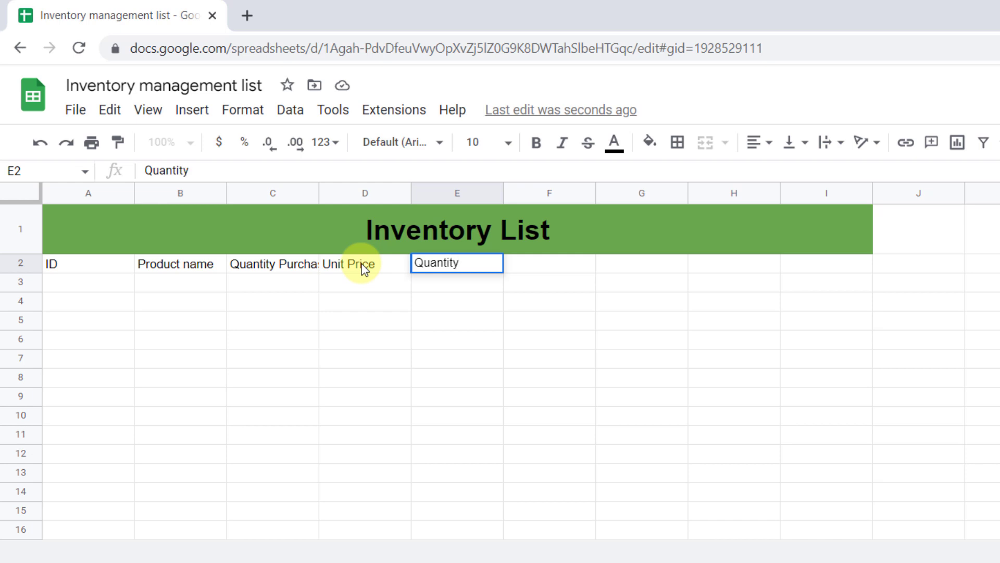
pyautogui.write('in Stock')
pyautogui.click(549, 264)
pyautogui.write('Inventory')
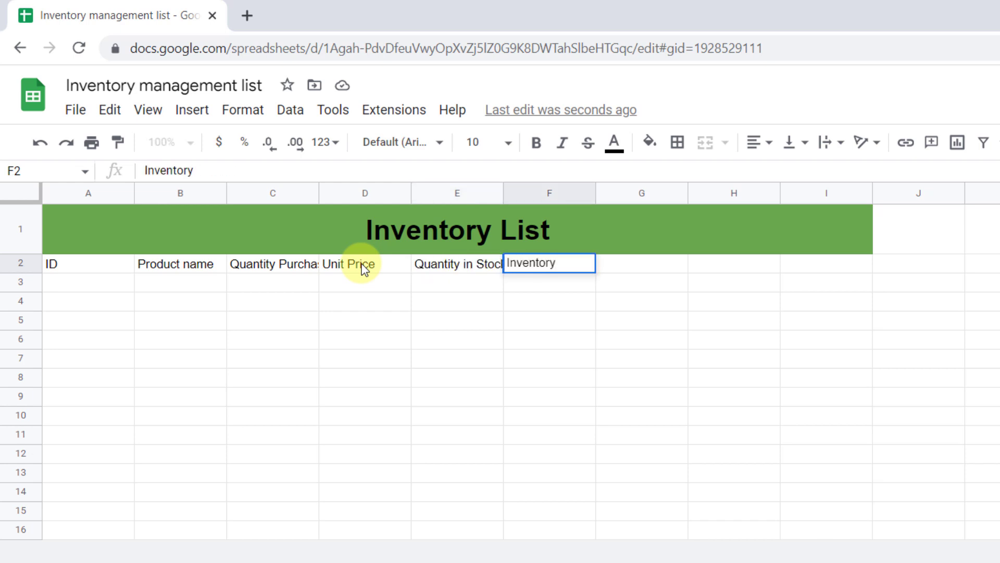
pyautogui.write('Value')
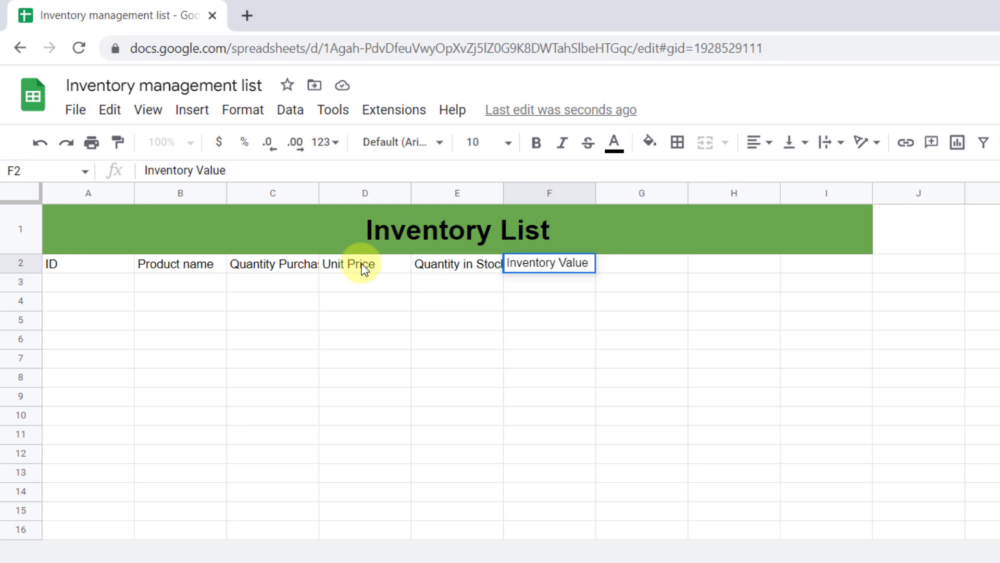
pyautogui.write('Reorder')
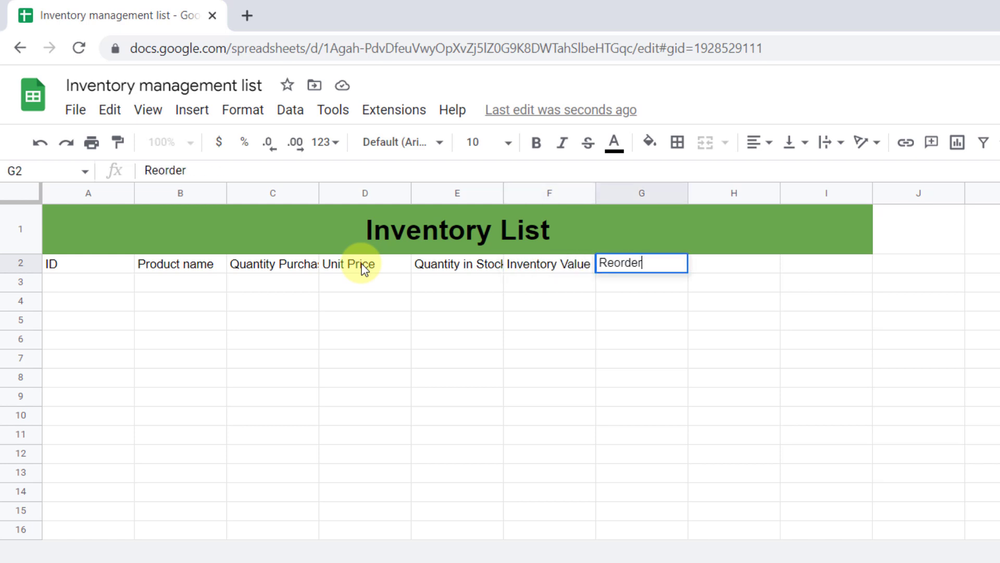
pyautogui.write('Quantit')
pyautogui.click(826, 264)
pyautogui.write('D')
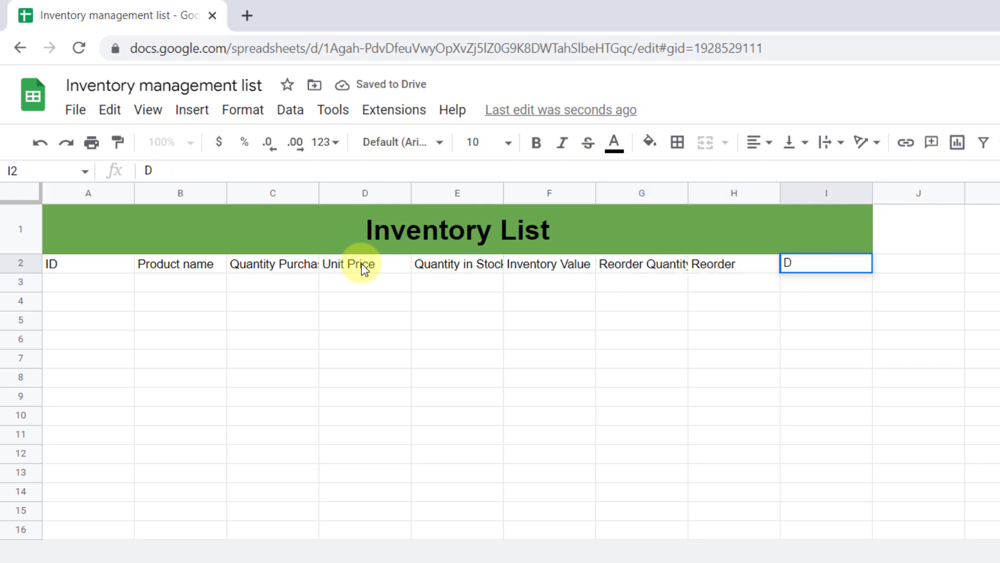
pyautogui.write('iscontinued?')
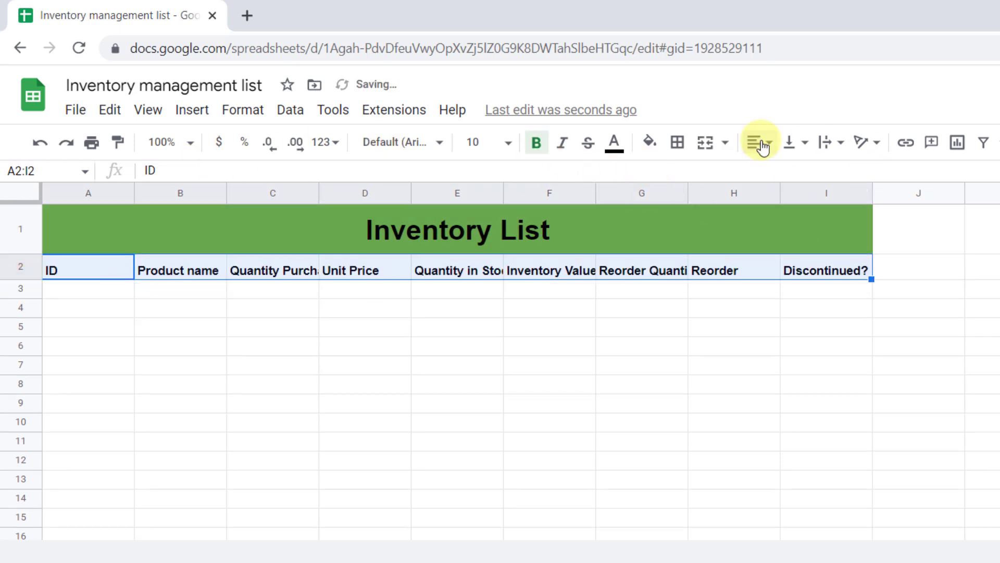
pyautogui.click(756, 142)
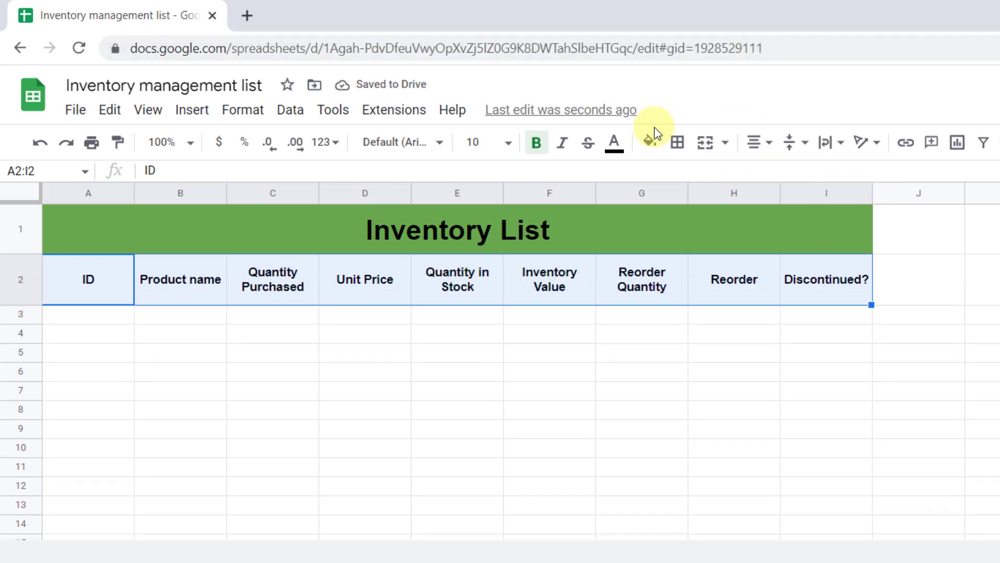
pyautogui.click(645, 141)
pyautogui.write('1')
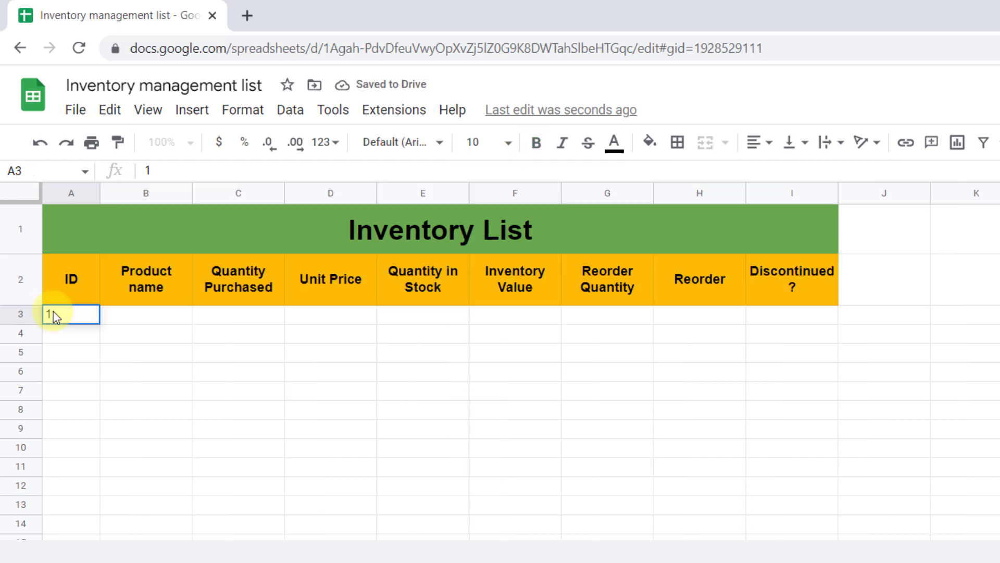
# - Fill row 3 with LapTop, 100 purchased, $1,000 price, 50 in stock, reorder quantity 60
pyautogui.write('La')
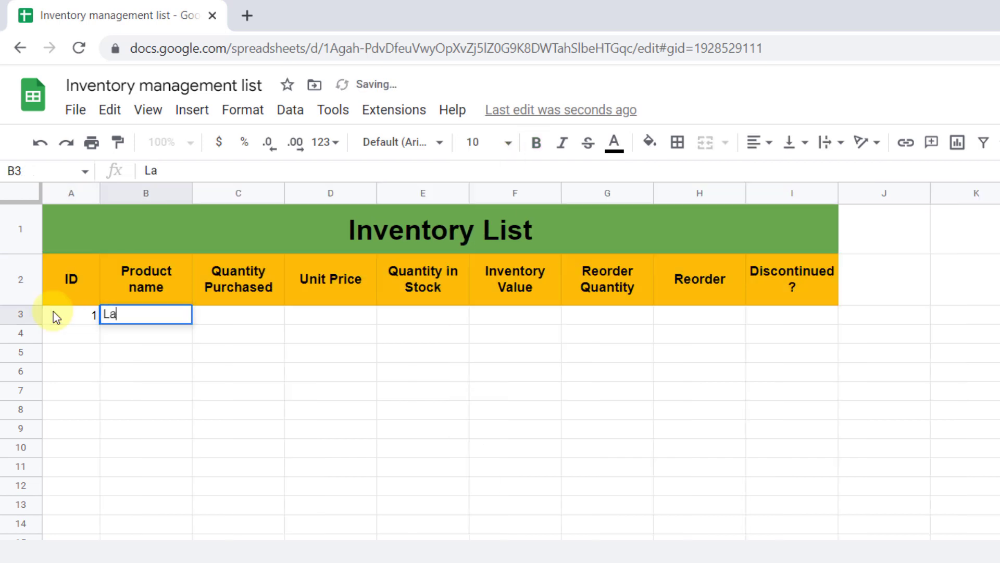
pyautogui.press('Tab')
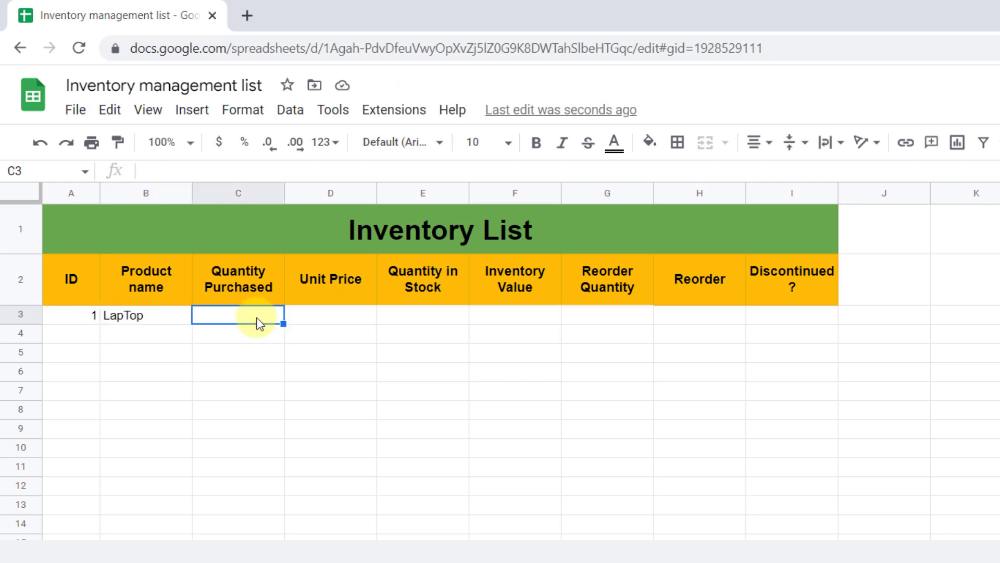
pyautogui.write('100')
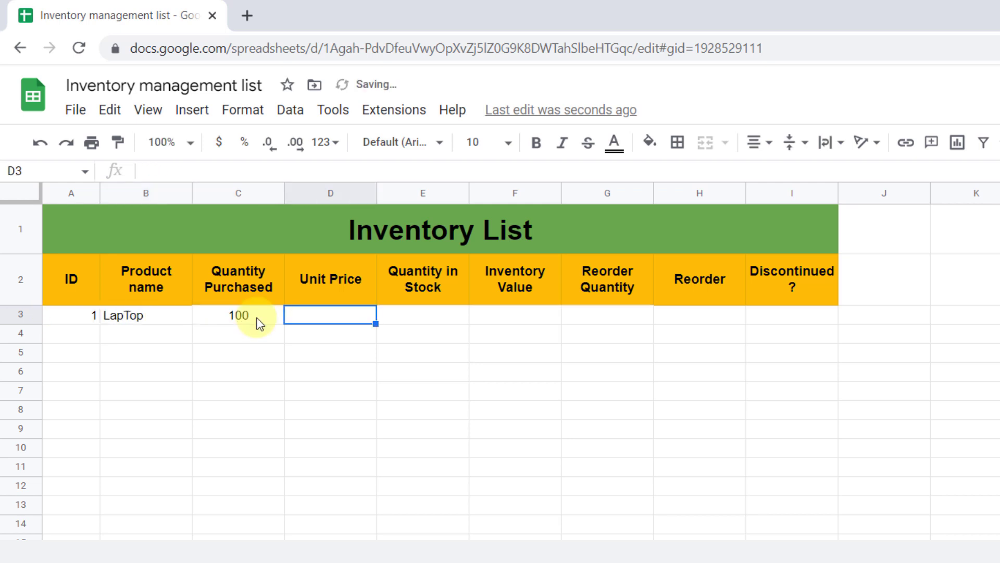
pyautogui.write('1000')
pyautogui.click(423, 314)
pyautogui.write('50')
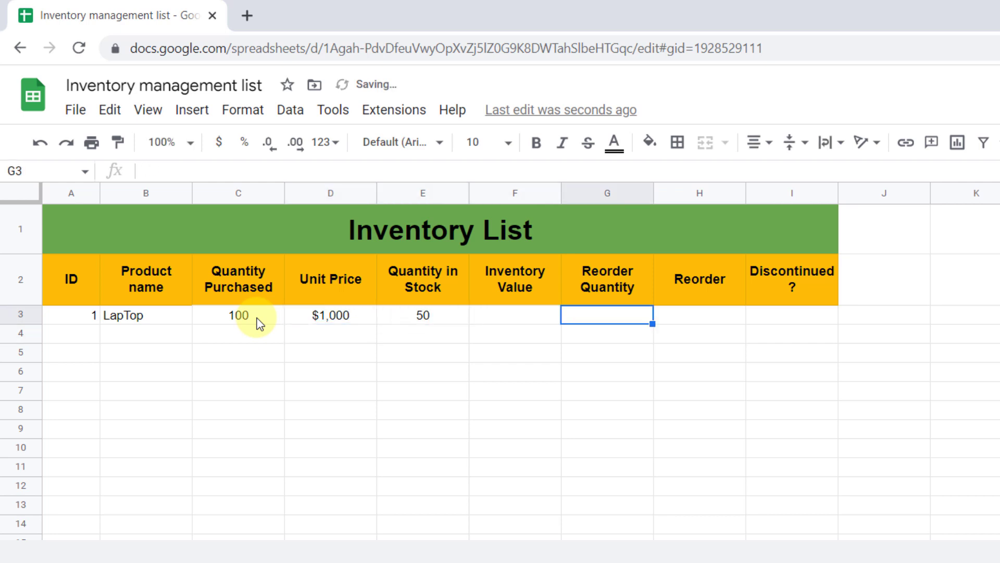
pyautogui.click(514, 314)
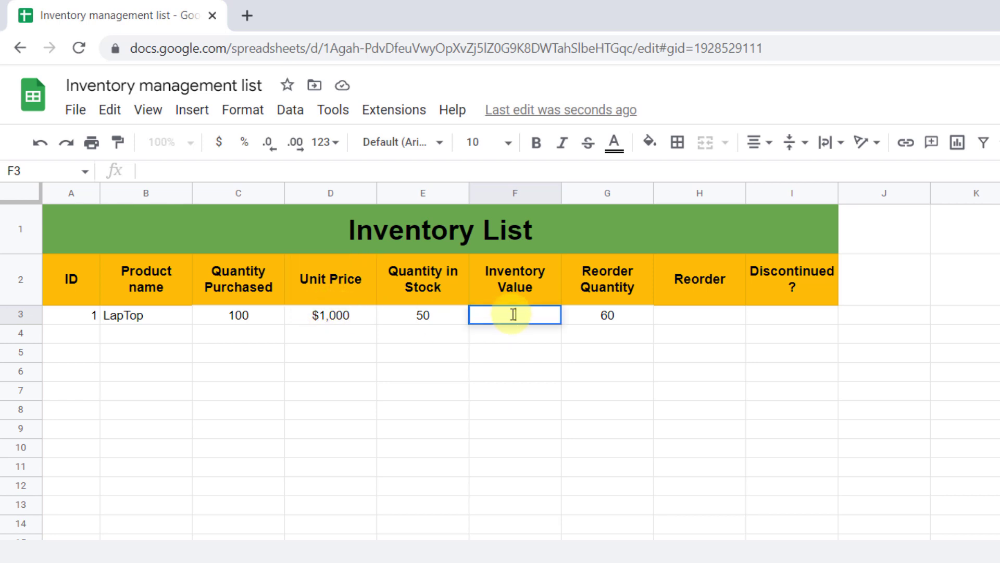
# - Compute LapTop's inventory value in F3 with =D3*E3, giving $50,000
pyautogui.write('=D3*E3')
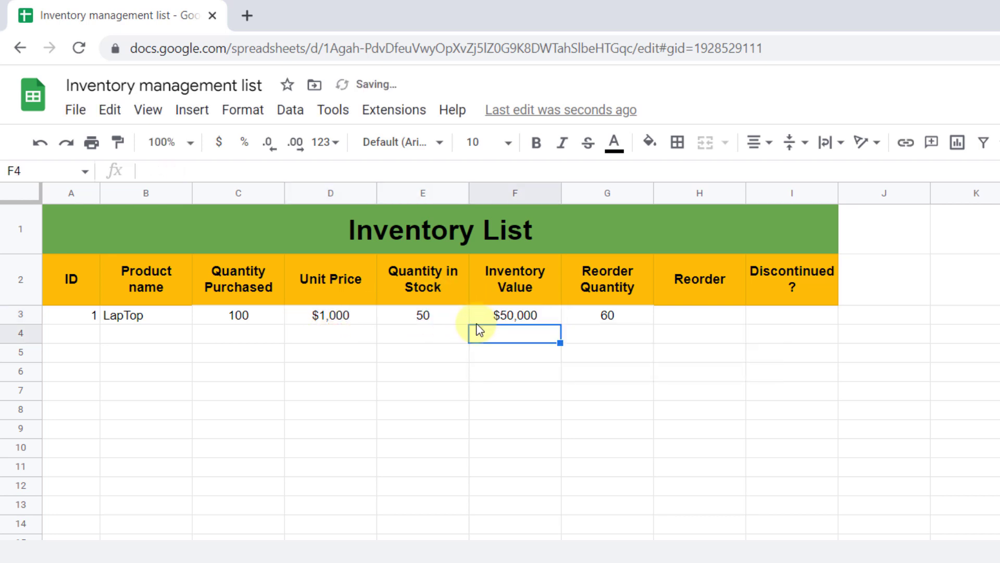
pyautogui.click(514, 315)
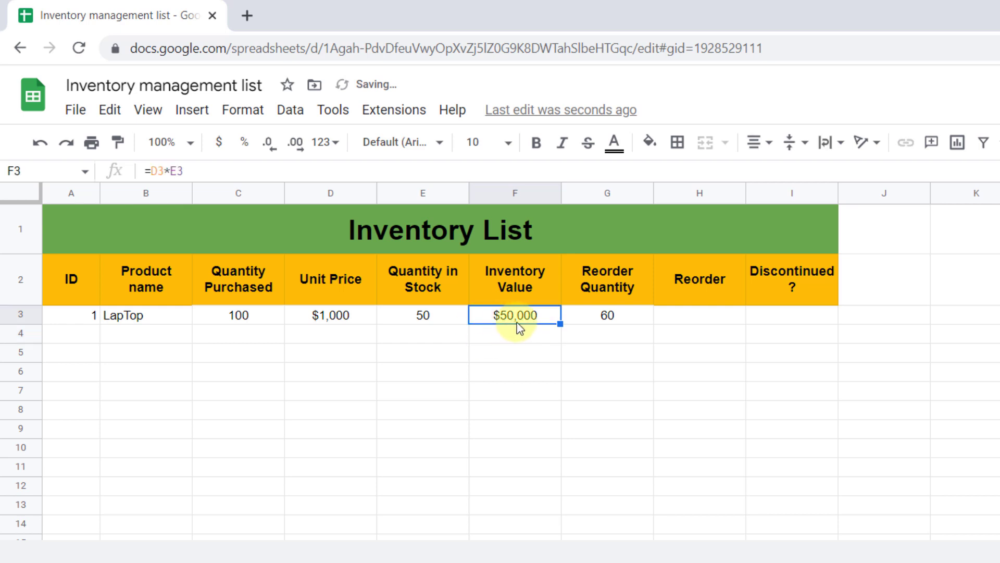
pyautogui.click(699, 315)
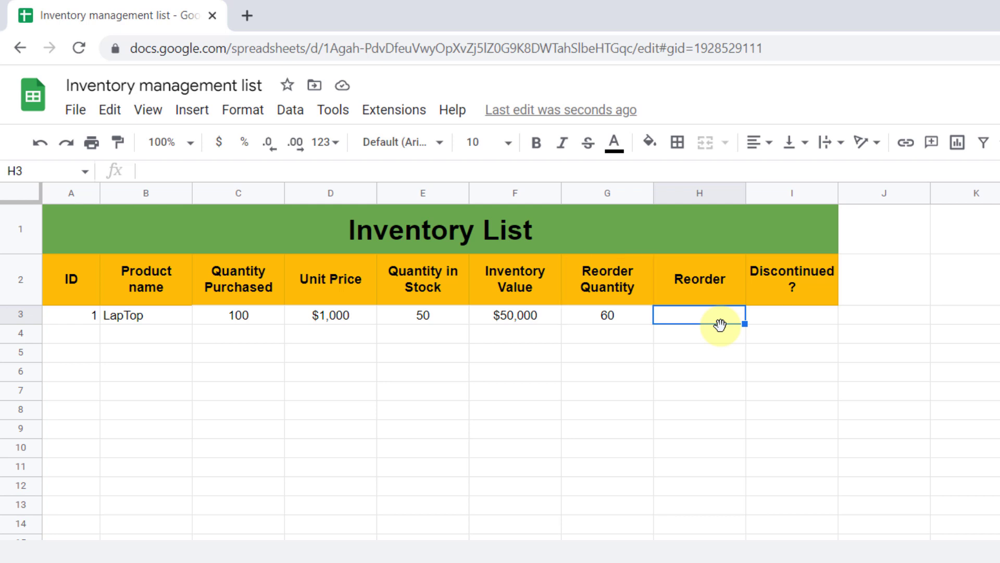
# - Put =IF(E3<G3,"reorder","") in H3 so LapTop shows reorder
pyautogui.write('=F3*G3')
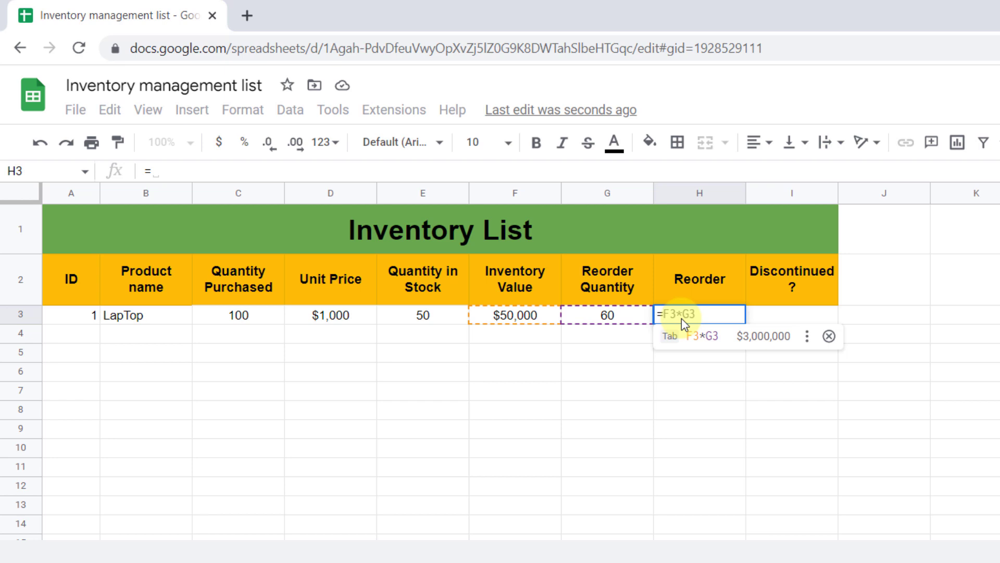
pyautogui.write('=if(')
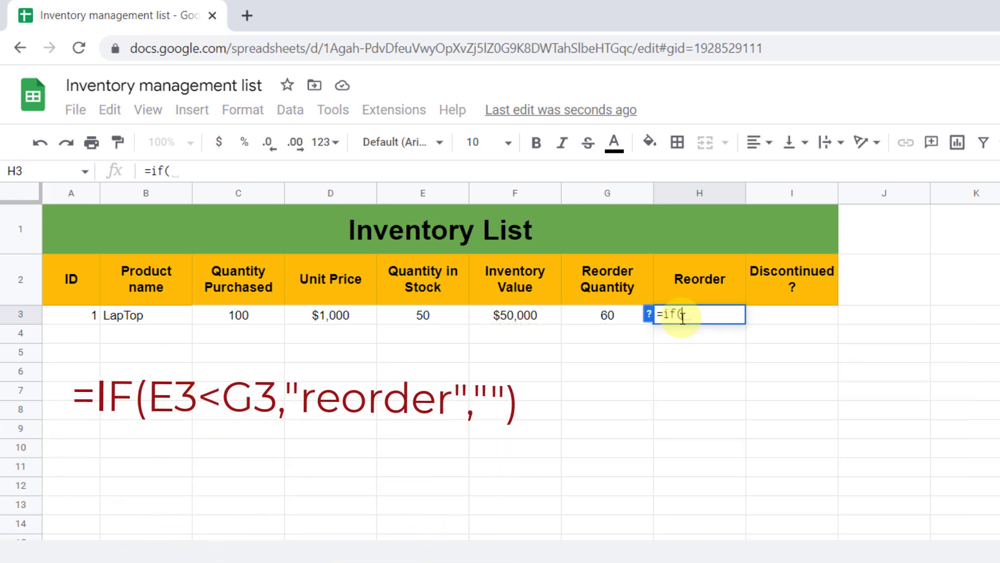
pyautogui.write('e3')
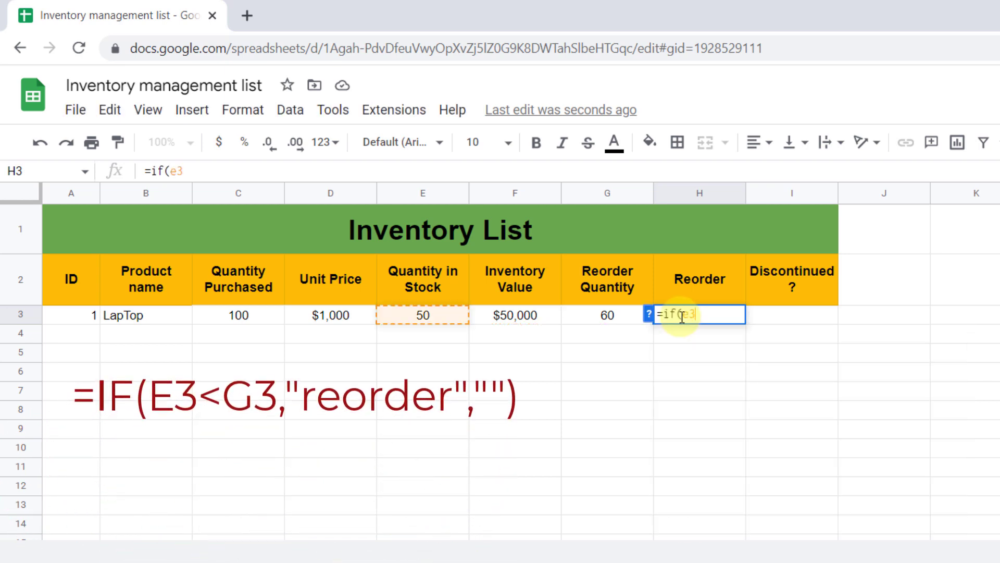
pyautogui.write('<')
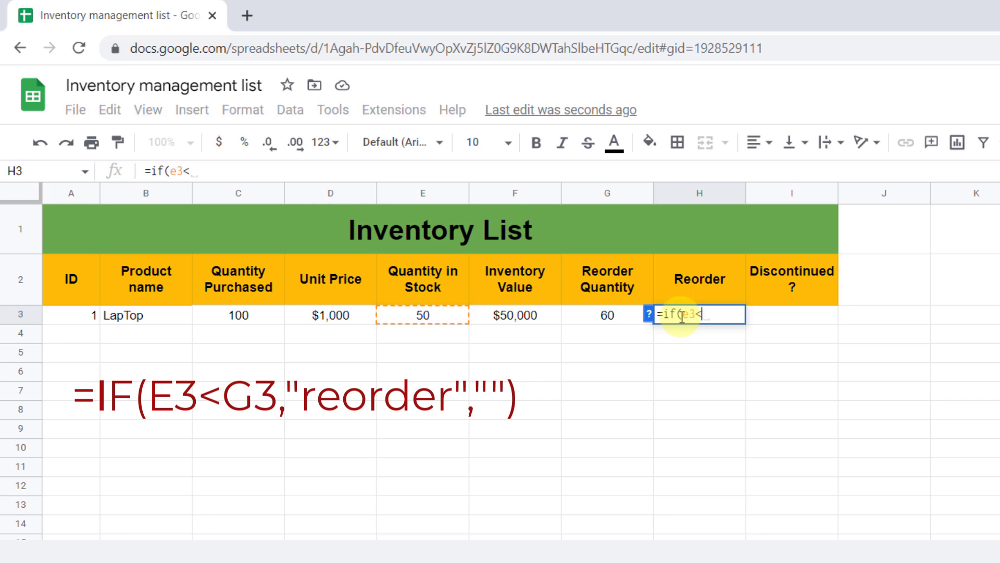
pyautogui.write('G3,')
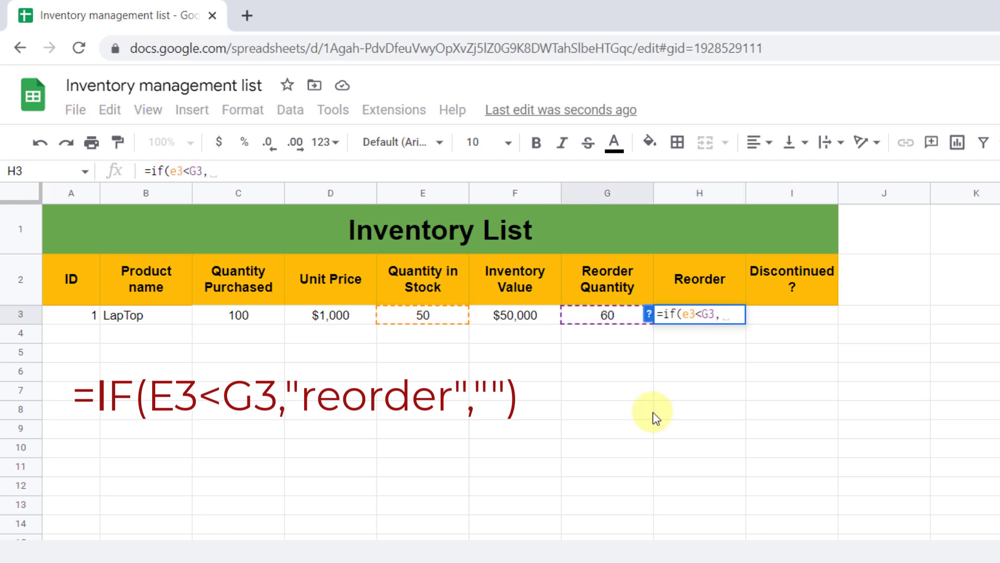
pyautogui.write('"reor')
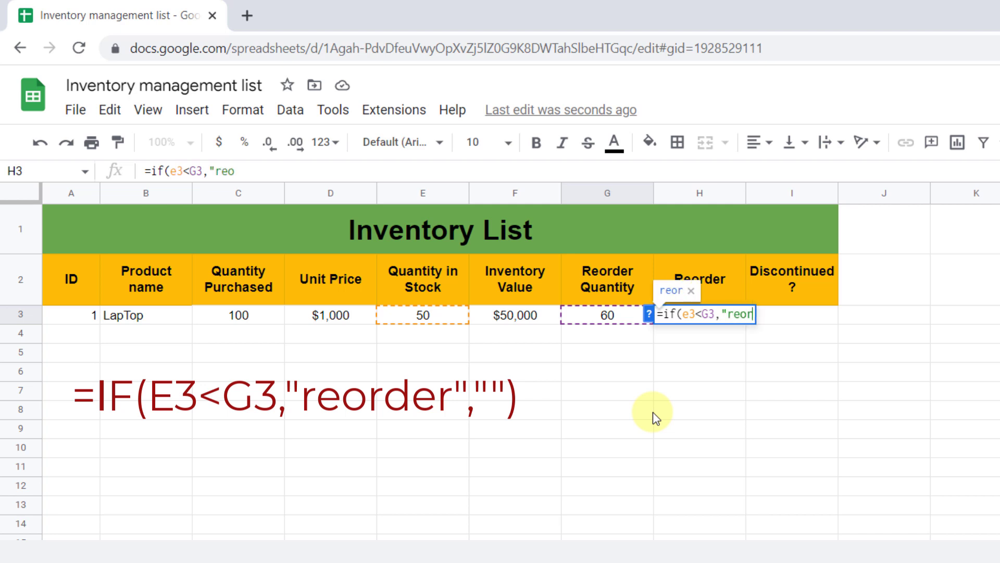
pyautogui.write('der",')
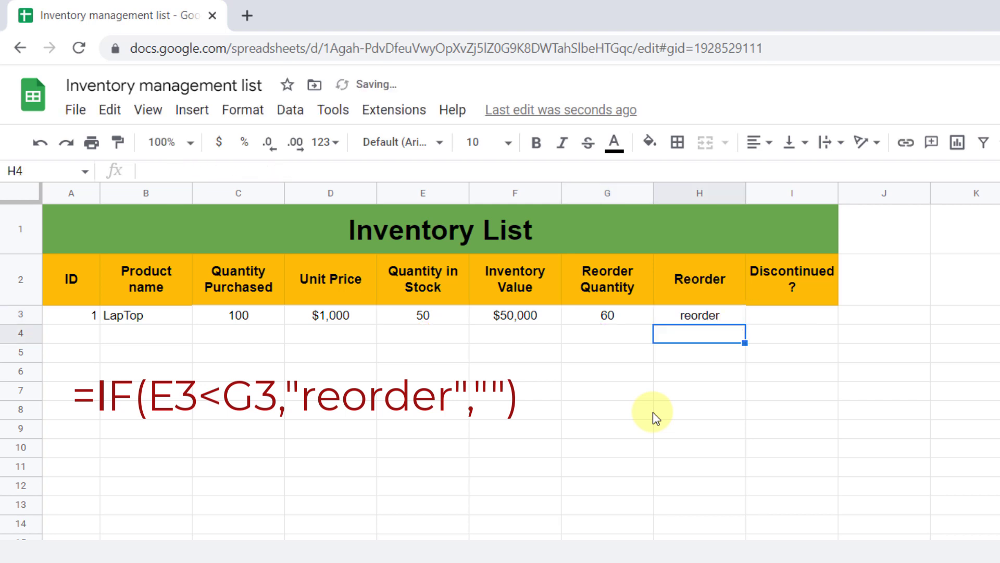
pyautogui.moveTo(707, 366)
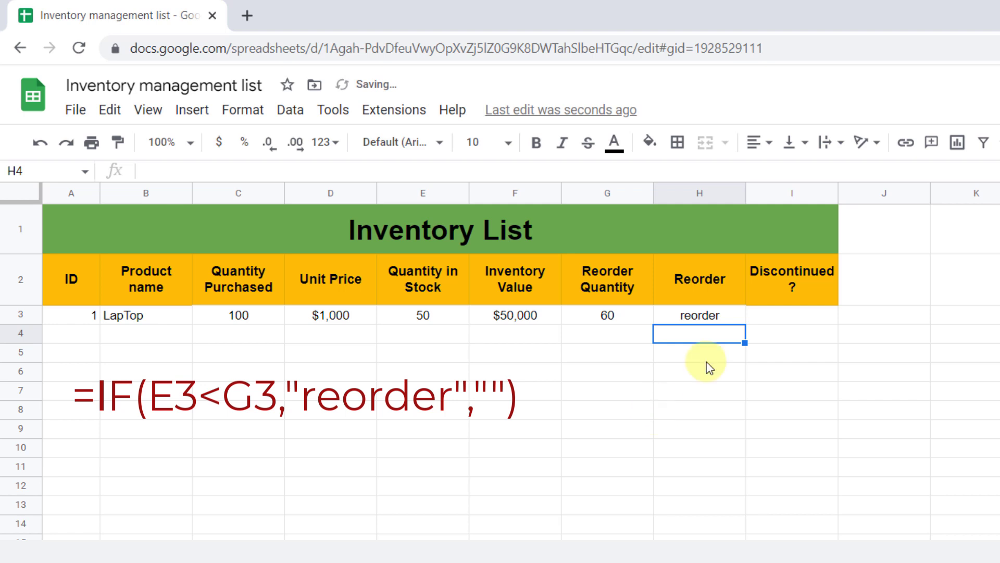
pyautogui.moveTo(625, 329)
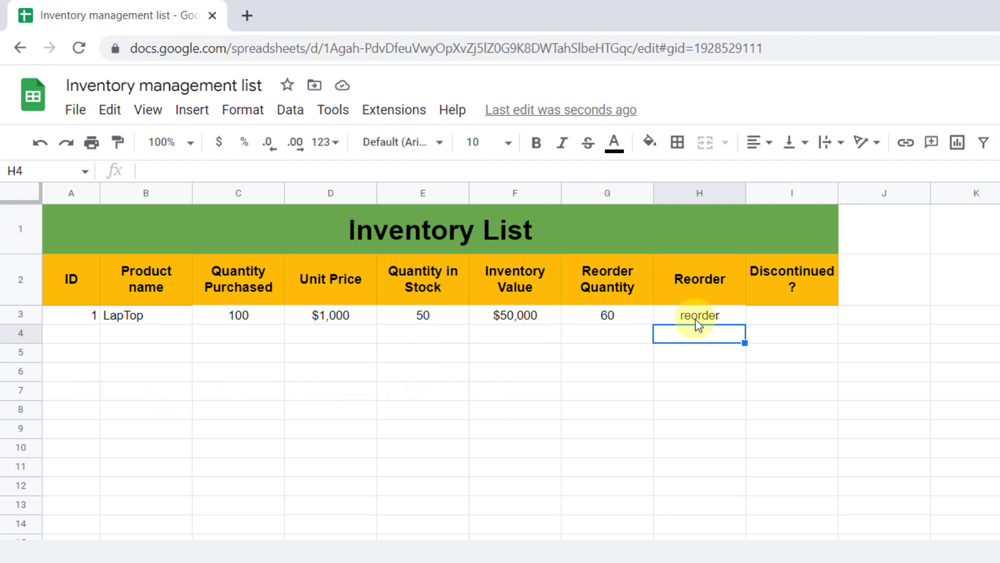
pyautogui.click(699, 315)
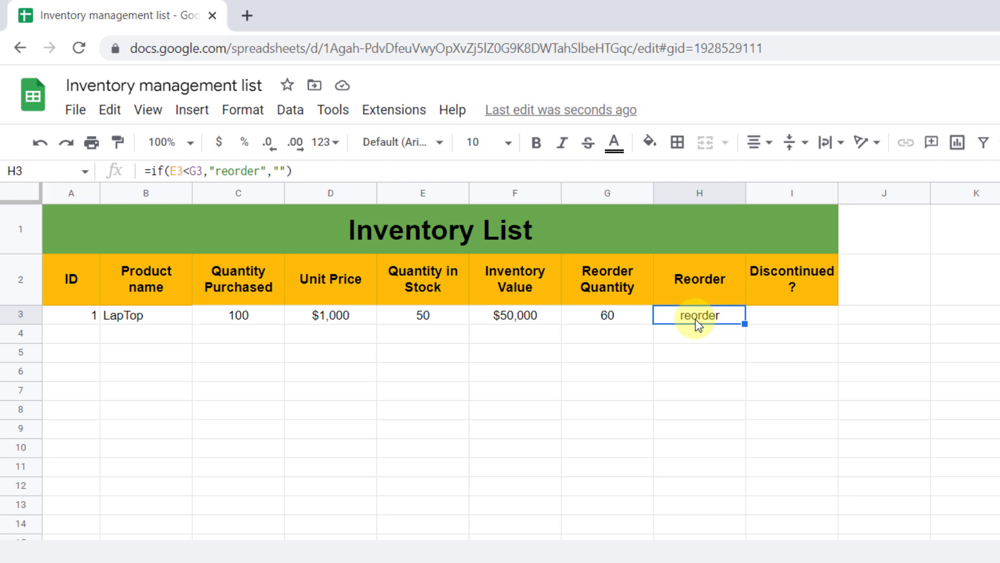
pyautogui.moveTo(243, 110)
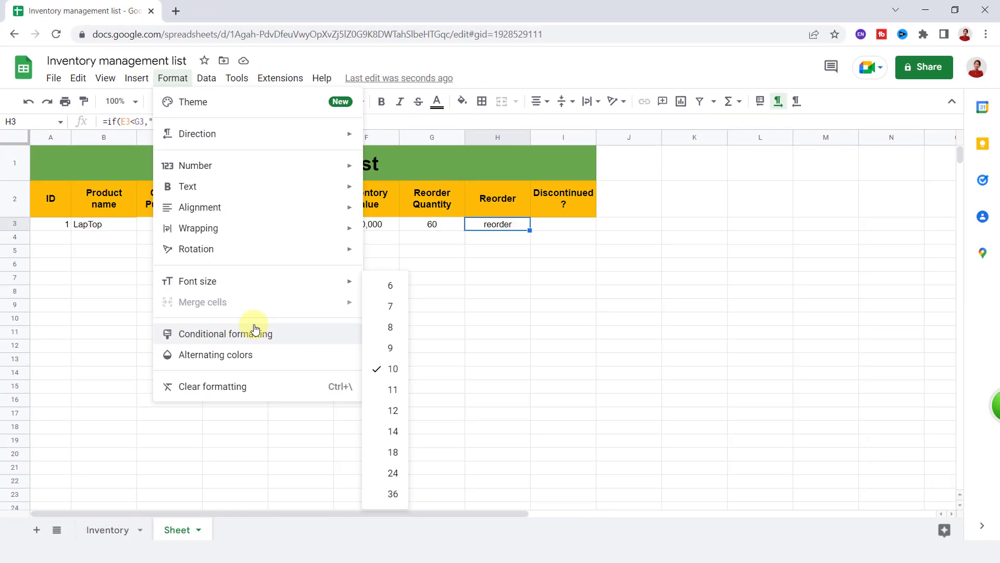
pyautogui.moveTo(287, 335)
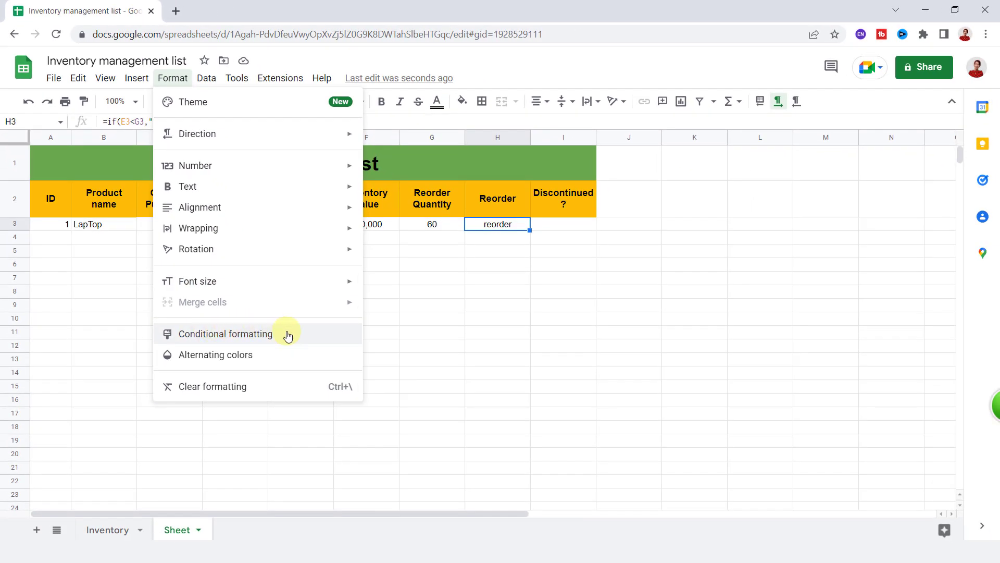
# - Add a conditional formatting rule on H3 filling cells containing 'reorder' red
pyautogui.click(225, 334)
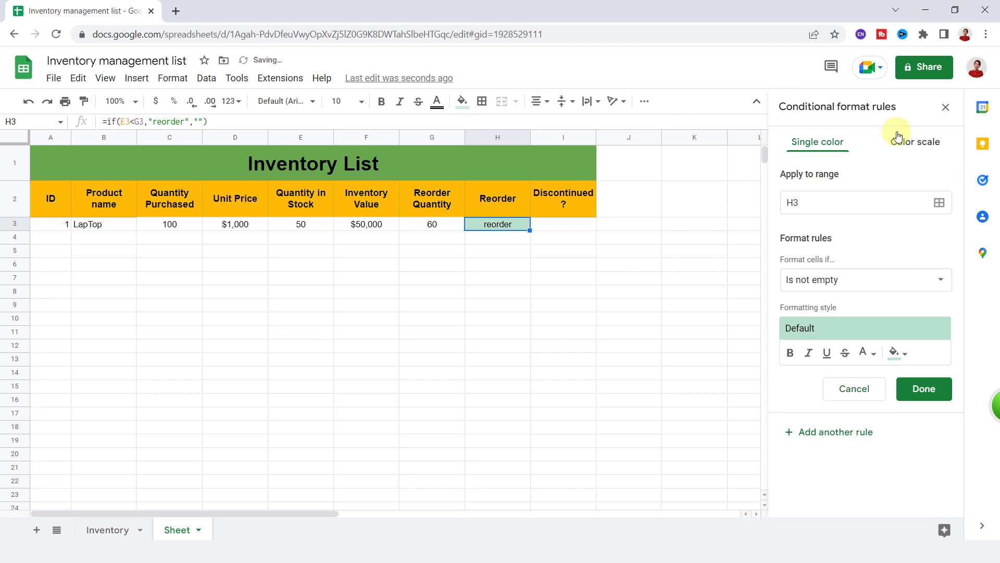
pyautogui.moveTo(826, 194)
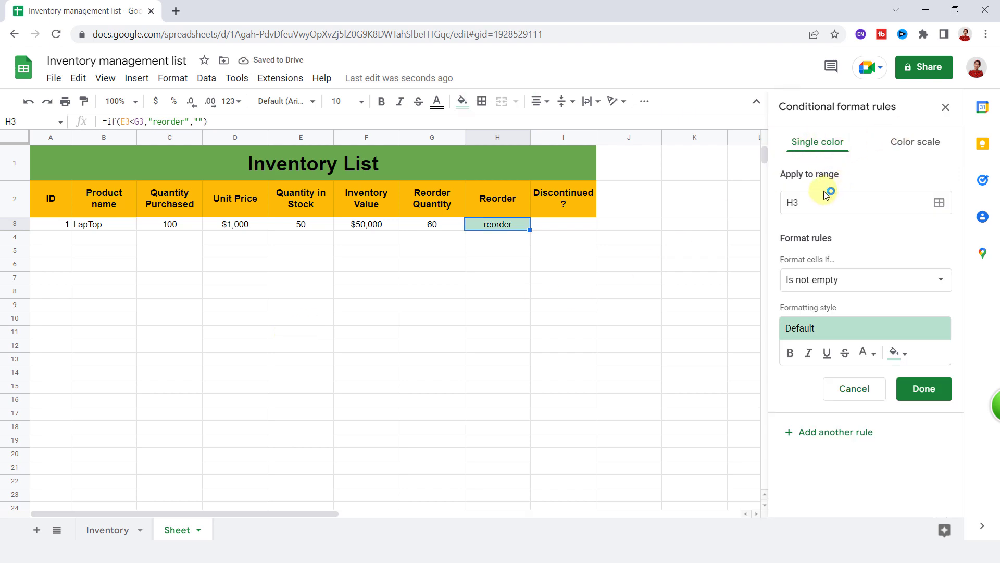
pyautogui.click(938, 202)
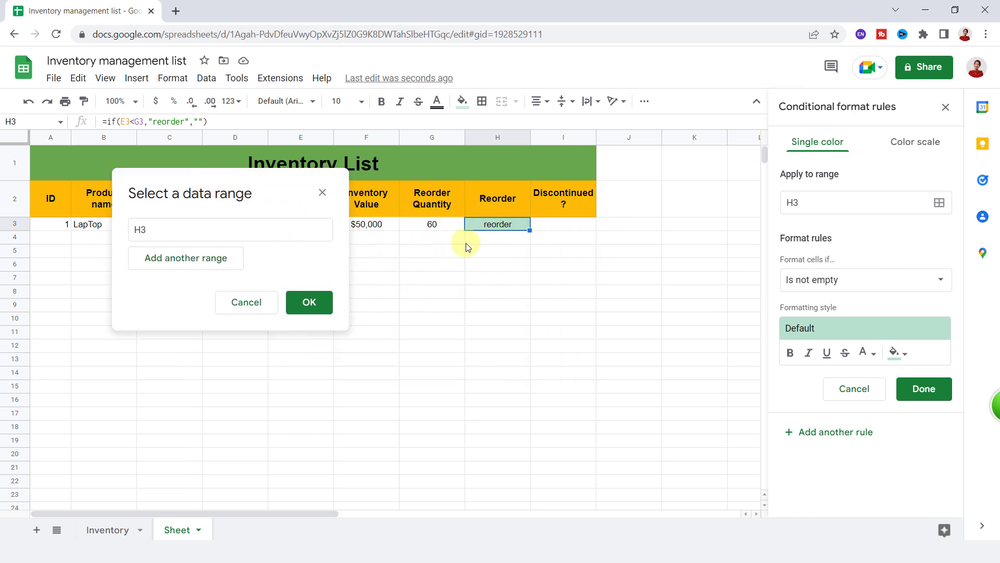
pyautogui.click(308, 302)
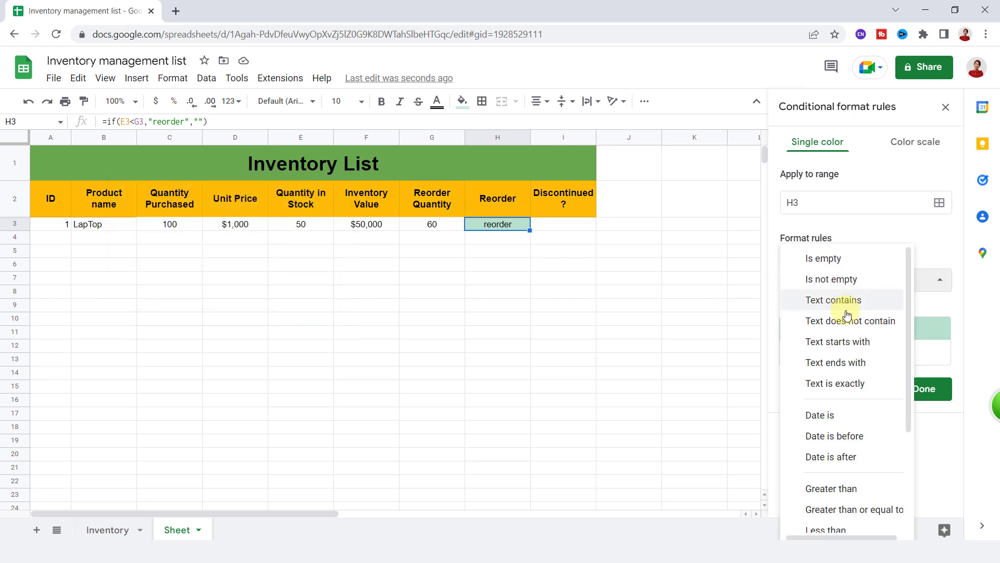
pyautogui.moveTo(848, 306)
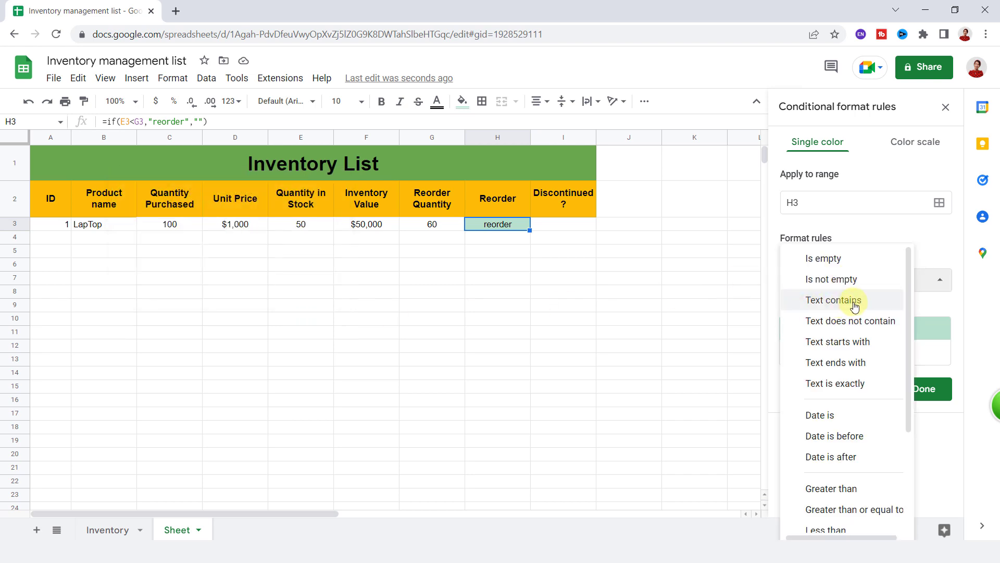
pyautogui.click(834, 301)
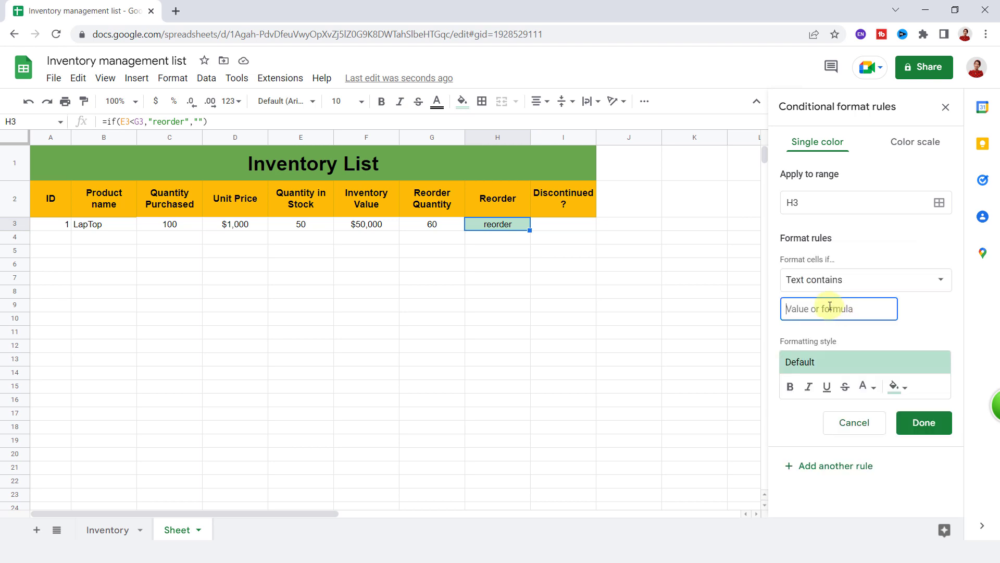
pyautogui.write('reorder')
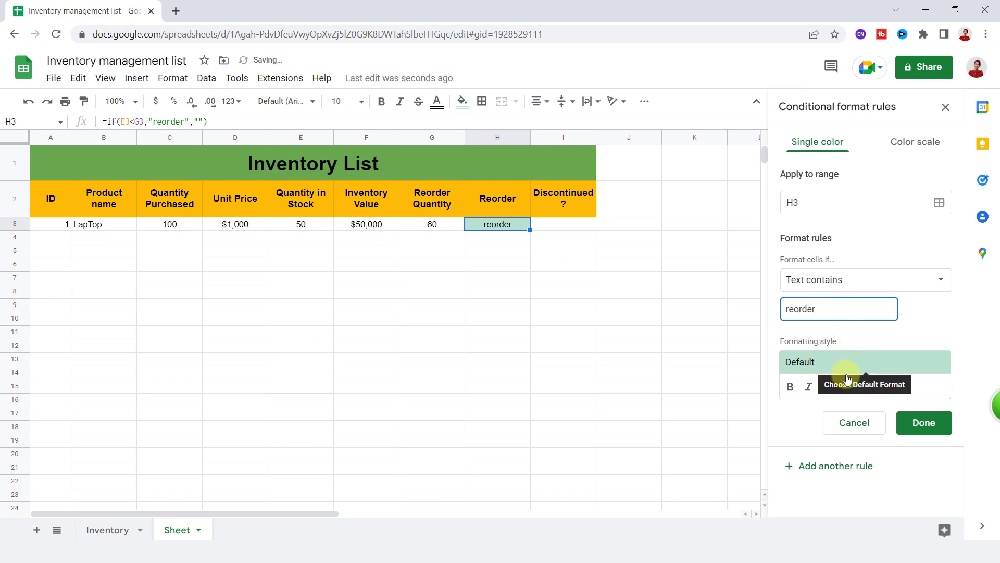
pyautogui.click(897, 387)
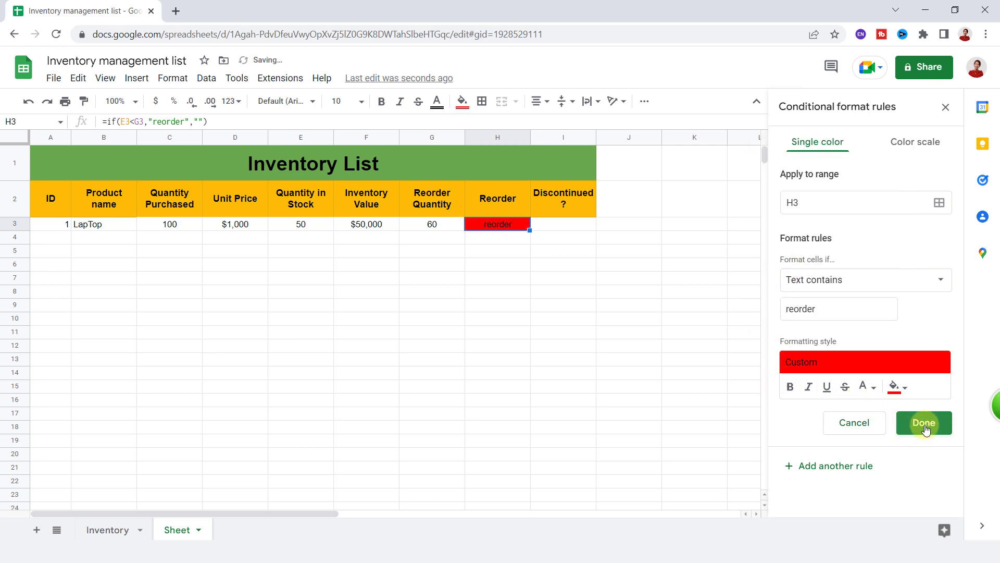
pyautogui.click(923, 423)
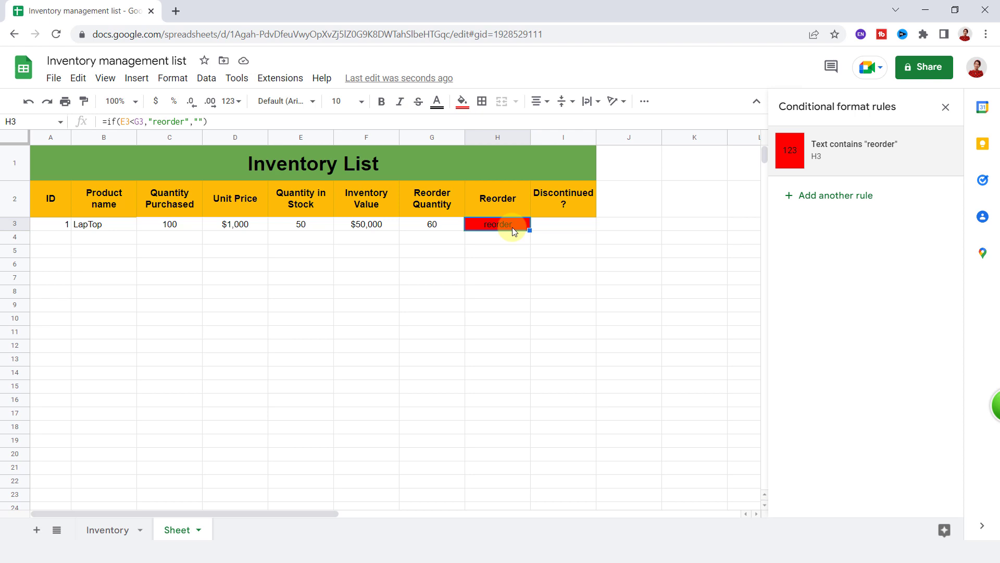
pyautogui.moveTo(557, 207)
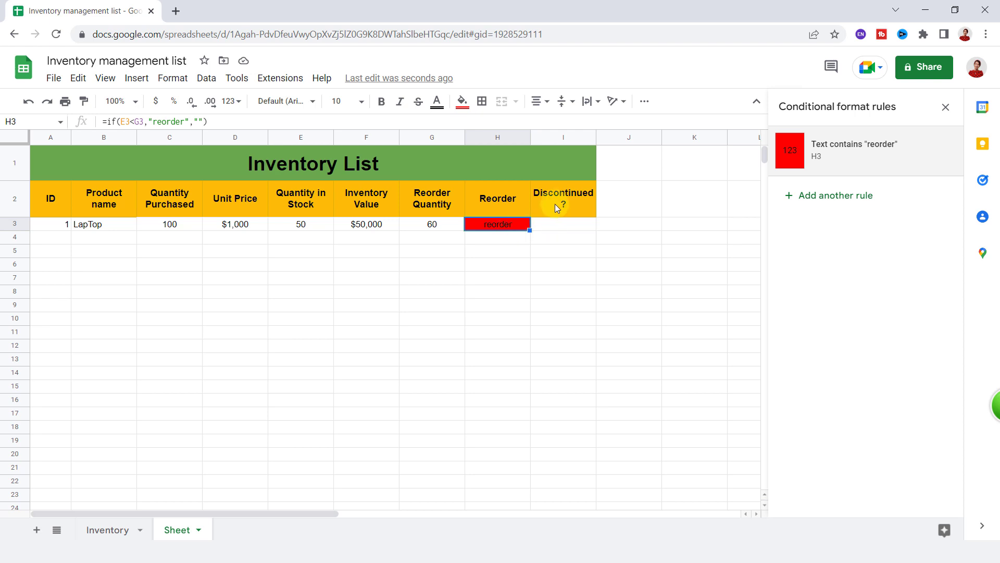
# - Open data validation for LapTop's Discontinued? cell, keeping I3 as the range
pyautogui.click(563, 224)
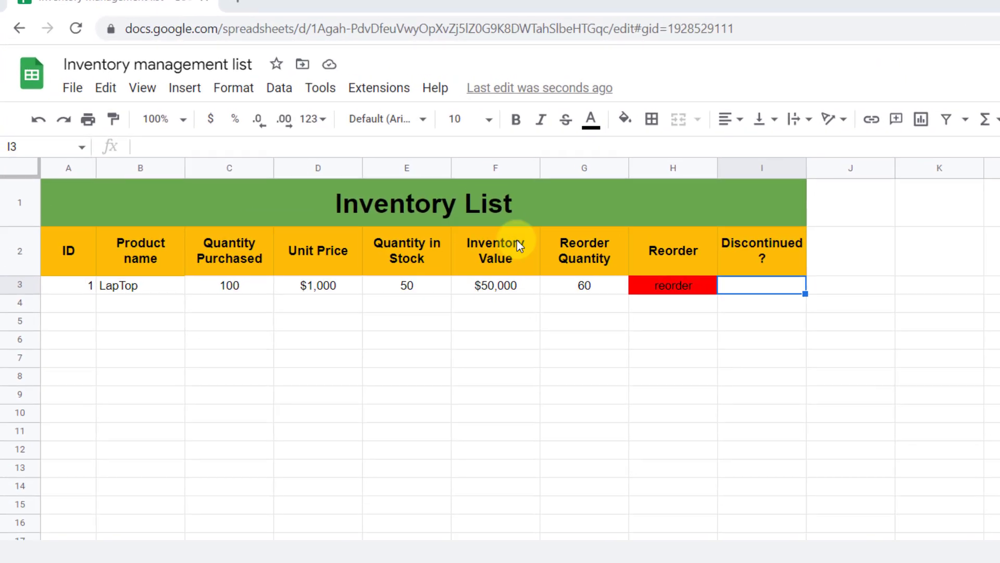
pyautogui.click(279, 88)
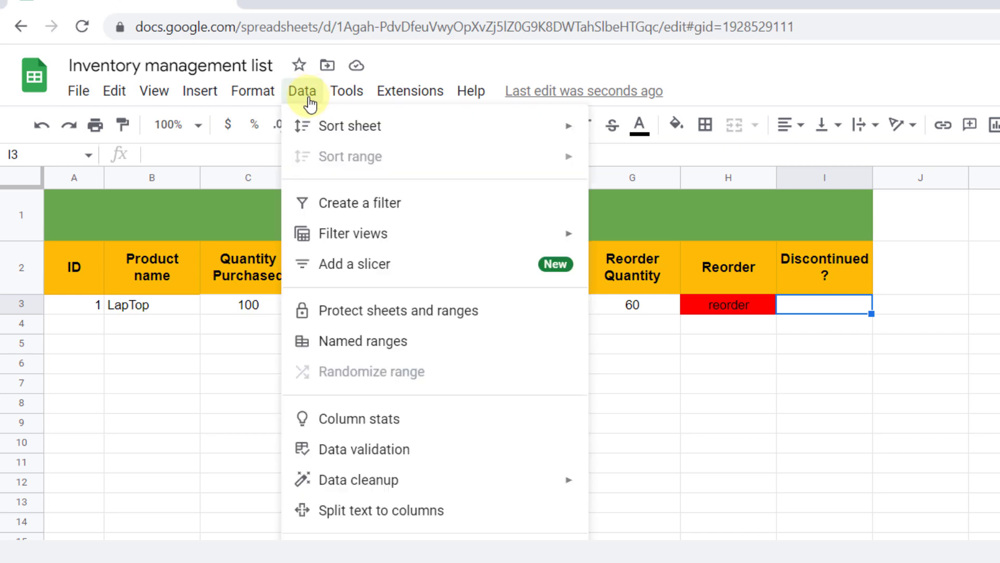
pyautogui.moveTo(375, 449)
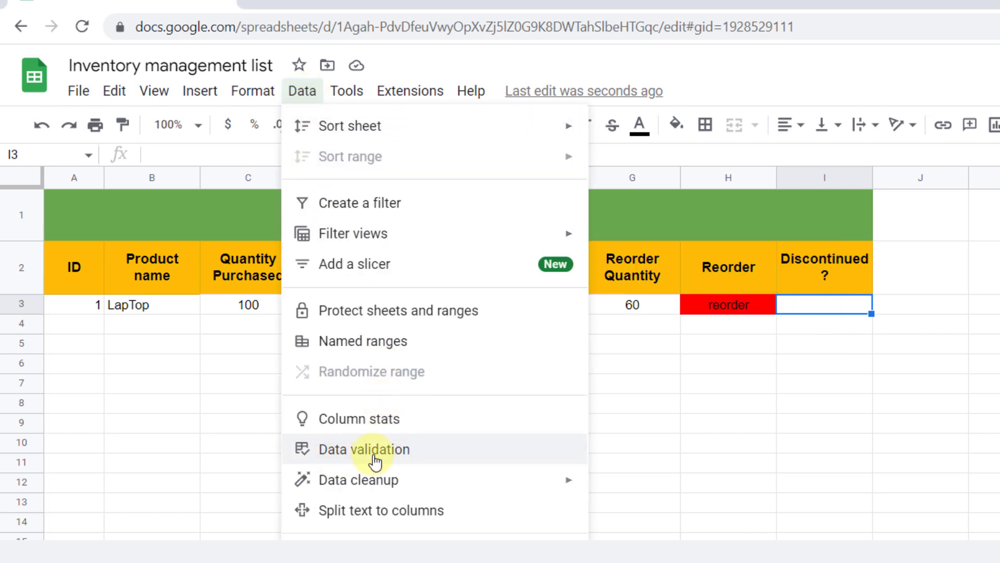
pyautogui.click(364, 448)
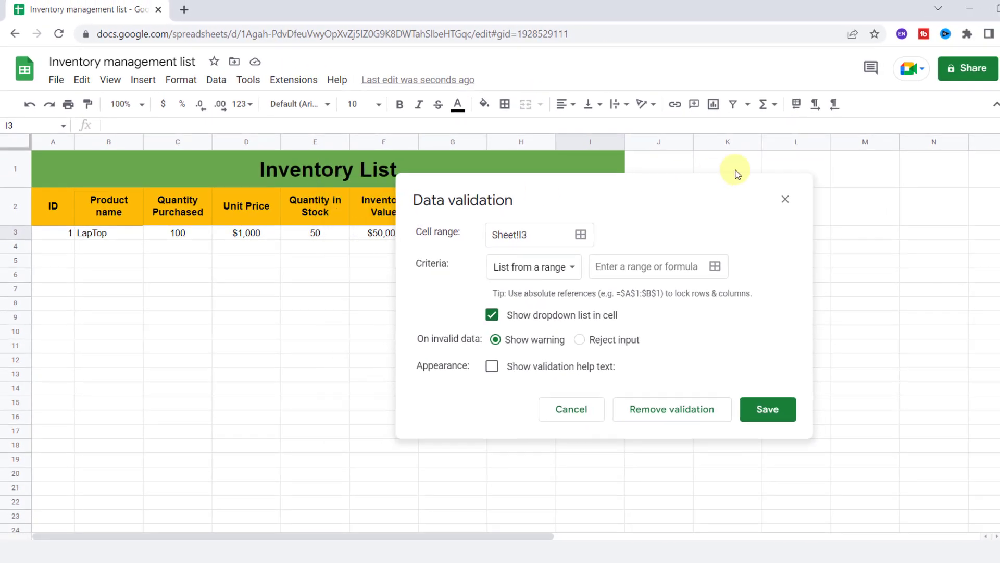
pyautogui.click(715, 266)
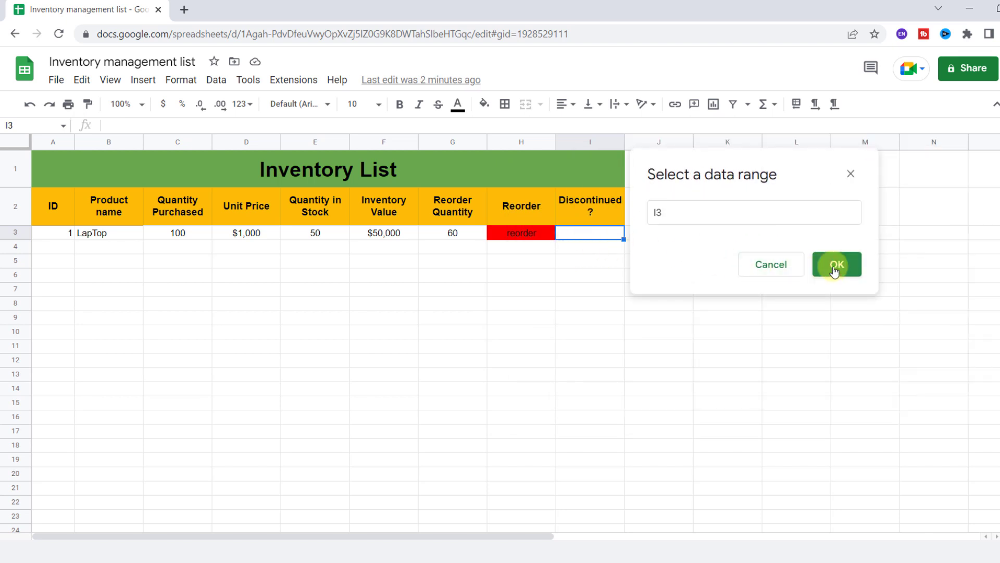
pyautogui.click(836, 264)
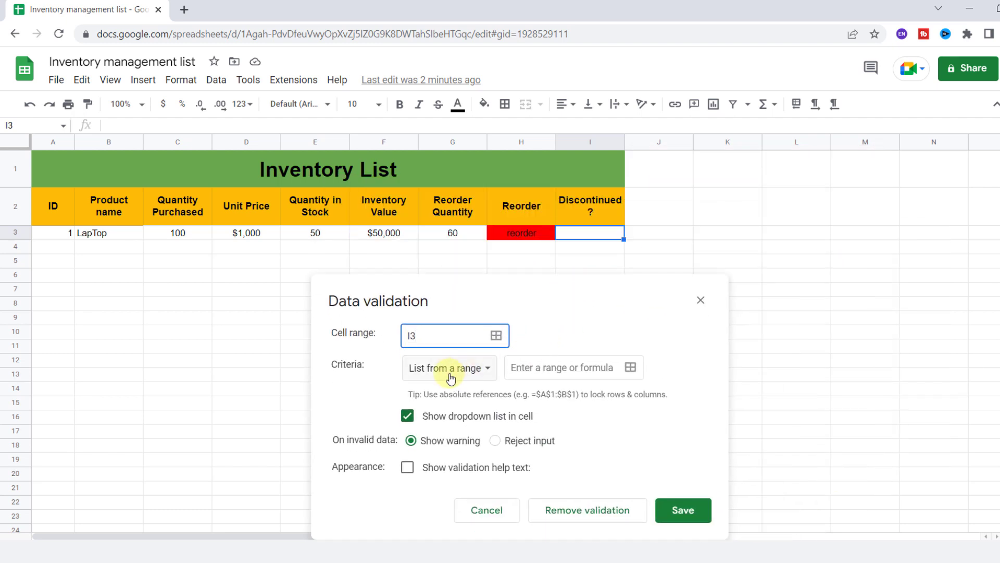
# - Restrict I3 to a 'Yes,No' list that rejects other input, and save
pyautogui.click(449, 368)
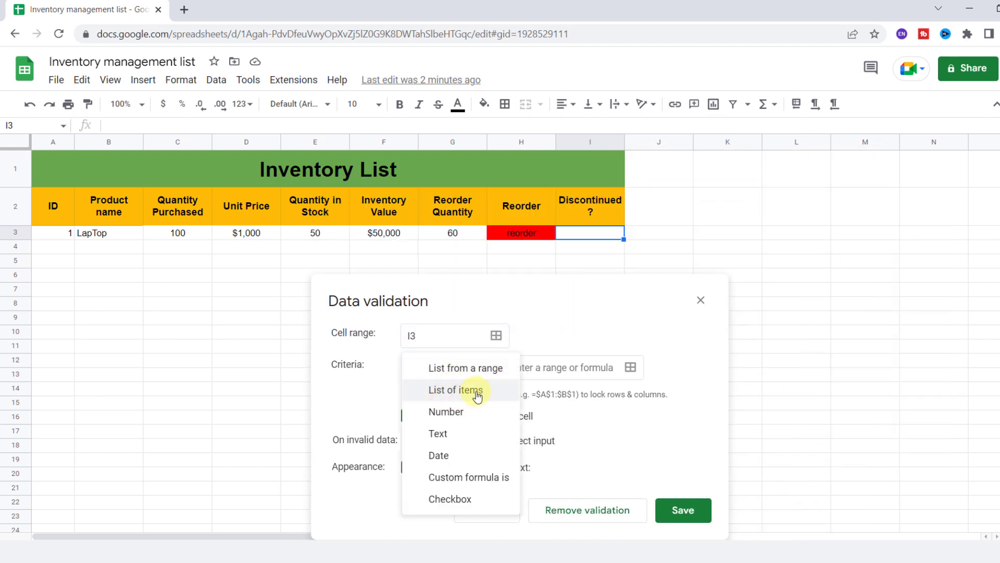
pyautogui.click(457, 389)
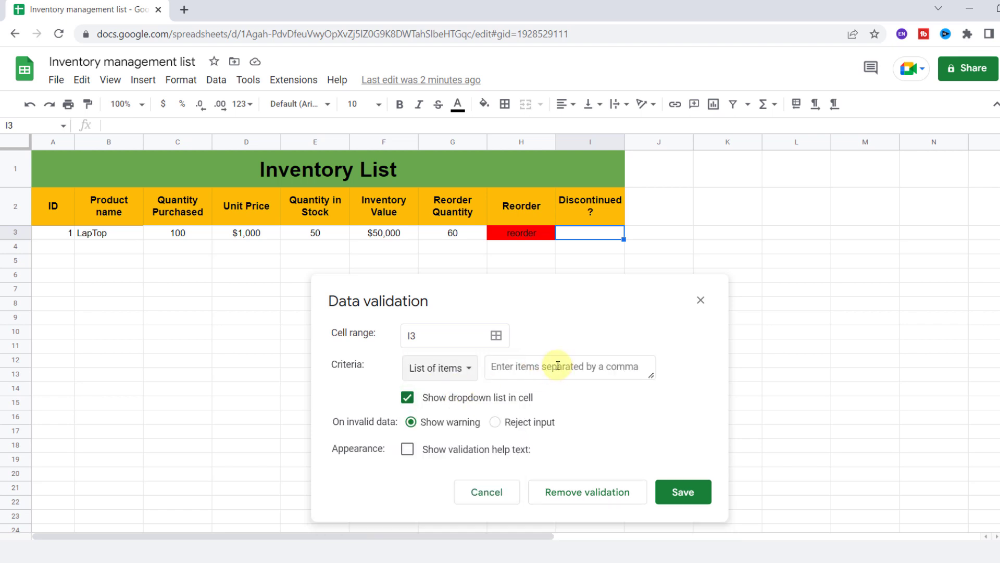
pyautogui.click(570, 366)
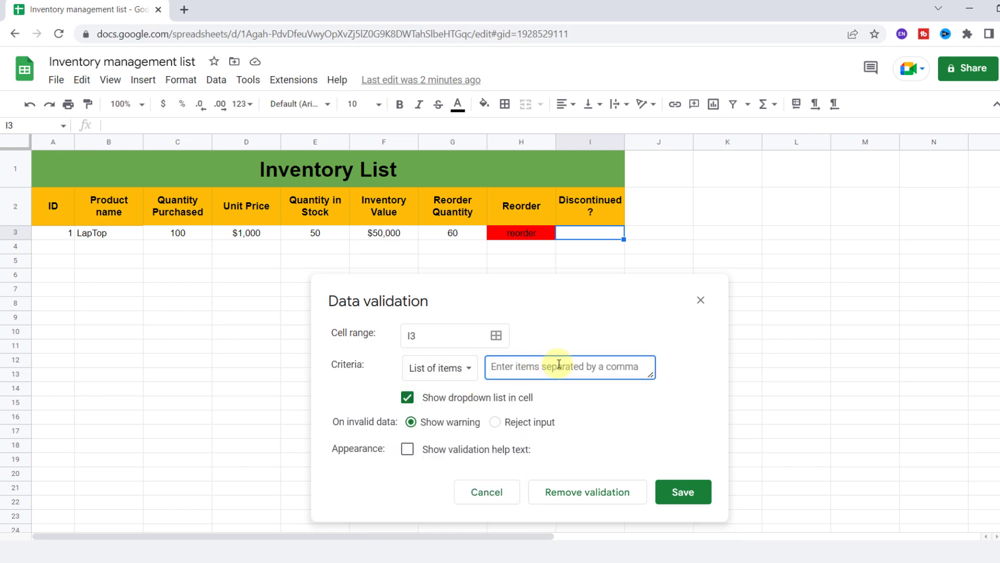
pyautogui.write('Yes')
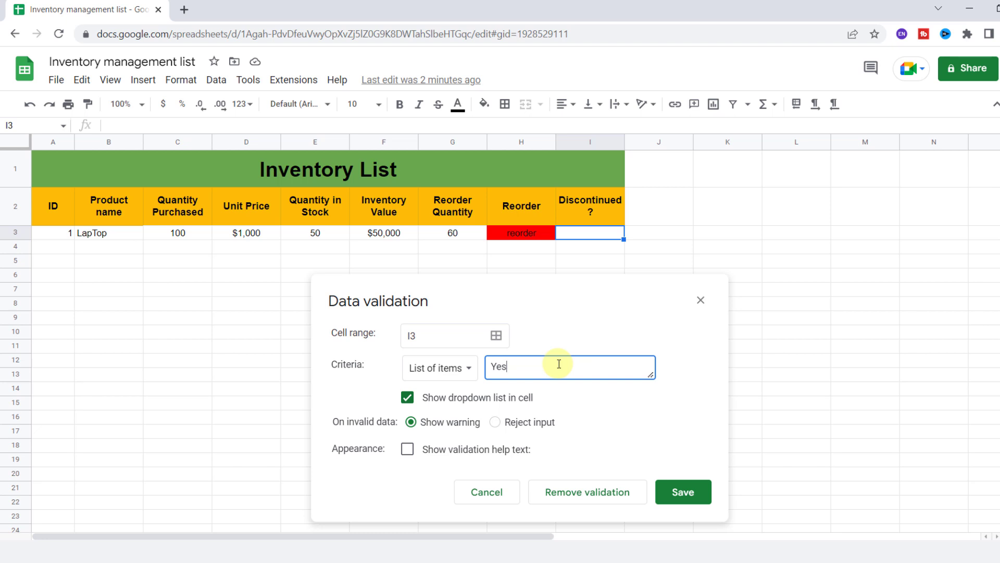
pyautogui.write(',')
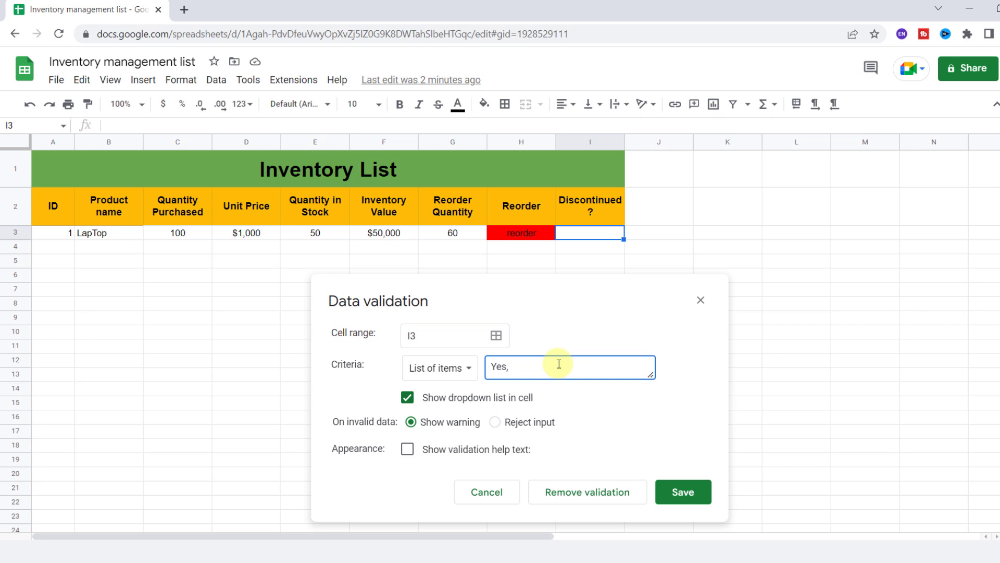
pyautogui.write('No')
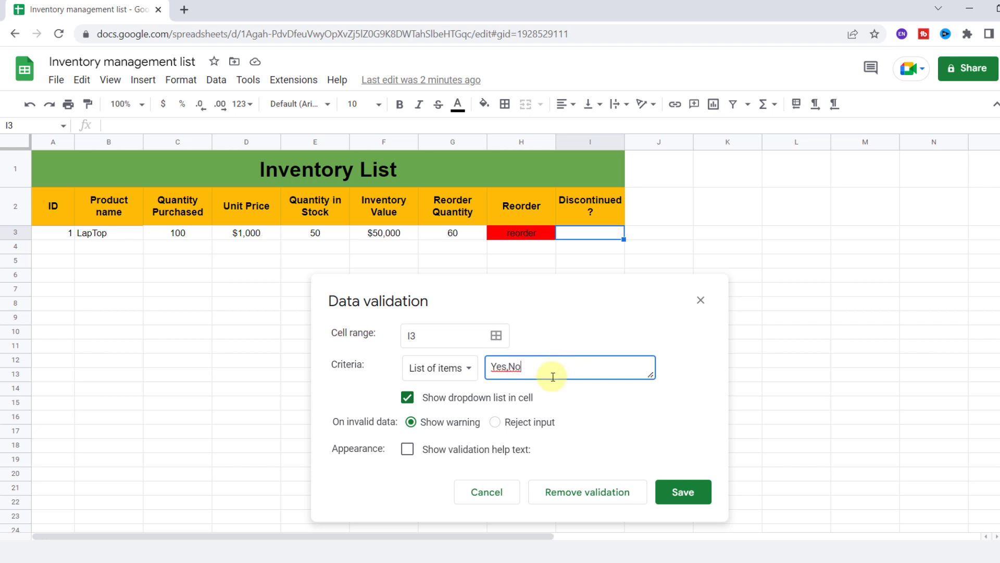
pyautogui.click(494, 421)
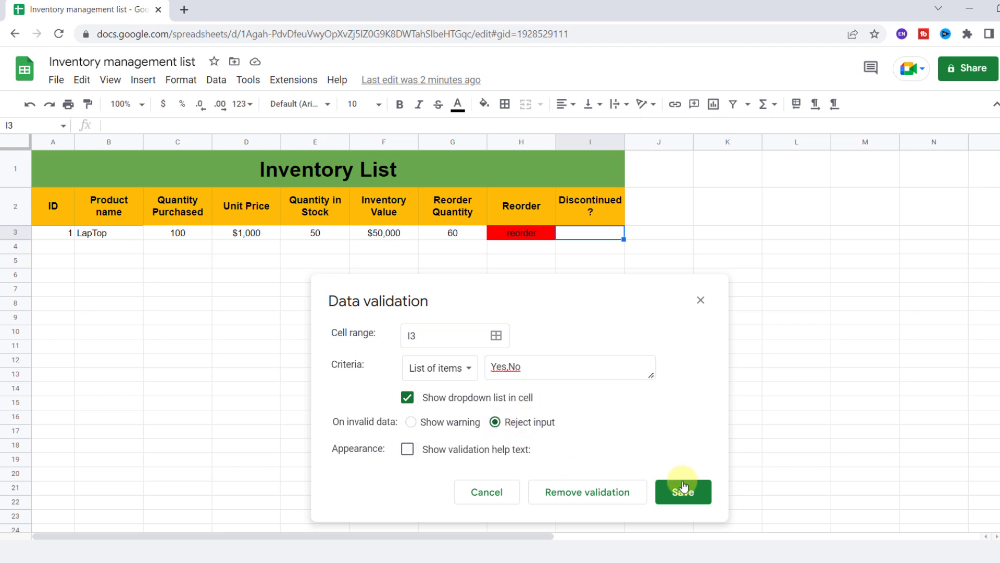
pyautogui.click(682, 492)
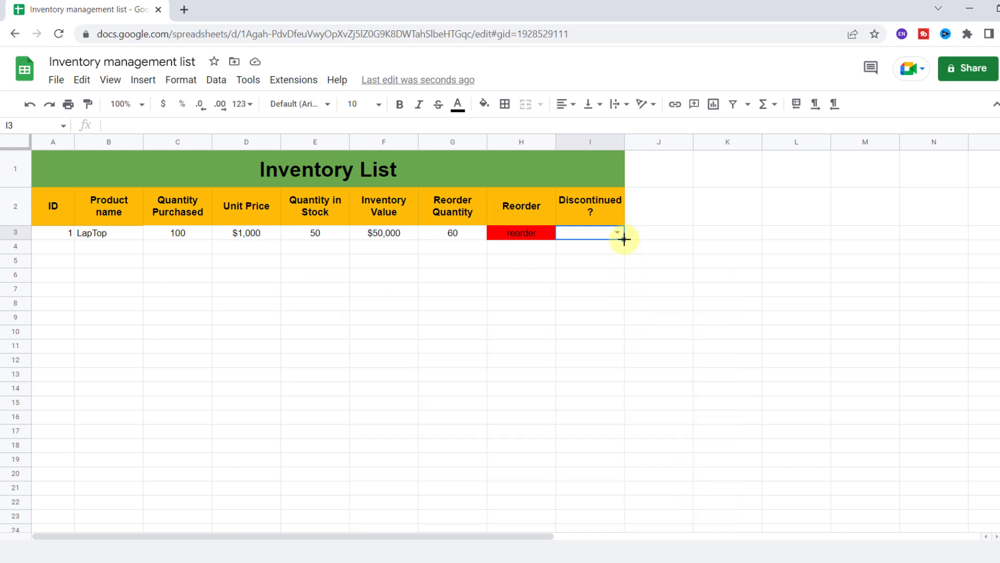
# - Choose Yes from I3's dropdown to mark LapTop as discontinued
pyautogui.click(616, 231)
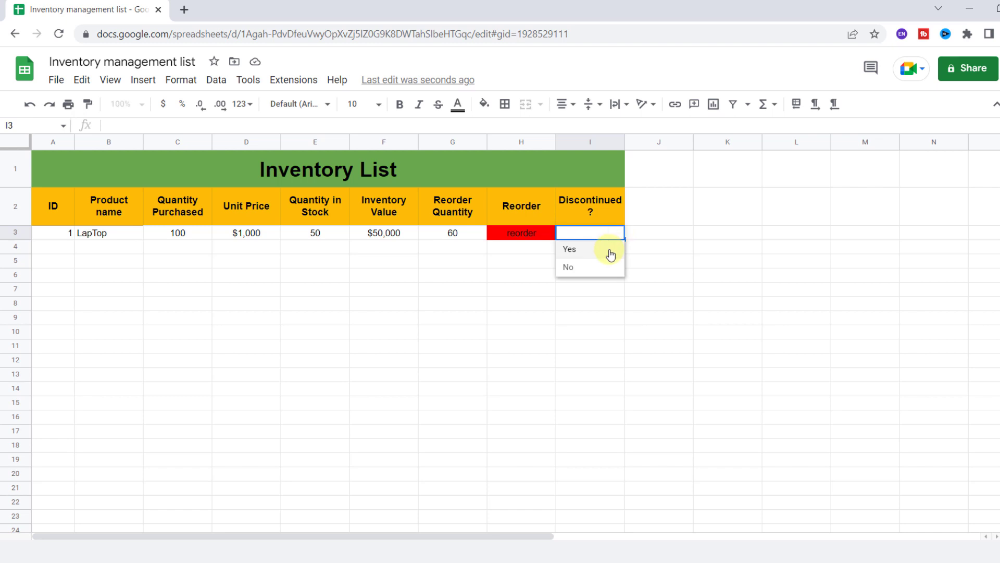
pyautogui.moveTo(606, 271)
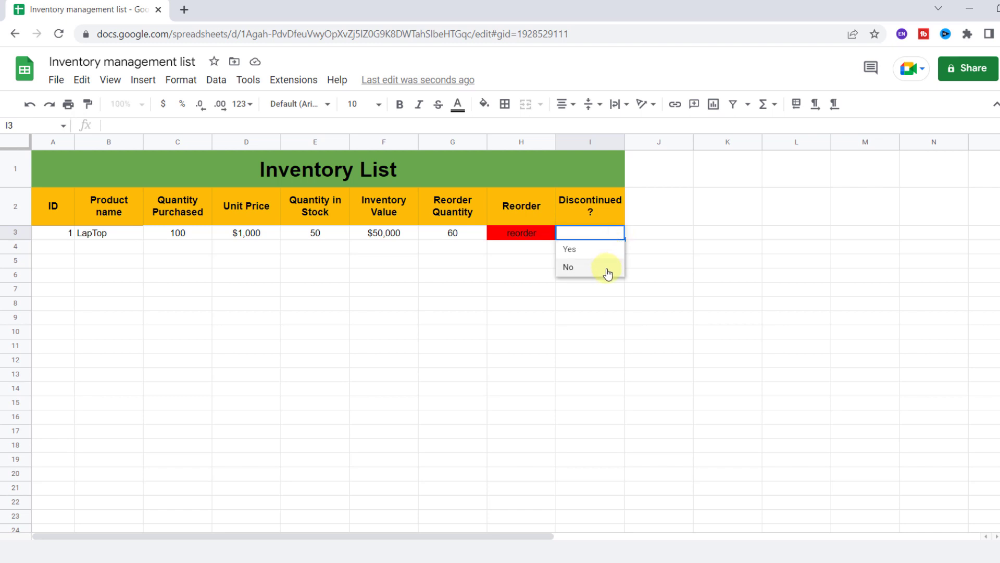
pyautogui.click(569, 250)
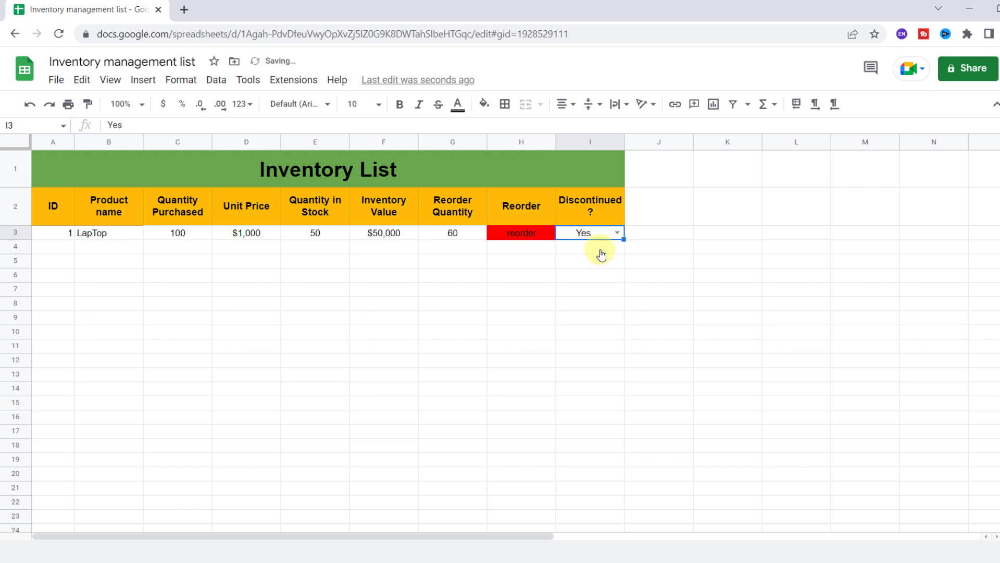
pyautogui.moveTo(193, 249)
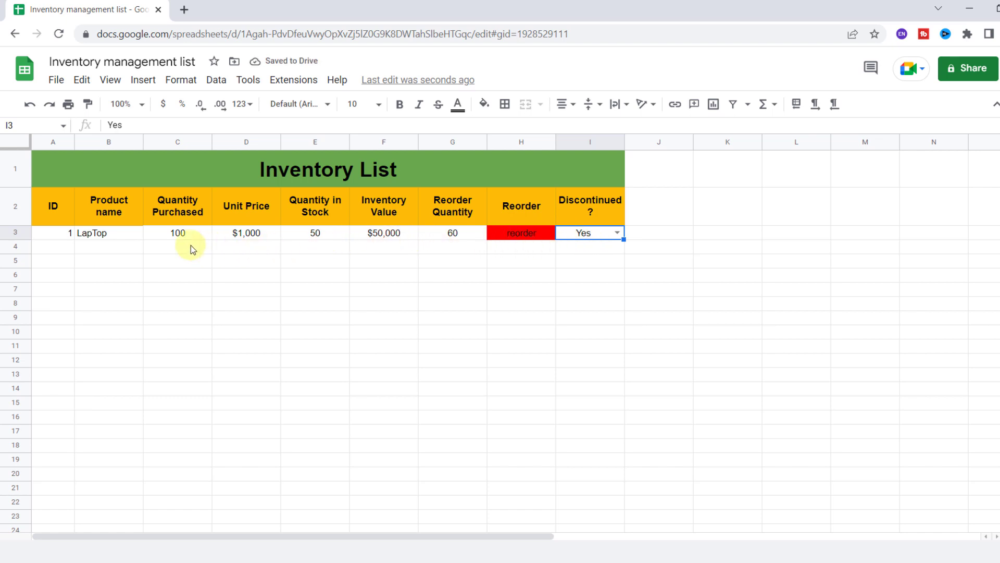
pyautogui.moveTo(75, 247)
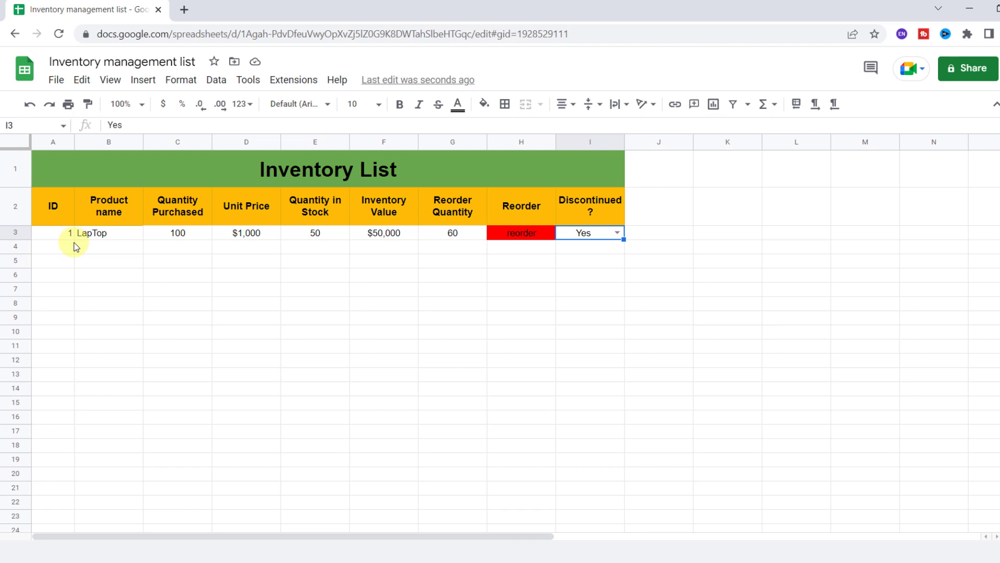
pyautogui.moveTo(181, 80)
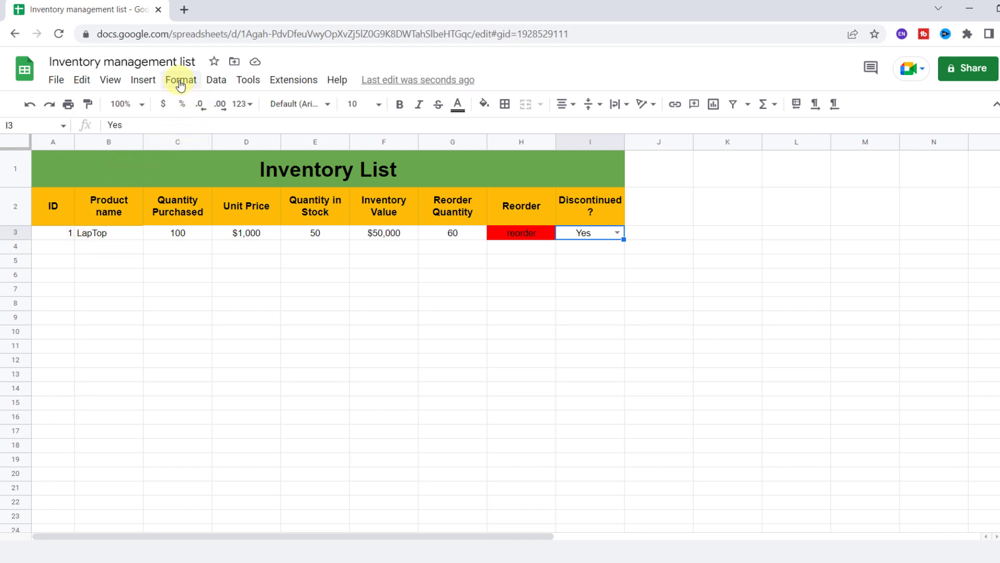
# - Start a conditional formatting rule on range A3:I3 with 'Custom formula is' selected
pyautogui.click(180, 80)
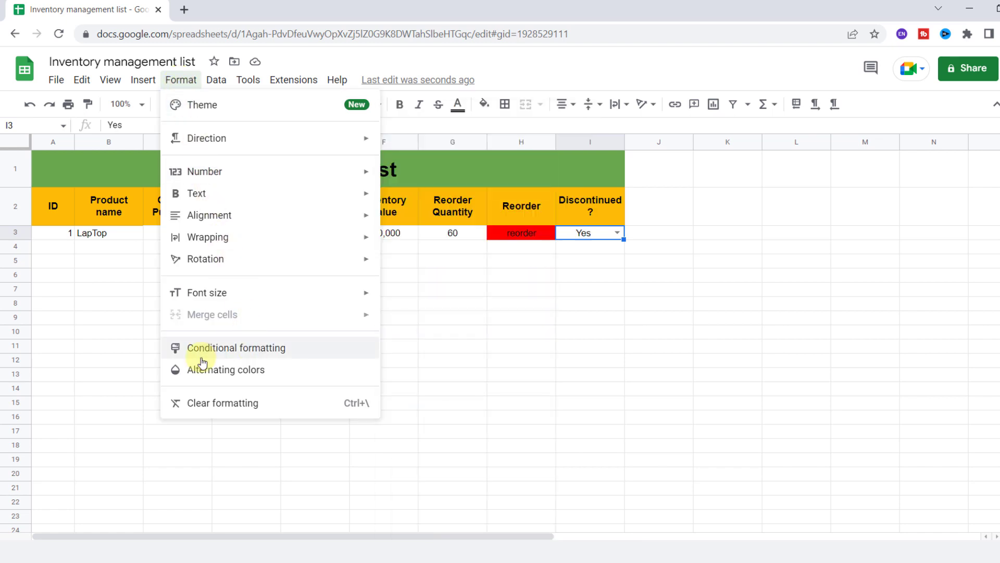
pyautogui.click(235, 347)
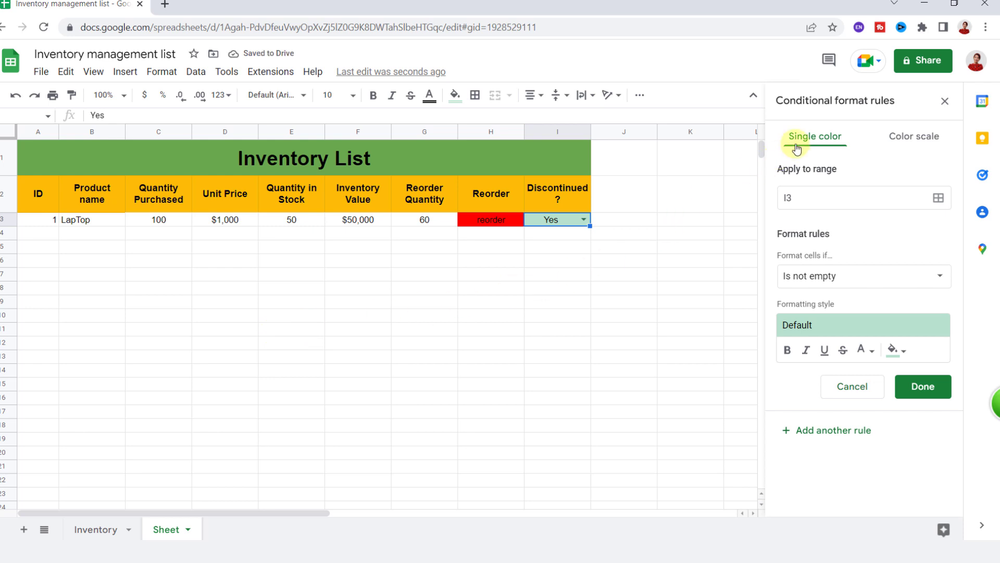
pyautogui.click(939, 198)
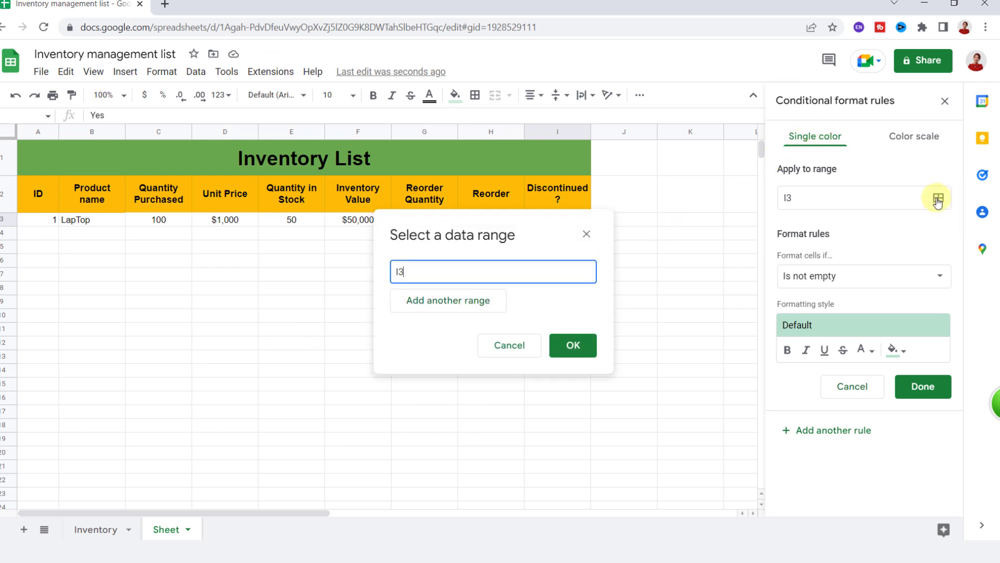
pyautogui.click(541, 219)
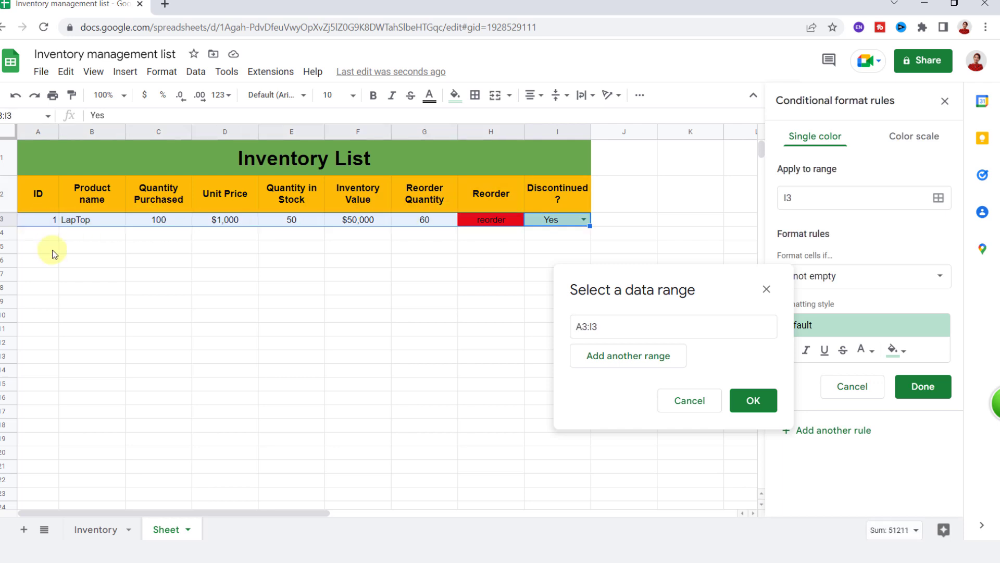
pyautogui.click(753, 400)
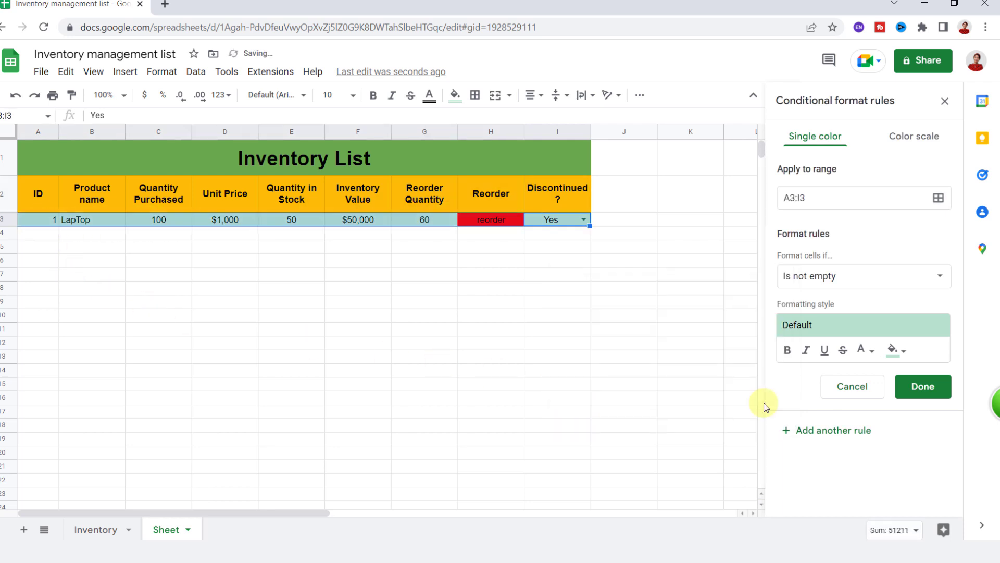
pyautogui.click(862, 275)
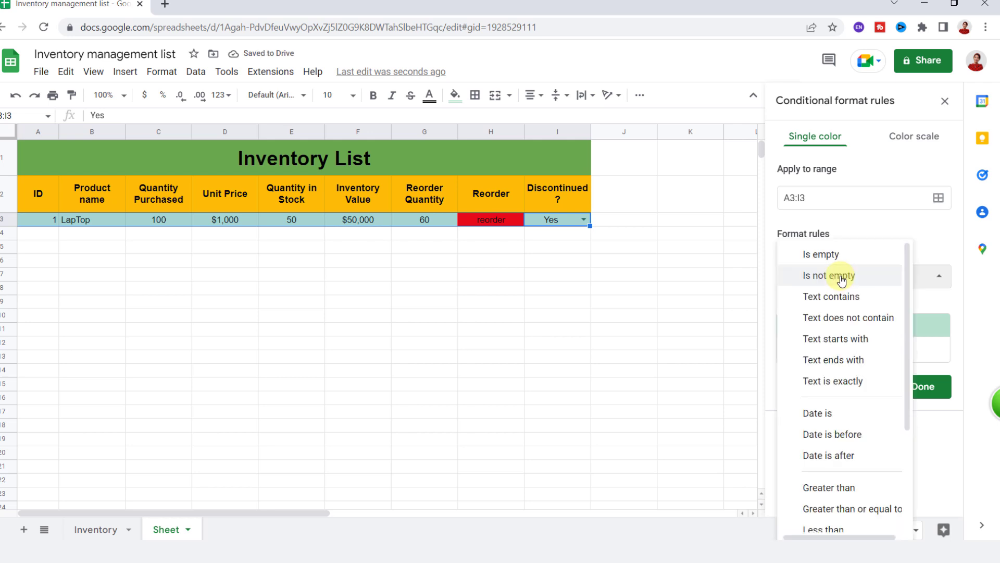
pyautogui.scroll(-3)
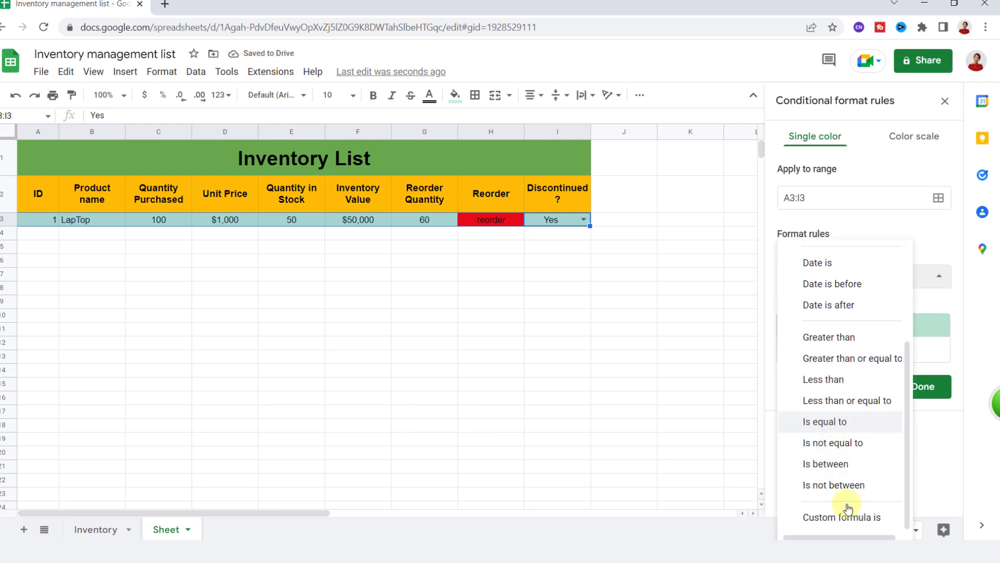
pyautogui.click(841, 517)
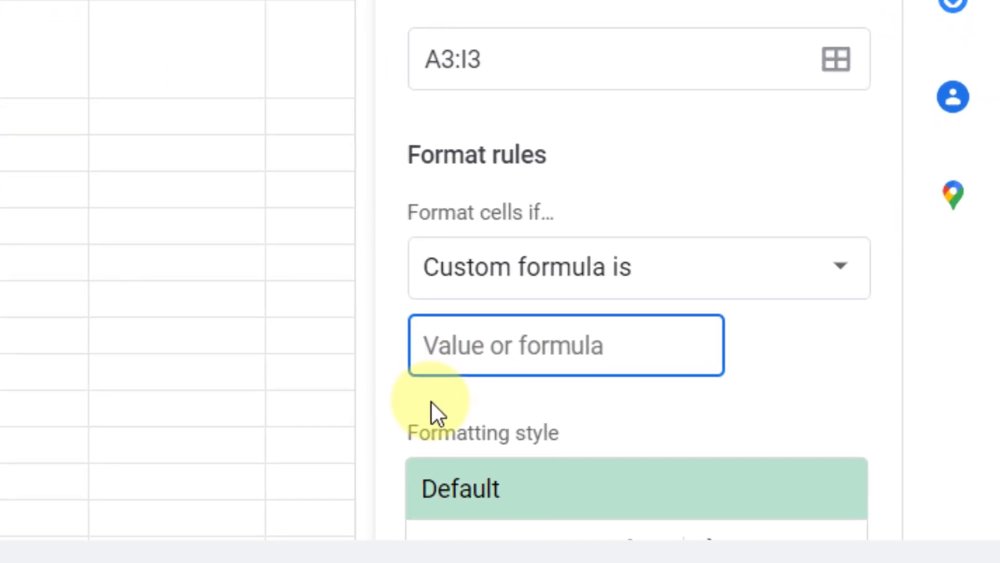
# - Set the rule formula =$I3="Yes" with strikethrough and pink fill, and save it
pyautogui.write('=$')
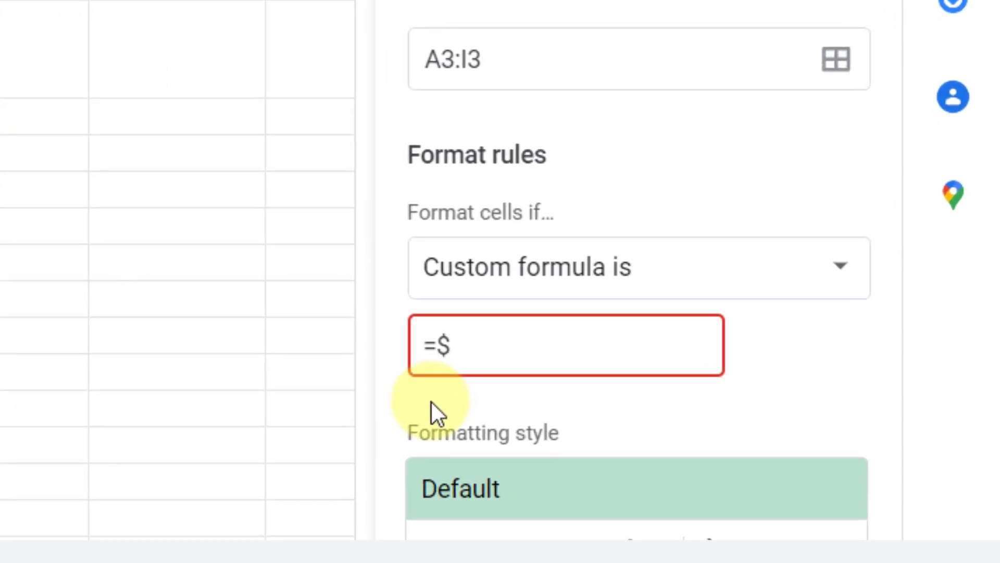
pyautogui.write('I3')
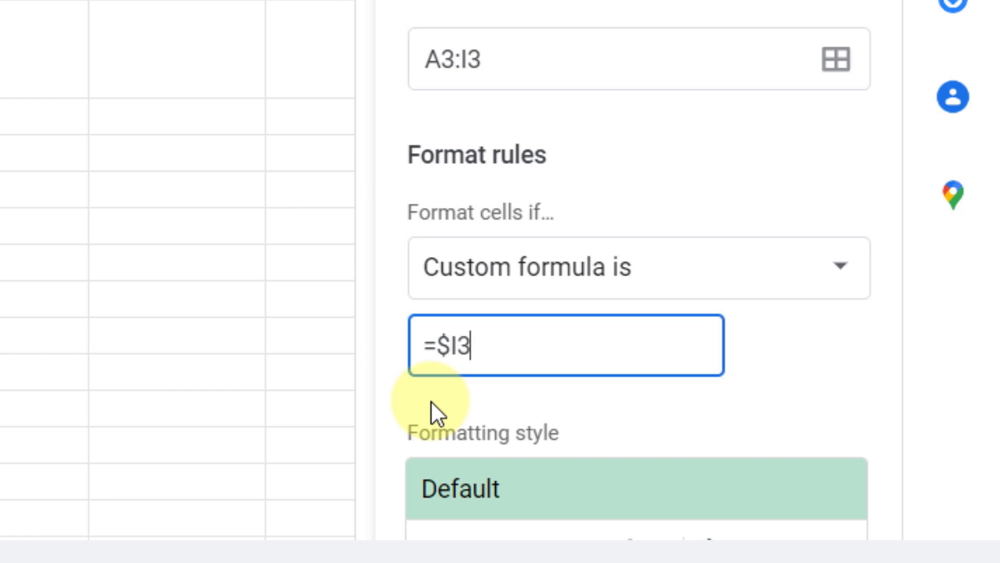
pyautogui.write('="')
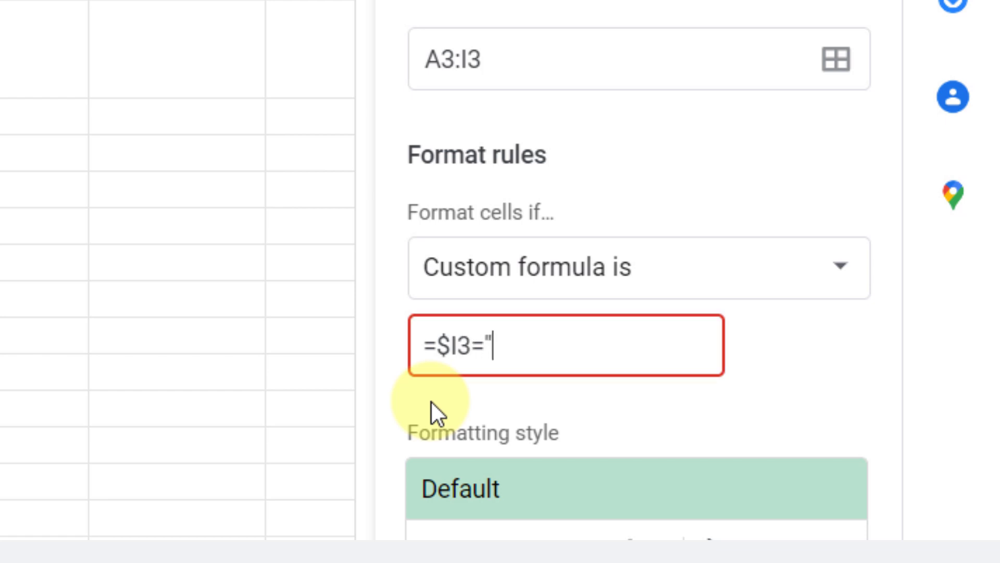
pyautogui.write('Yes')
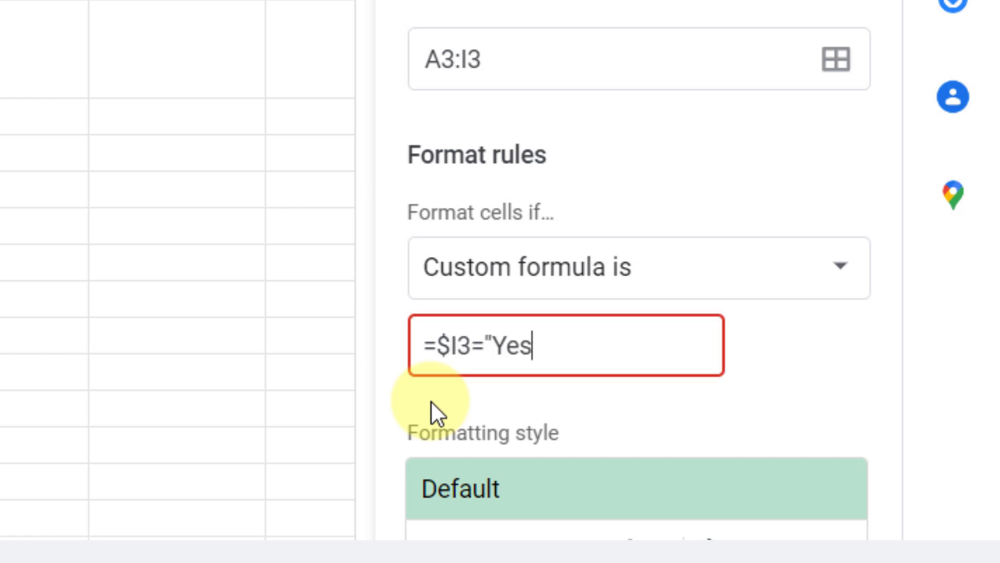
pyautogui.write('"')
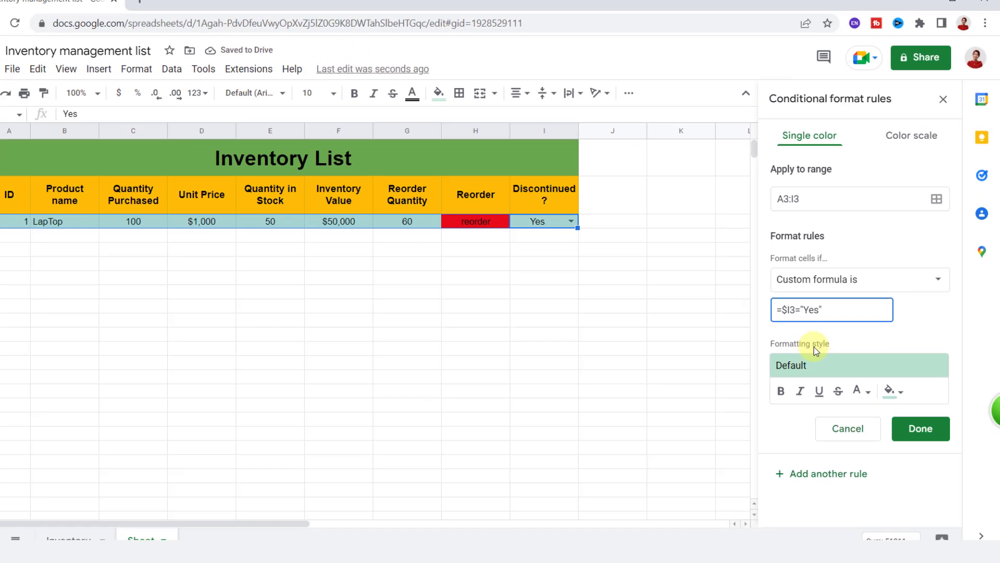
pyautogui.click(890, 390)
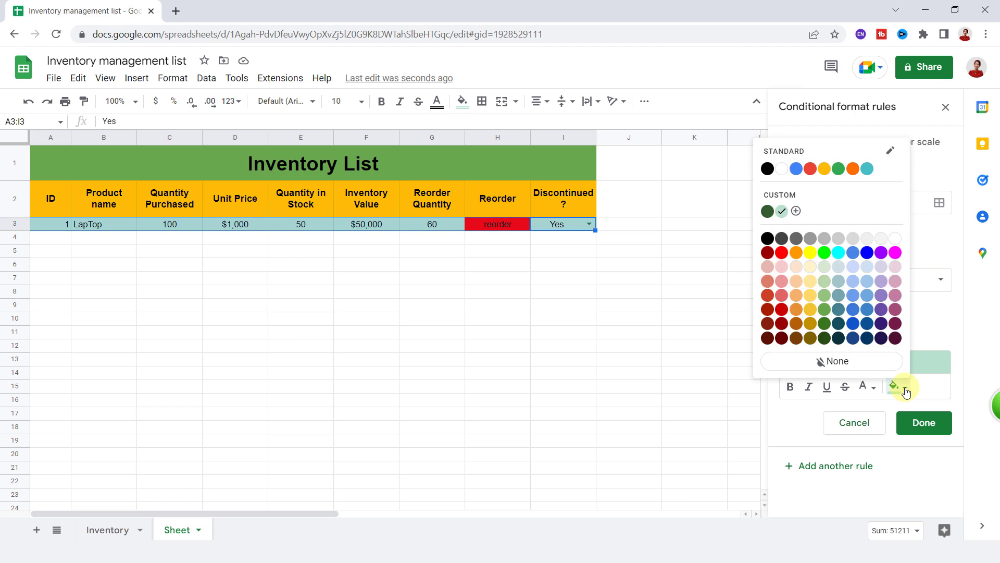
pyautogui.moveTo(779, 271)
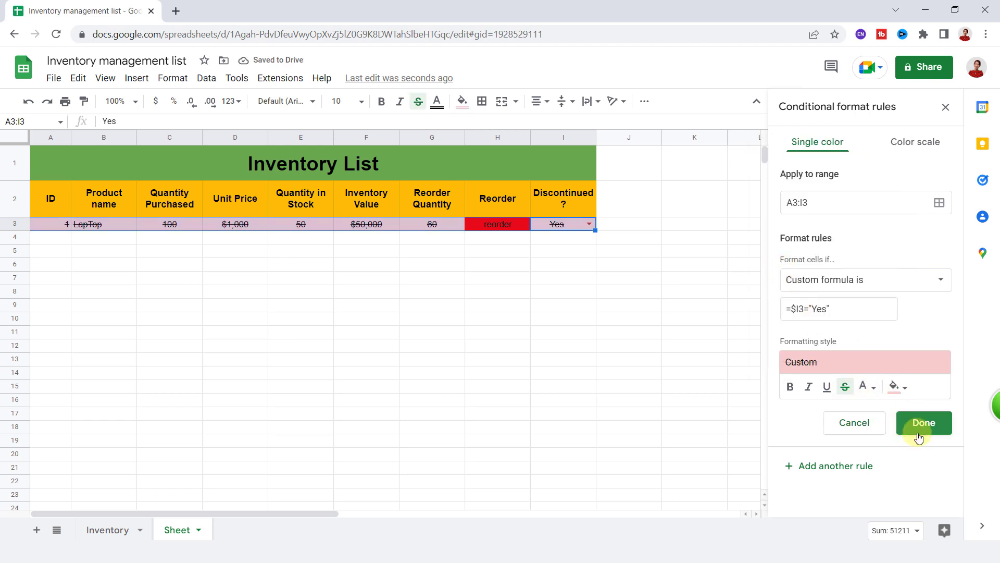
pyautogui.click(923, 423)
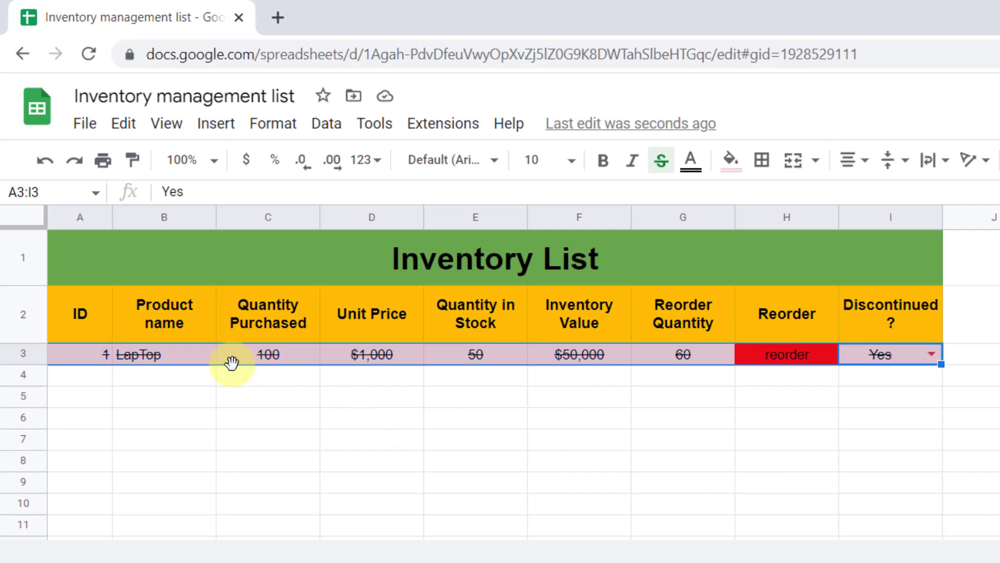
pyautogui.moveTo(846, 386)
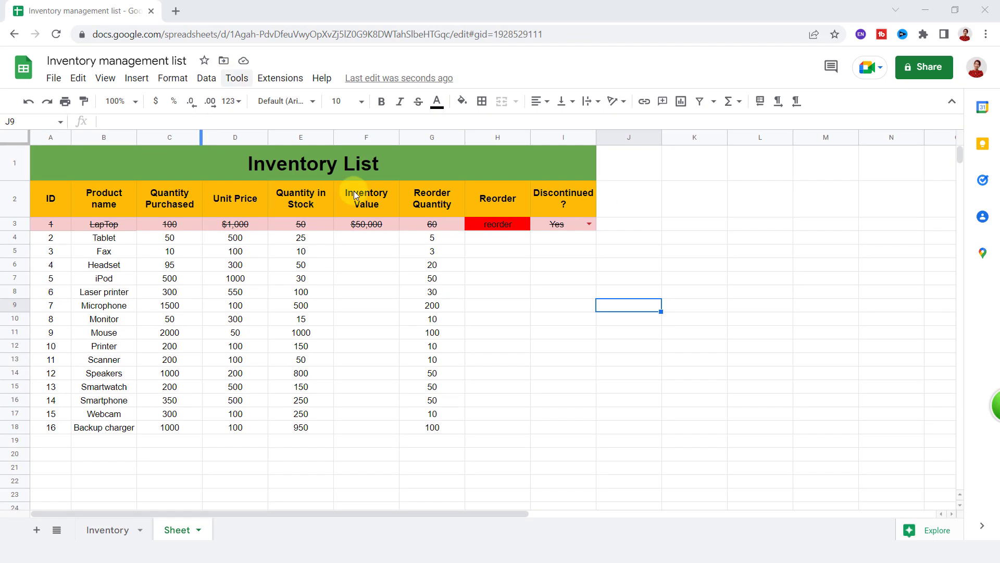
# - Select cell F3 holding the Inventory Value formula
pyautogui.click(366, 224)
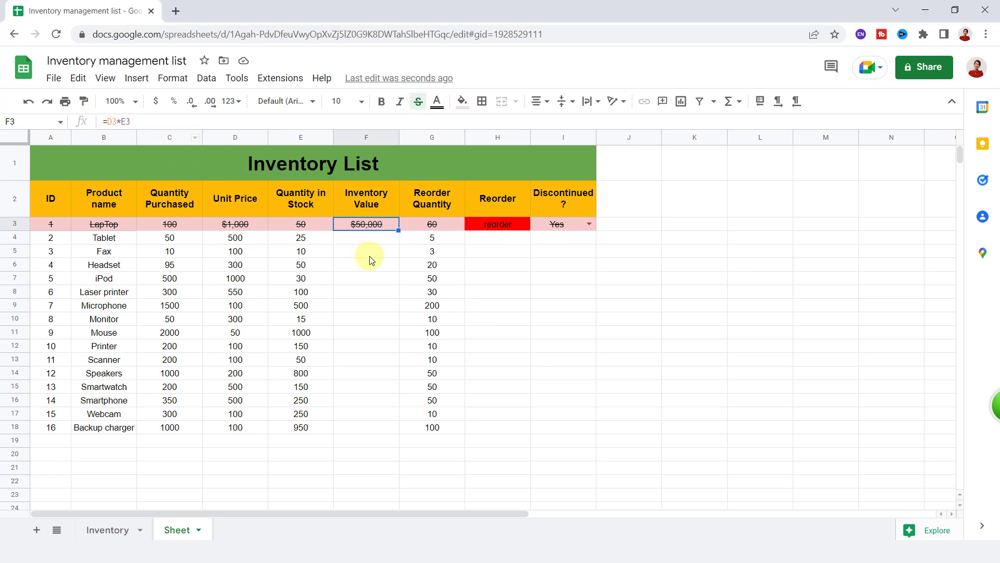
pyautogui.moveTo(392, 301)
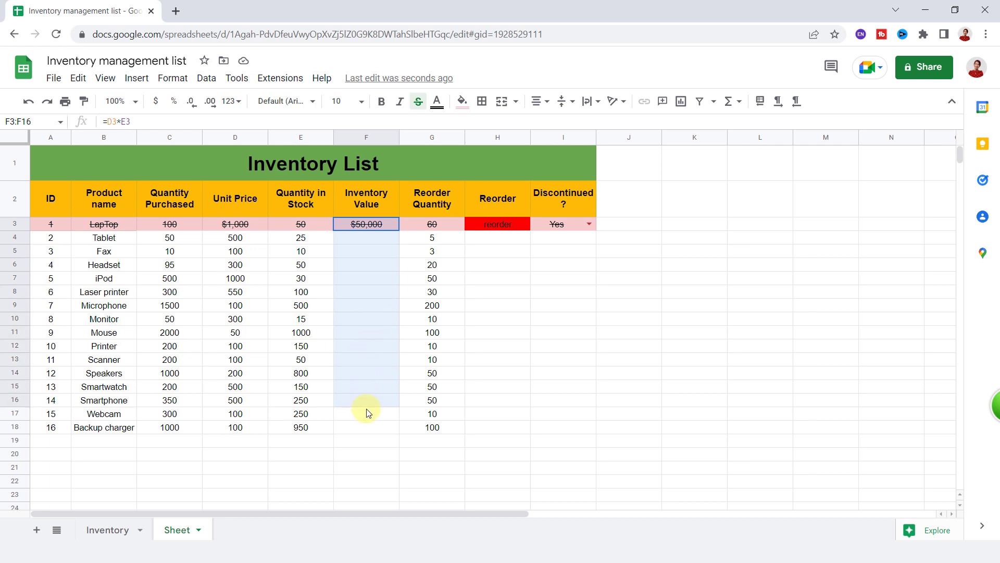
# - Fill the Inventory Value and Reorder formulas down through row 18
pyautogui.press('ctrl+d')
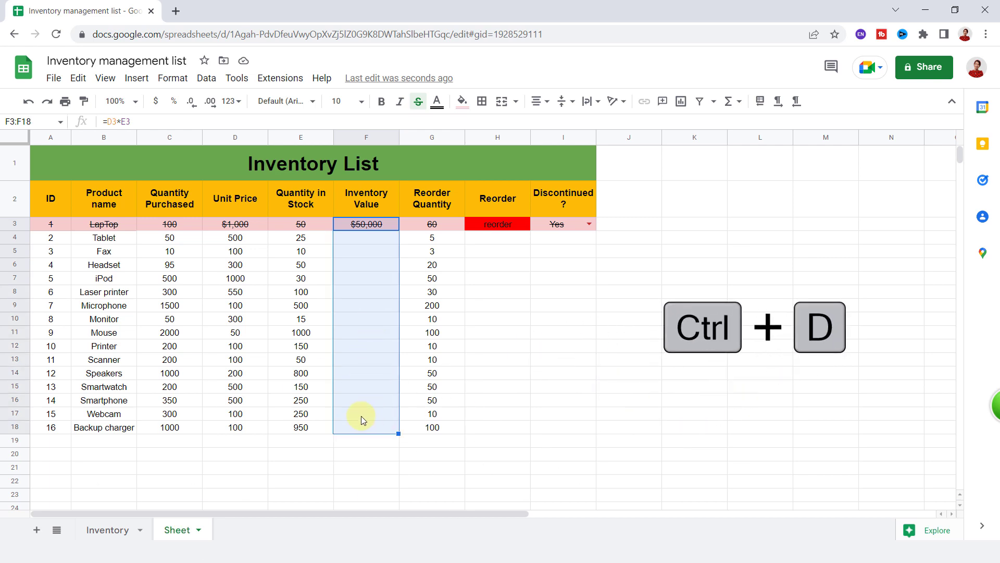
pyautogui.press('ctrl+d')
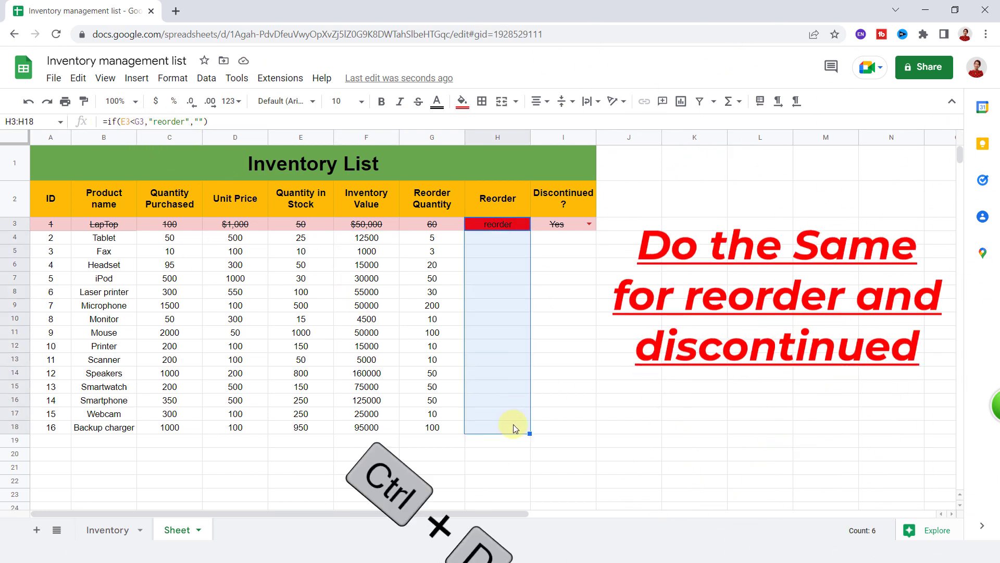
pyautogui.press('ctrl+d')
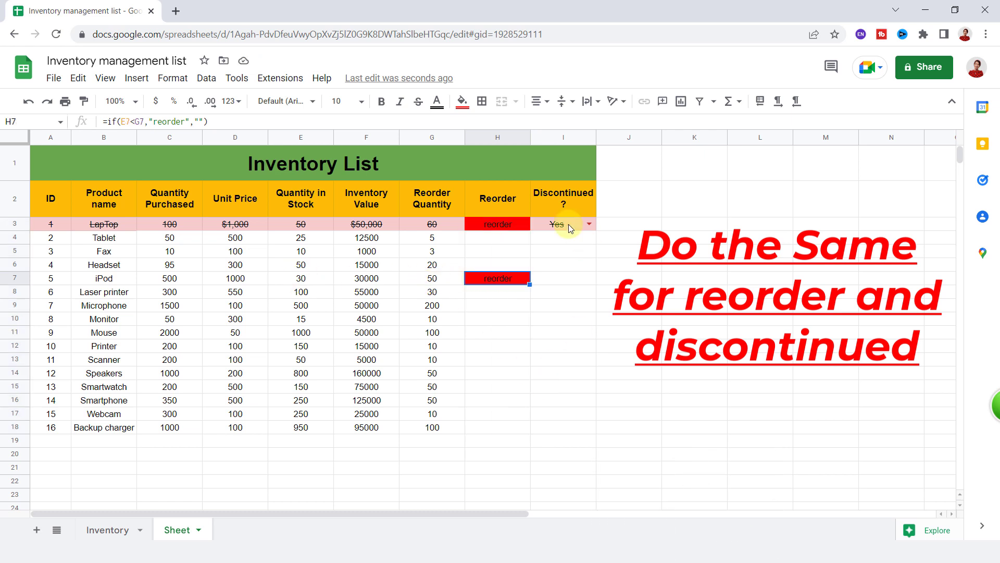
# - Fill the Discontinued dropdowns down and mark Microphone as discontinued
pyautogui.click(588, 224)
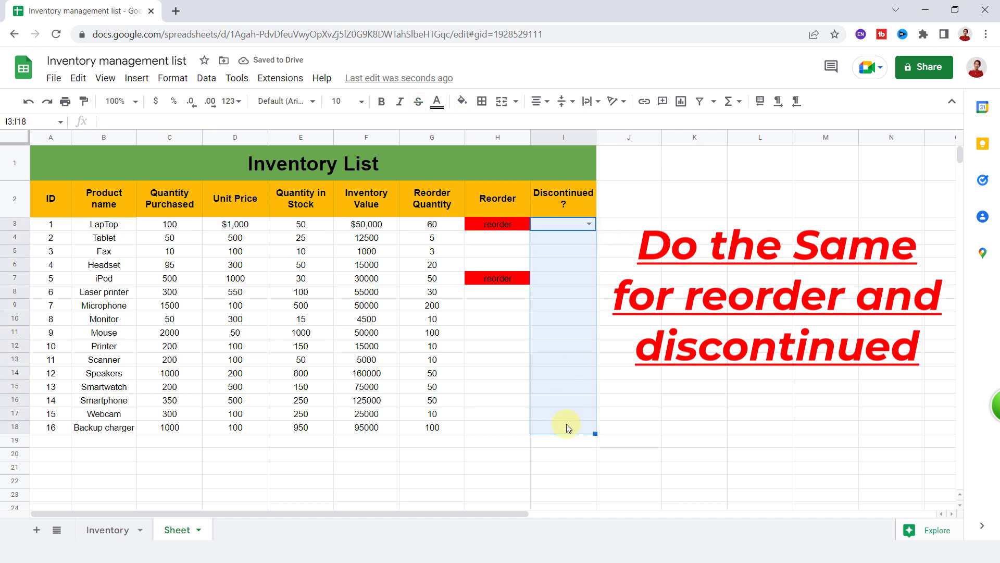
pyautogui.click(587, 224)
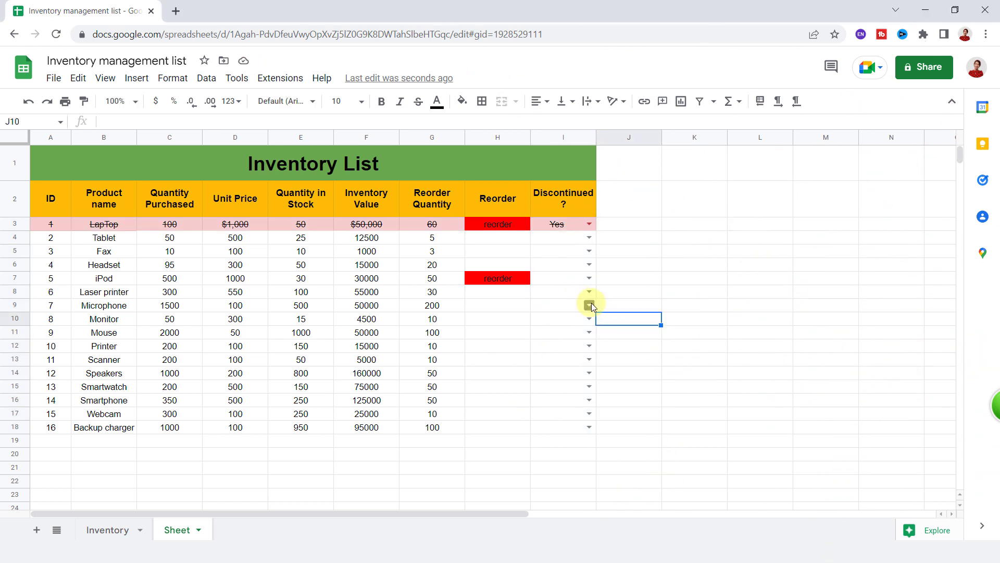
pyautogui.click(589, 305)
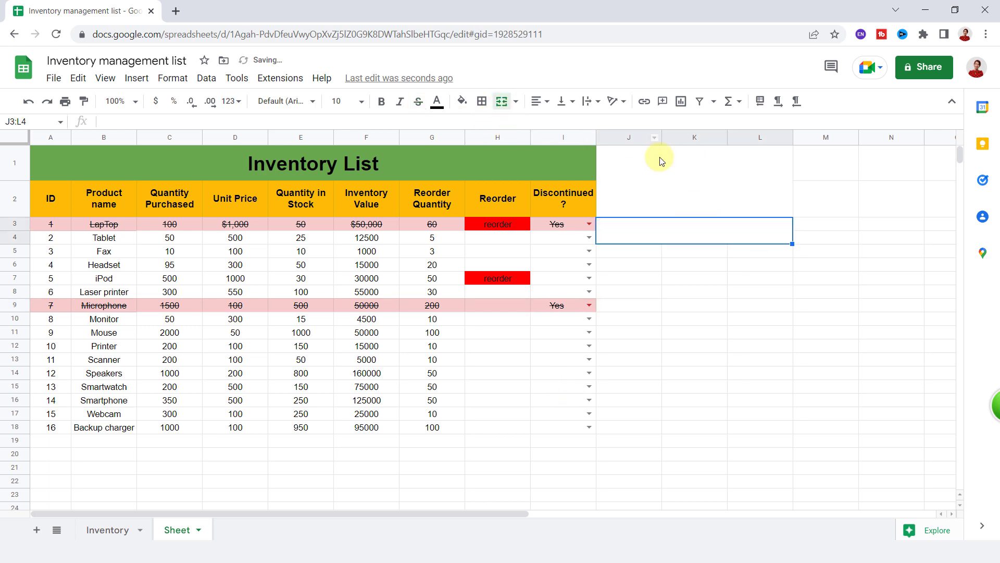
# - Type the 'Total Inventory Value' heading with orange fill, size 14 and Georgia font
pyautogui.write('Total In')
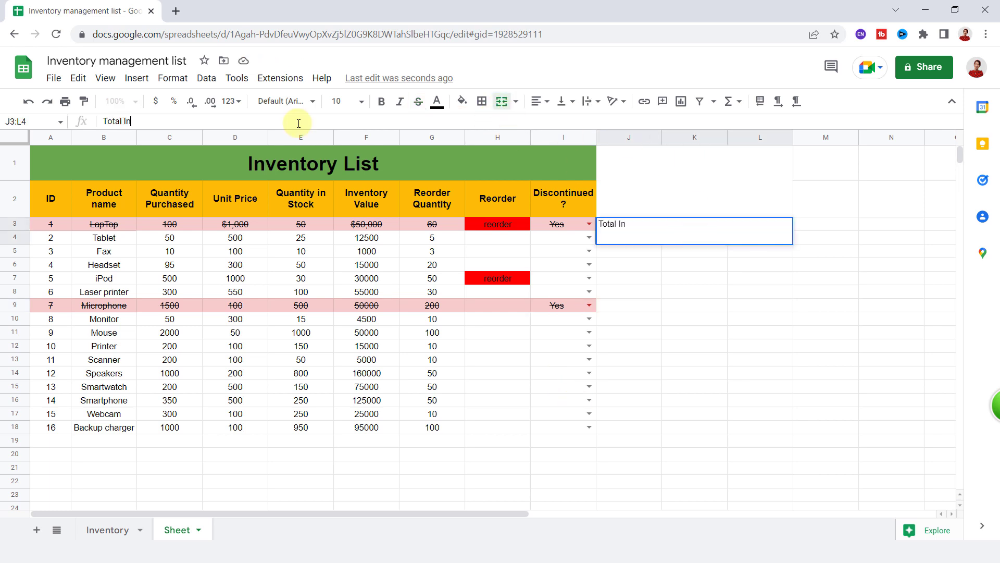
pyautogui.write('ventory Value')
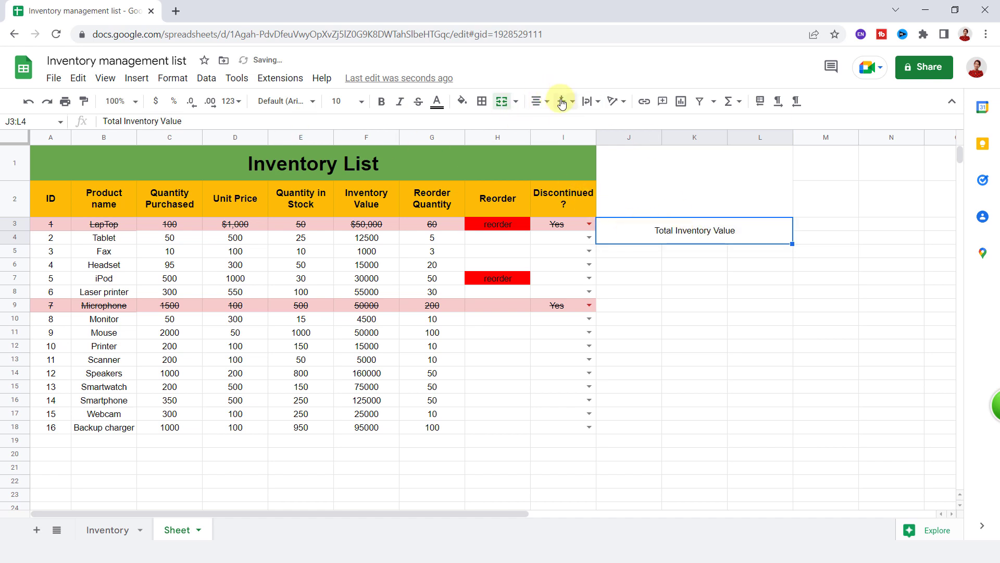
pyautogui.click(461, 100)
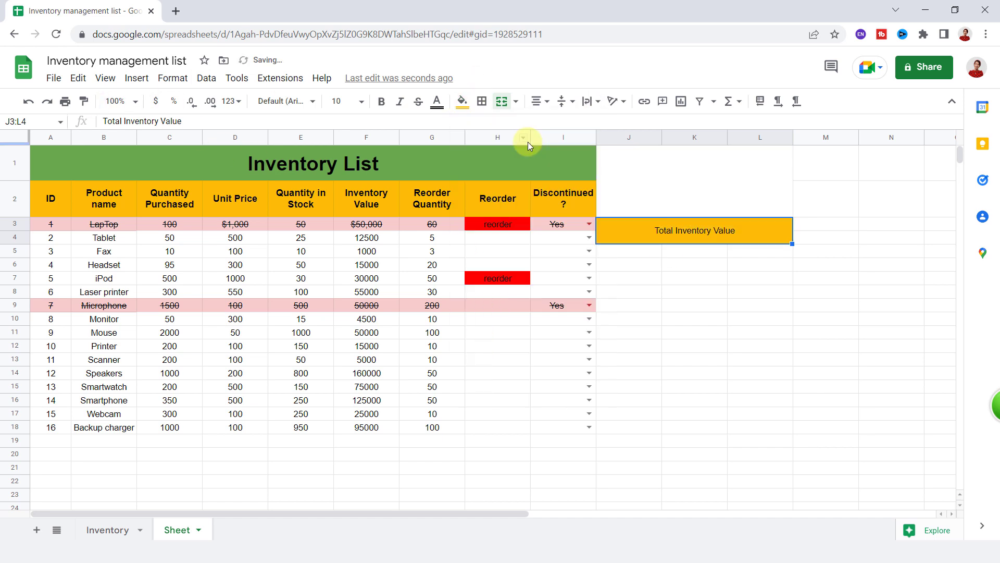
pyautogui.click(361, 101)
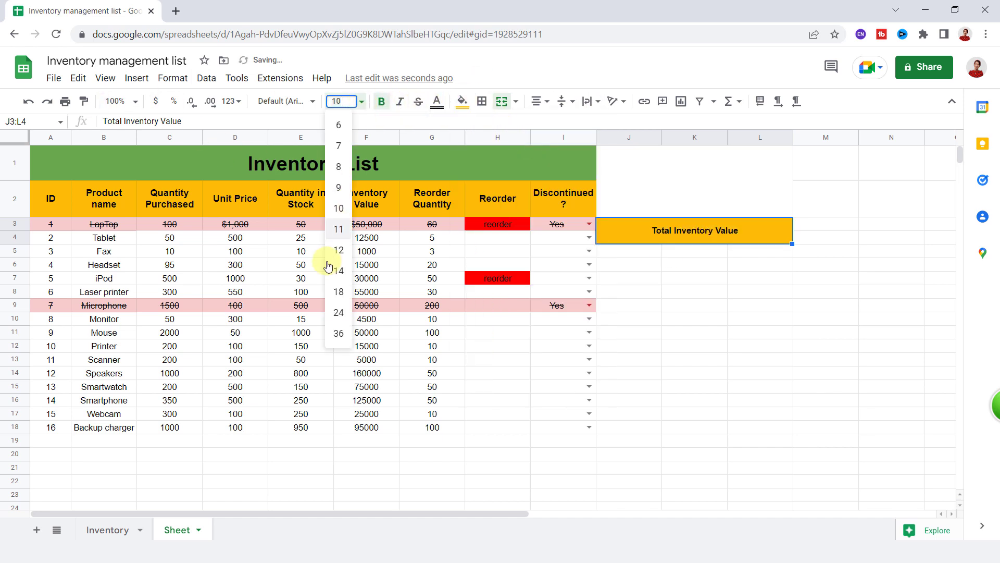
pyautogui.click(283, 100)
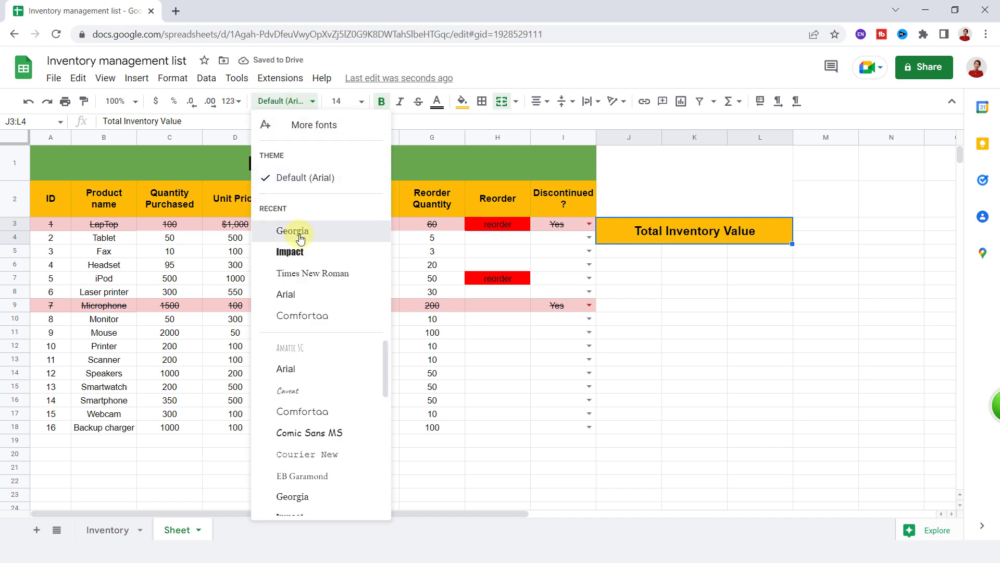
pyautogui.click(293, 231)
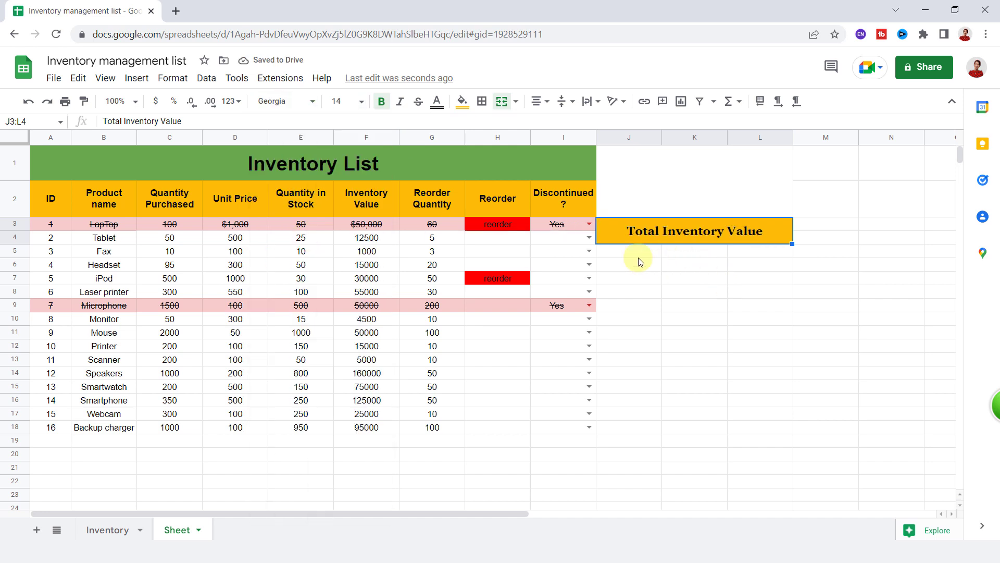
pyautogui.click(629, 250)
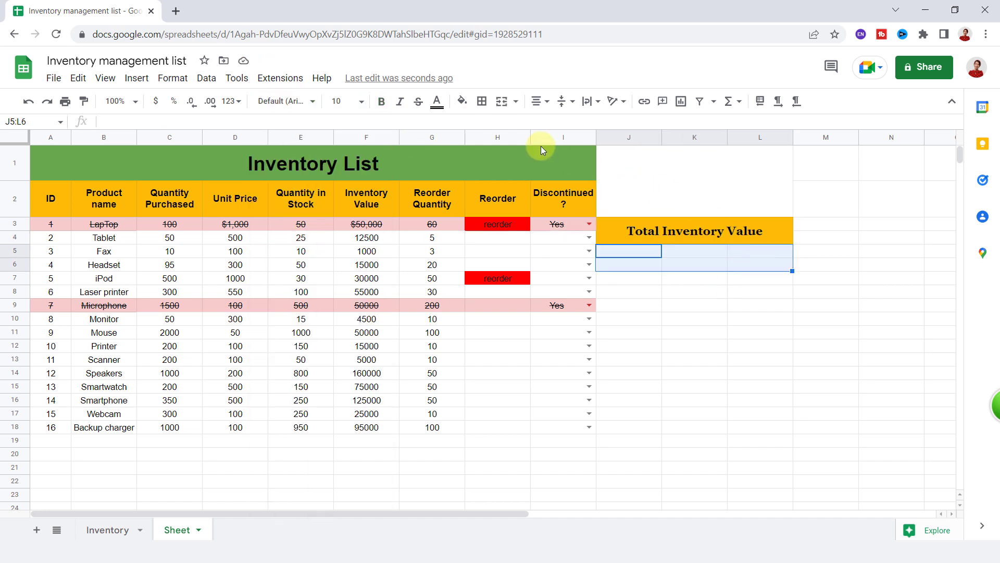
# - Enter =SUM(F3:F18) in the merged cell to show $768,000
pyautogui.write('=')
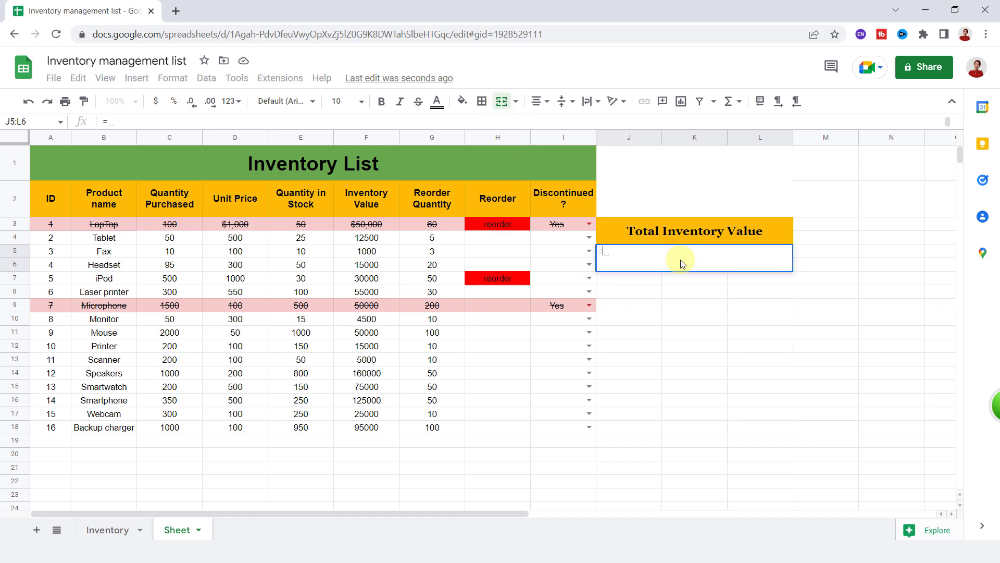
pyautogui.write('sum(')
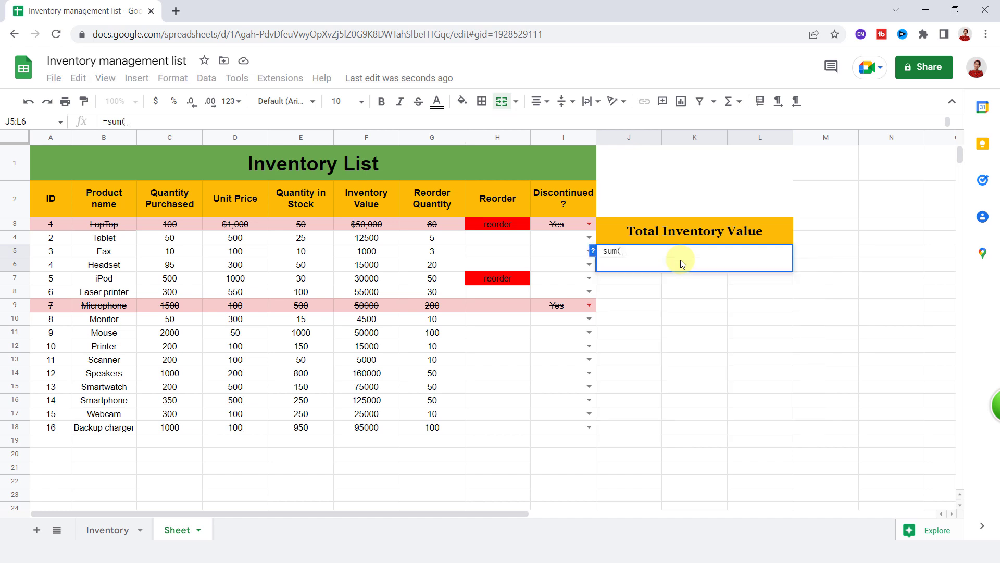
pyautogui.moveTo(366, 198)
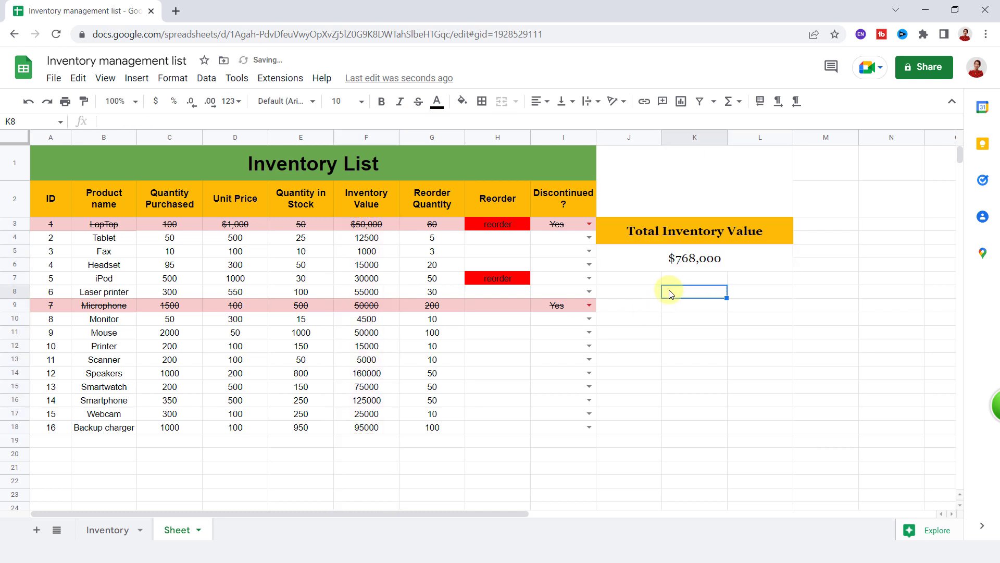
pyautogui.click(629, 278)
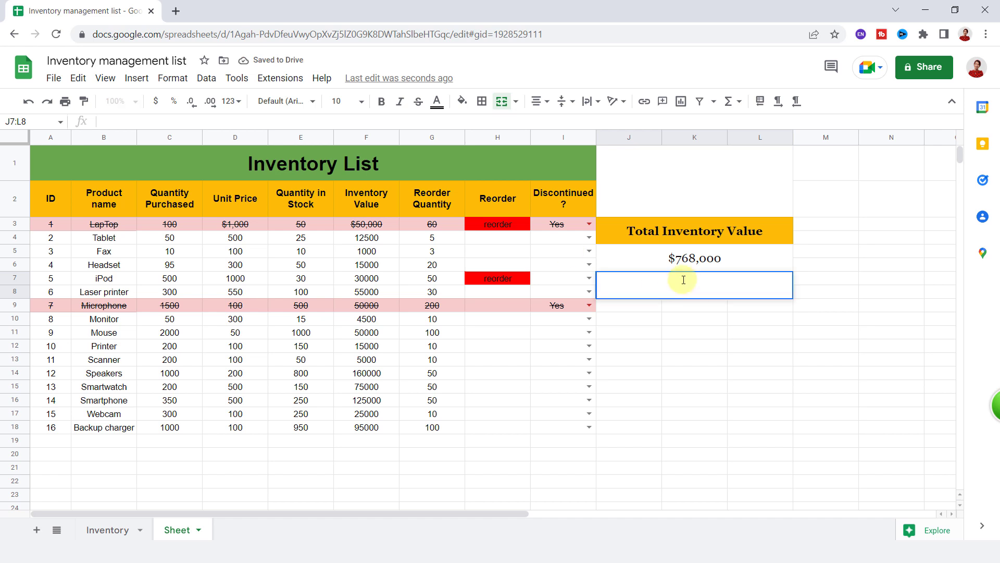
# - Add an 'Inventory Items' heading with =COUNTA(B3:B) below it showing 16
pyautogui.write('Inventory Items')
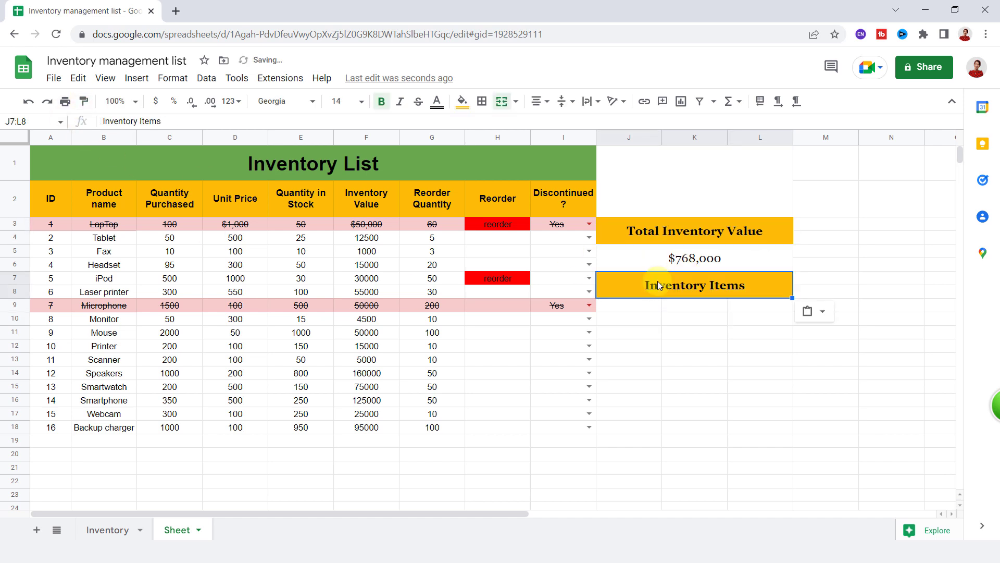
pyautogui.click(694, 312)
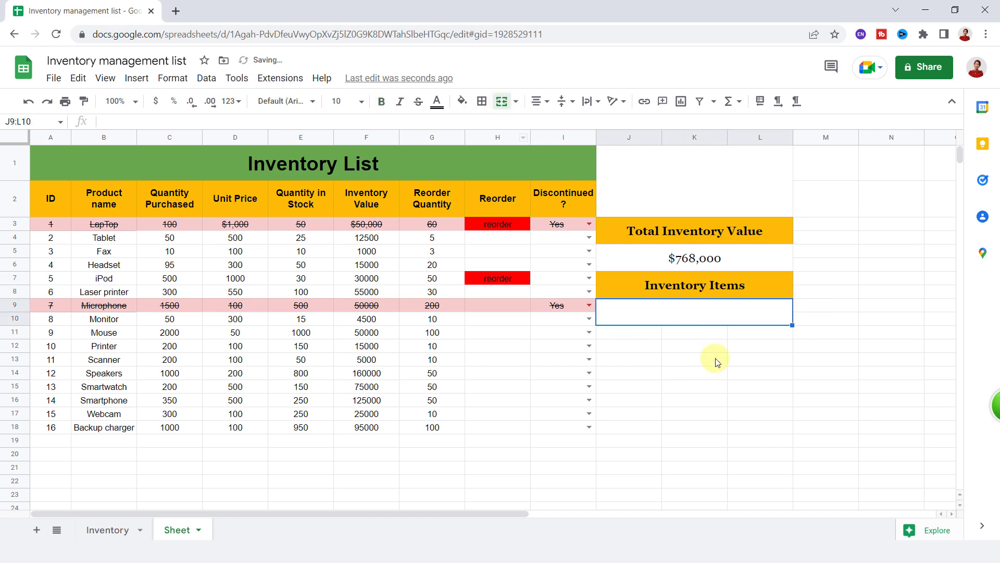
pyautogui.moveTo(683, 318)
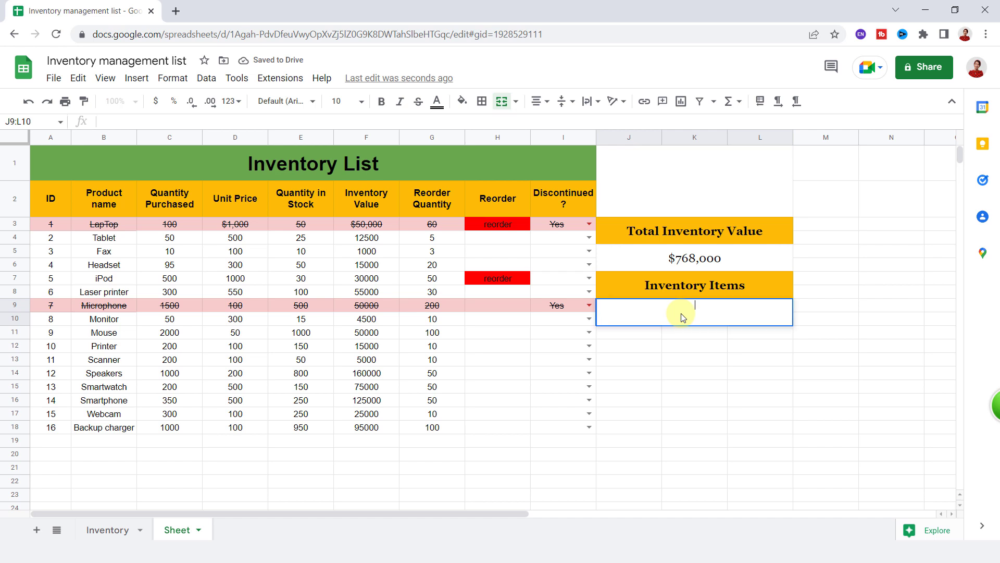
pyautogui.write('=')
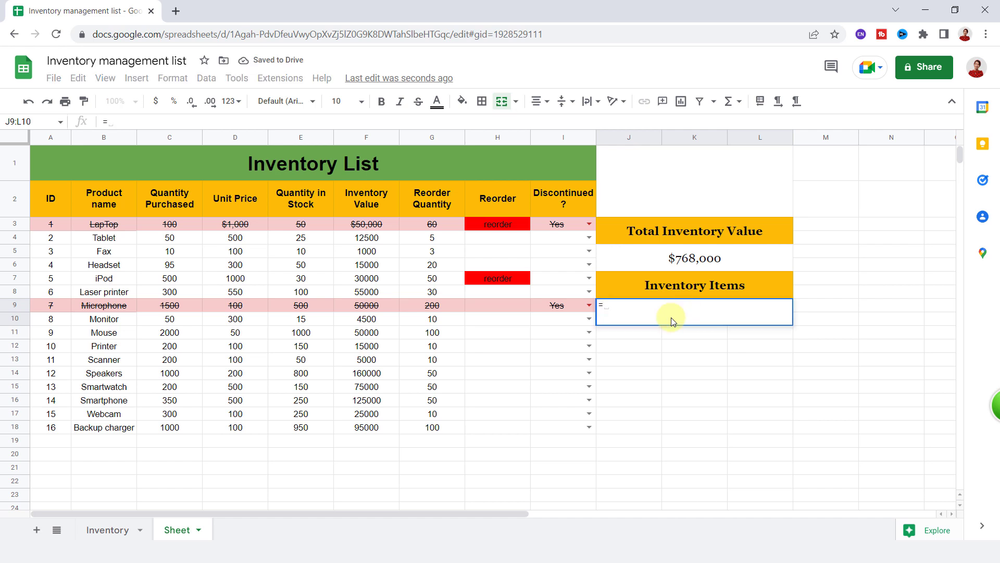
pyautogui.write('CountA(B3:B')
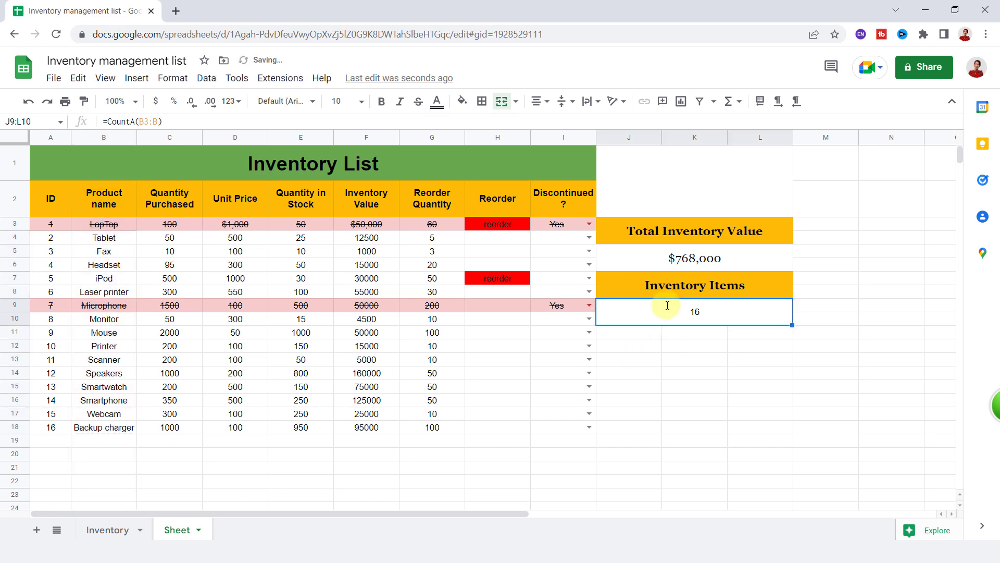
pyautogui.moveTo(718, 313)
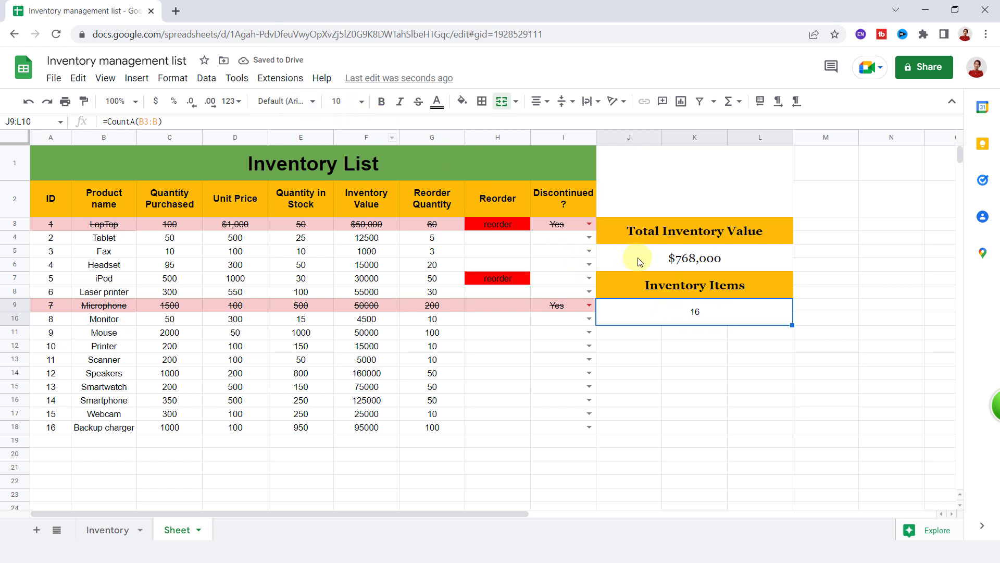
pyautogui.click(694, 258)
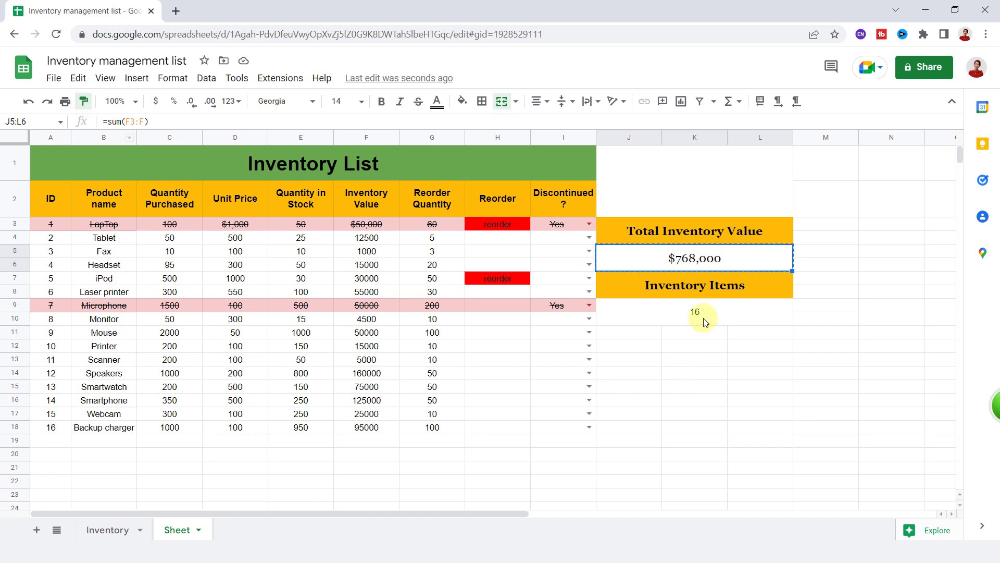
# - Style the count like the total, add a 'Quantity in Stock' heading, insert a chart
pyautogui.click(651, 338)
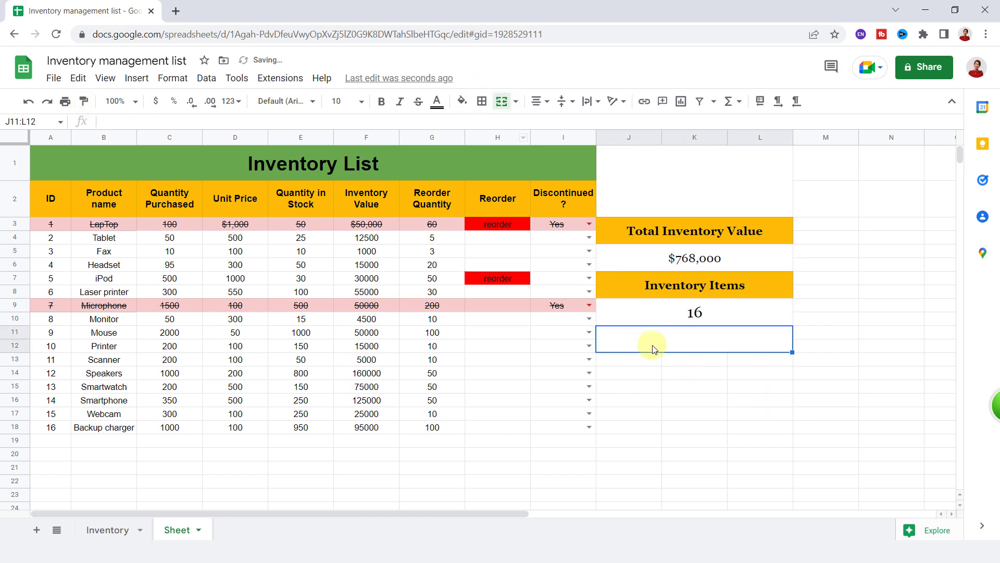
pyautogui.write('Quantity in Stock')
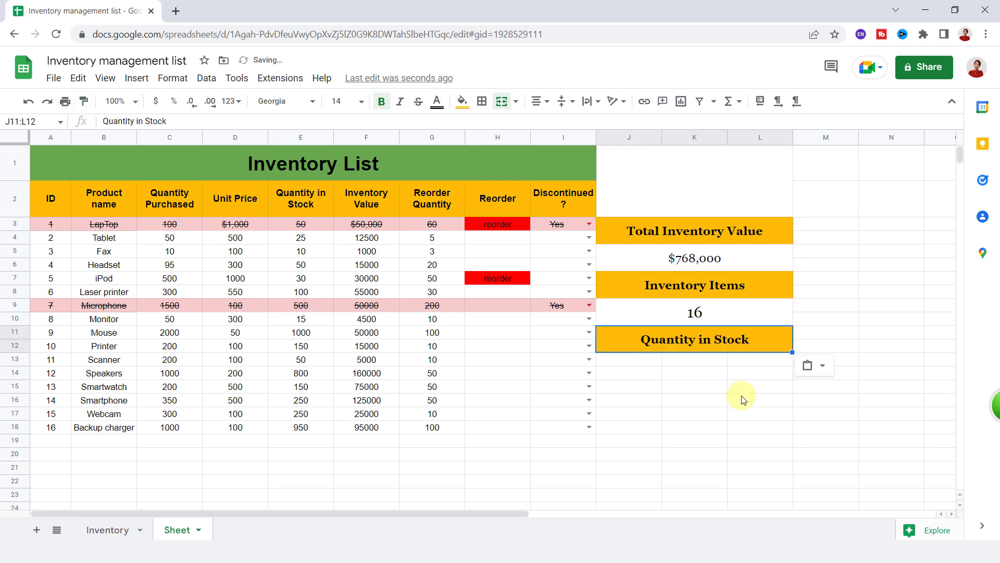
pyautogui.moveTo(647, 374)
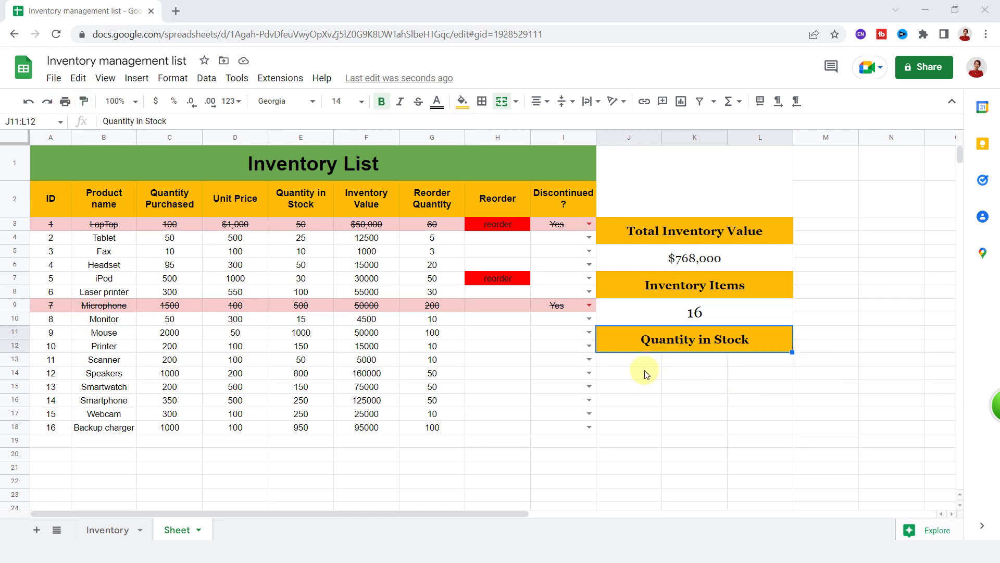
pyautogui.click(136, 77)
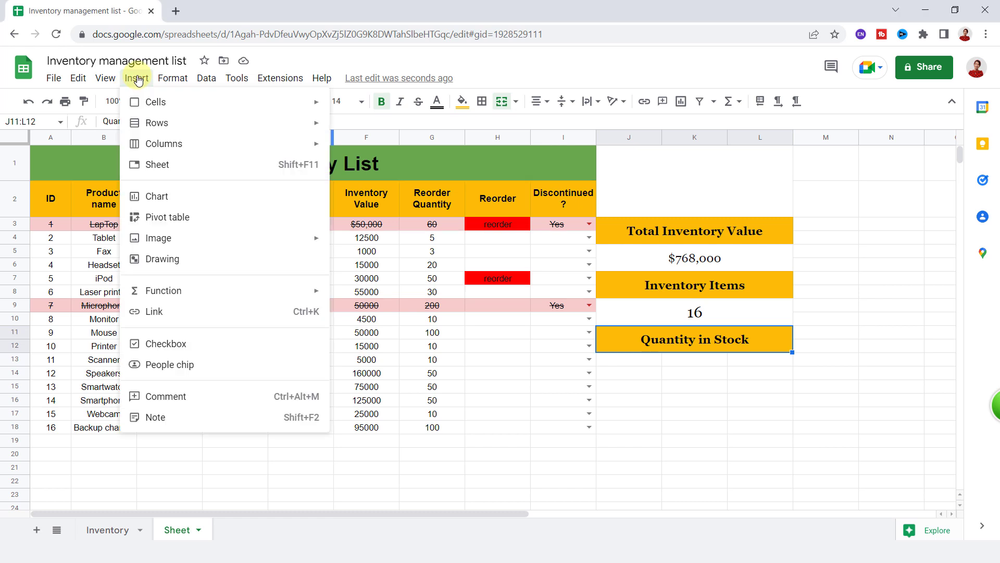
pyautogui.moveTo(182, 198)
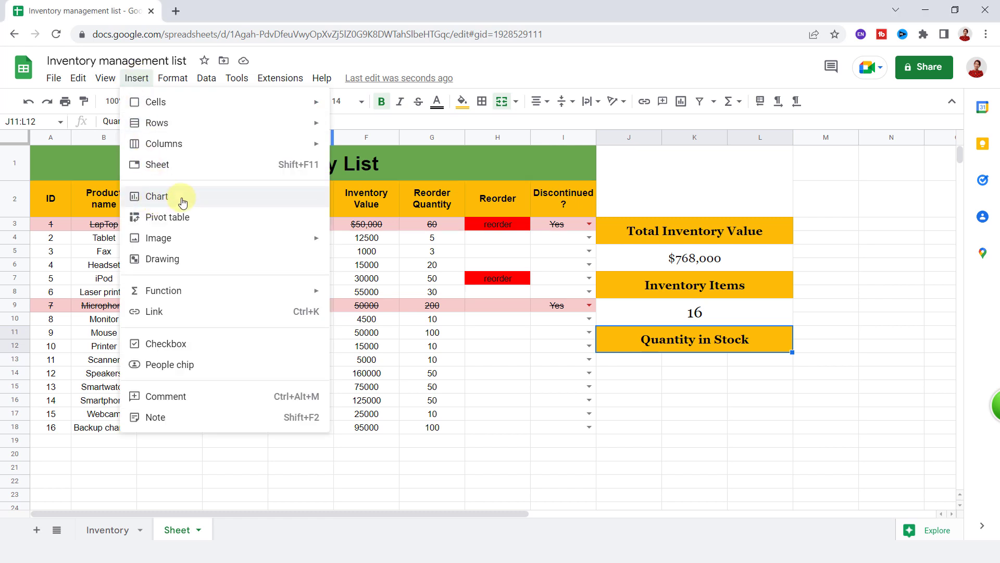
pyautogui.click(156, 197)
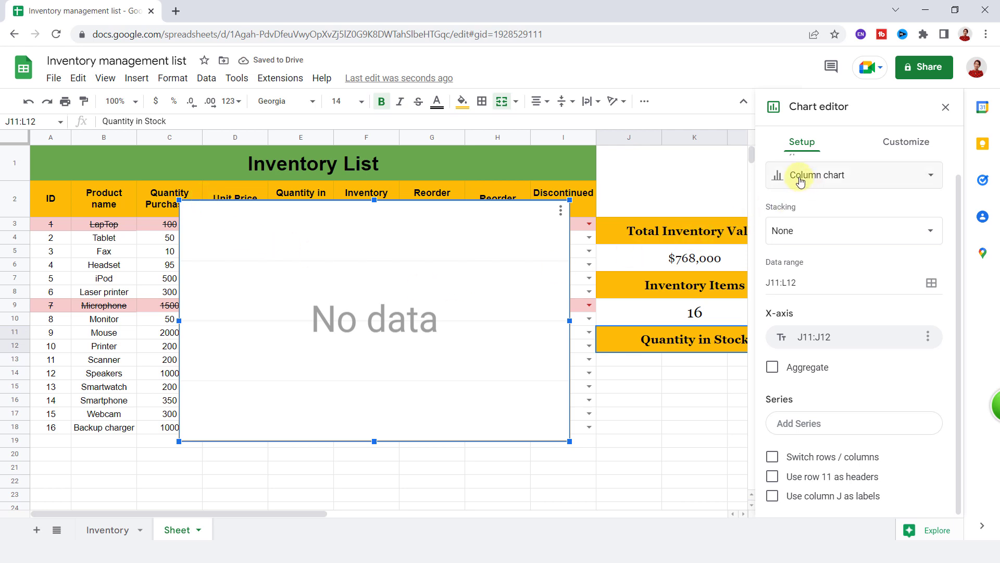
# - Change the inserted chart's type to a pie chart
pyautogui.scroll(3)
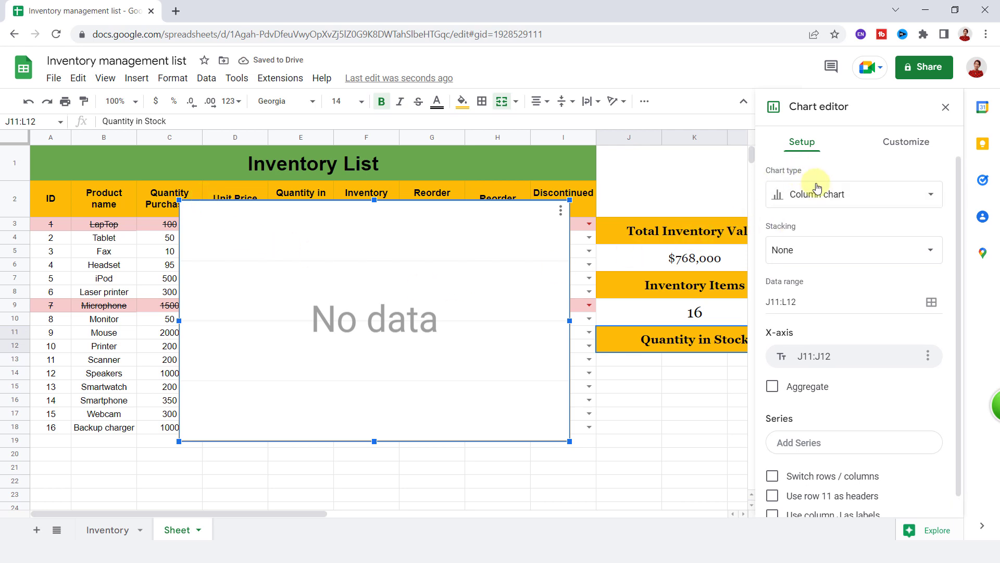
pyautogui.click(853, 194)
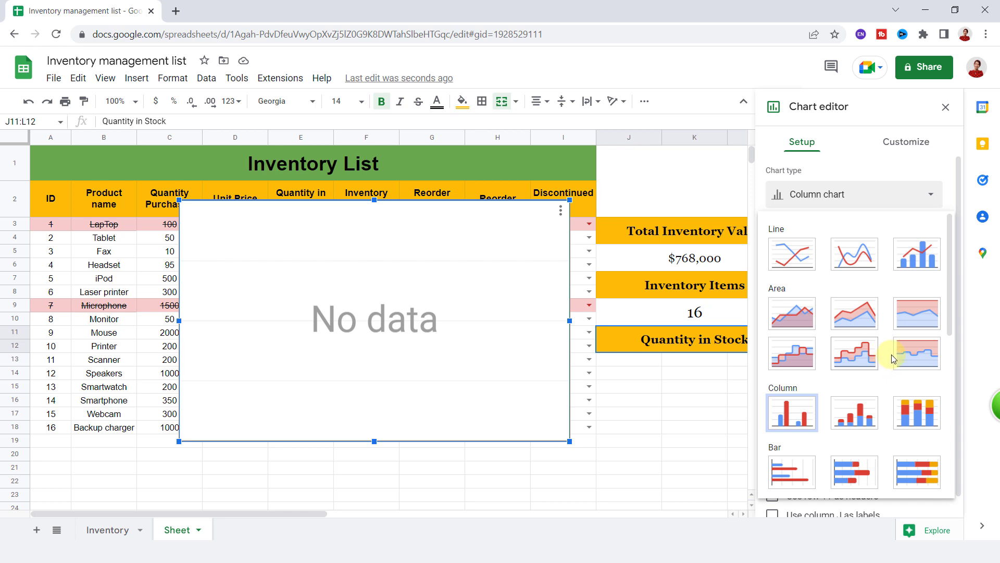
pyautogui.scroll(-3)
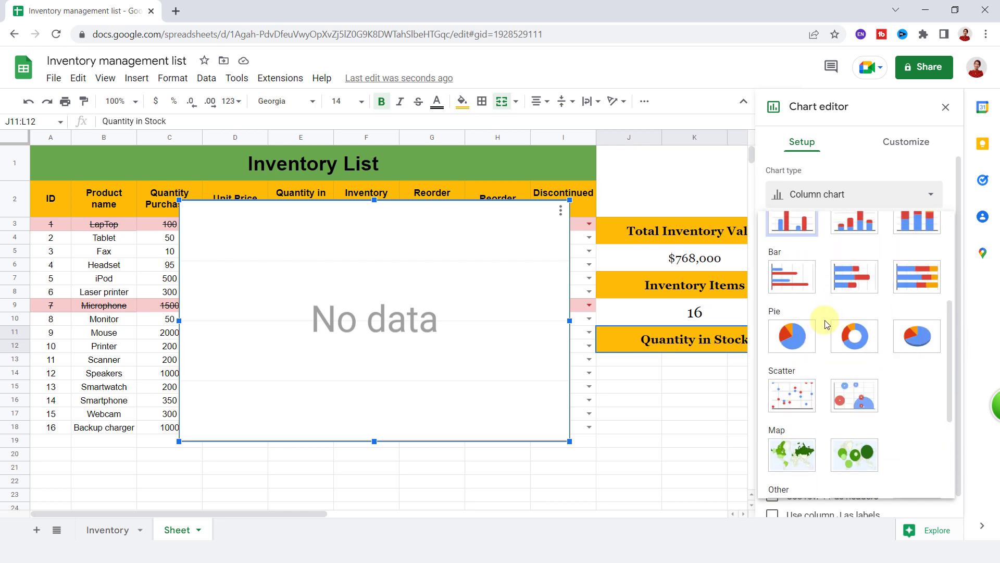
pyautogui.click(790, 337)
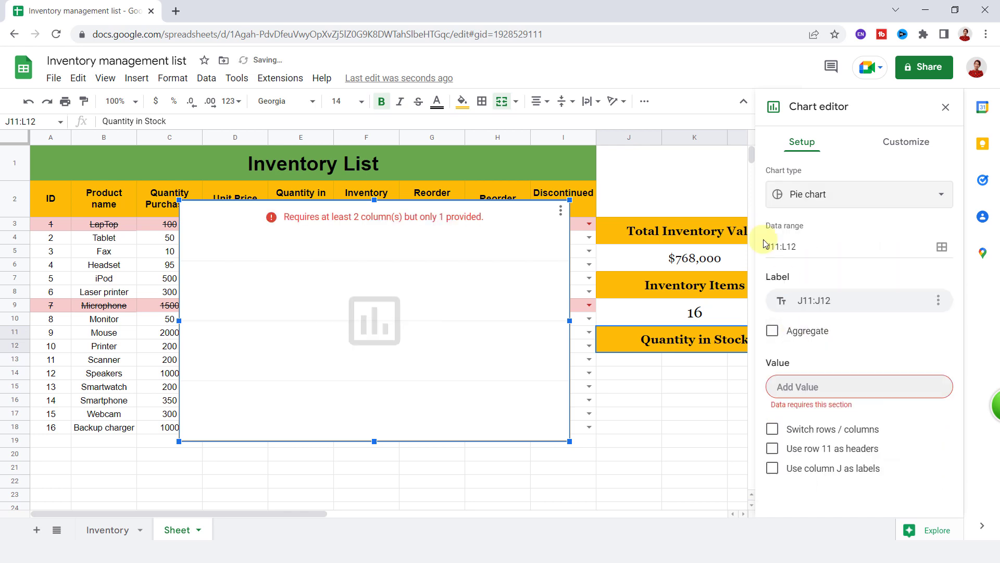
# - Set the pie data to F3:F19 and B3:B19, with B3:B18 product names as labels
pyautogui.click(943, 247)
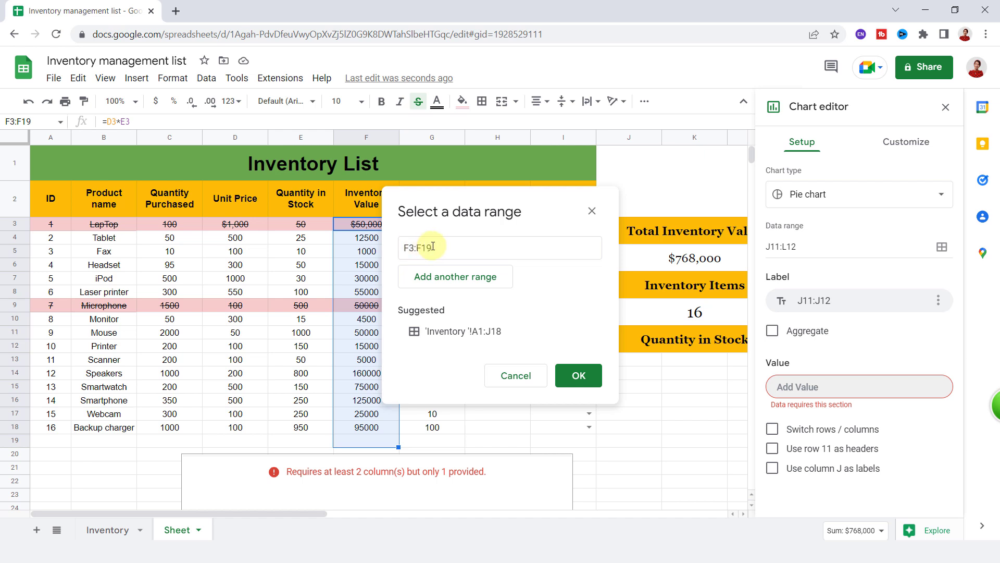
pyautogui.click(454, 276)
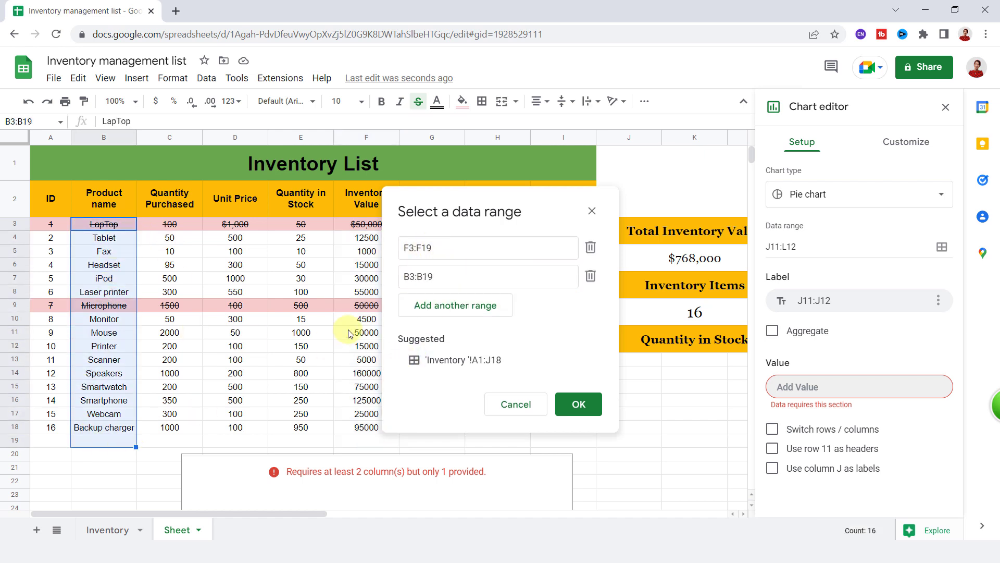
pyautogui.moveTo(541, 390)
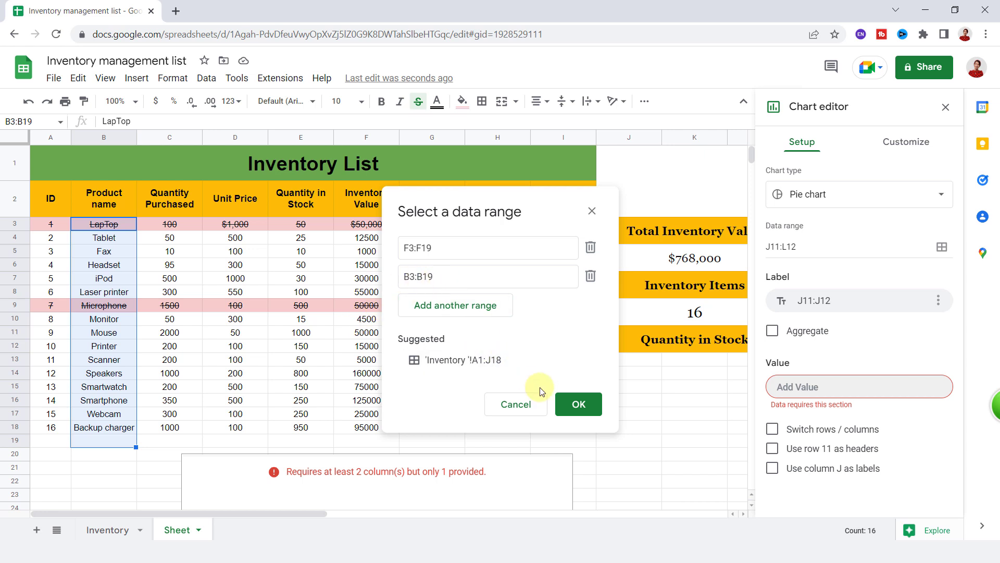
pyautogui.click(577, 404)
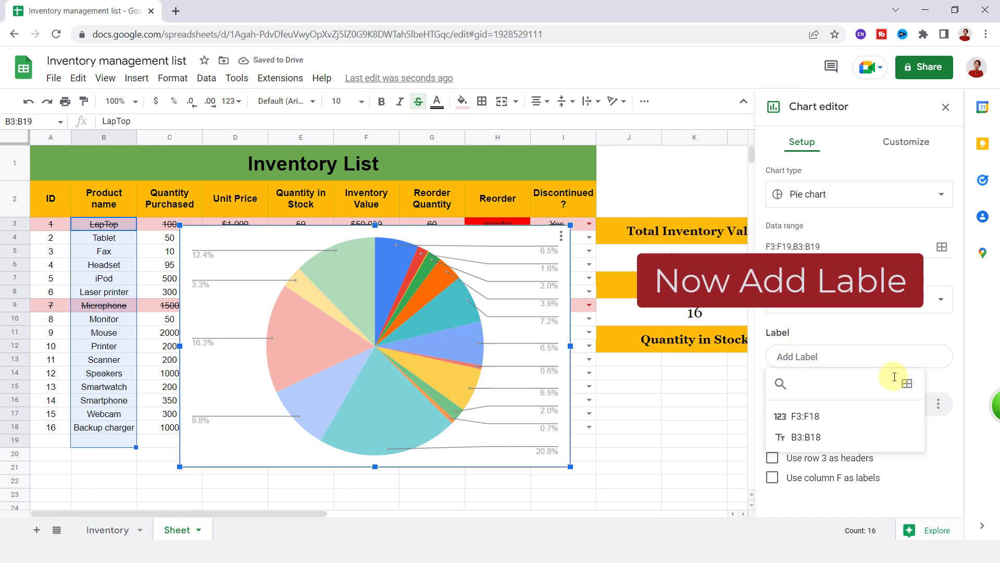
pyautogui.click(906, 383)
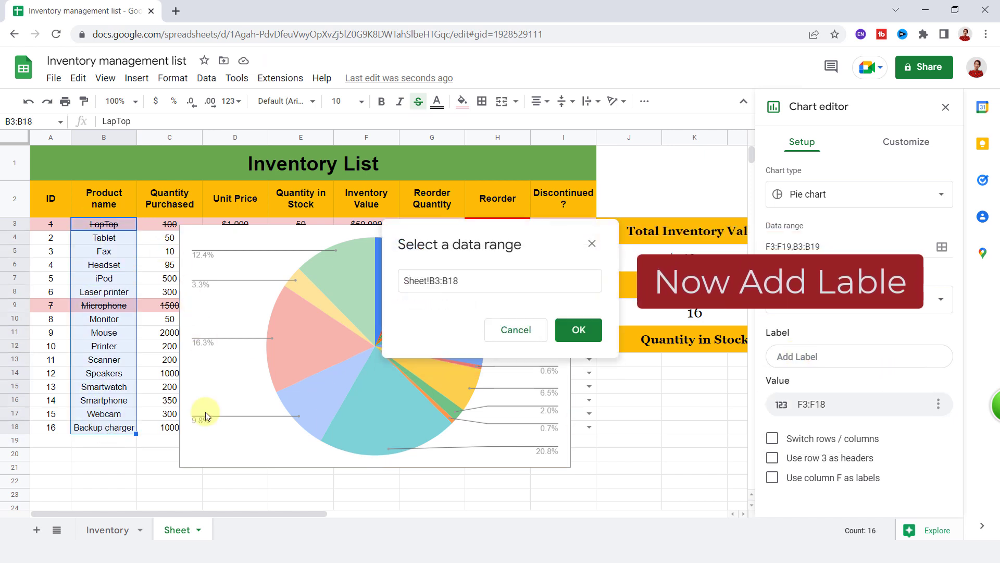
pyautogui.click(577, 329)
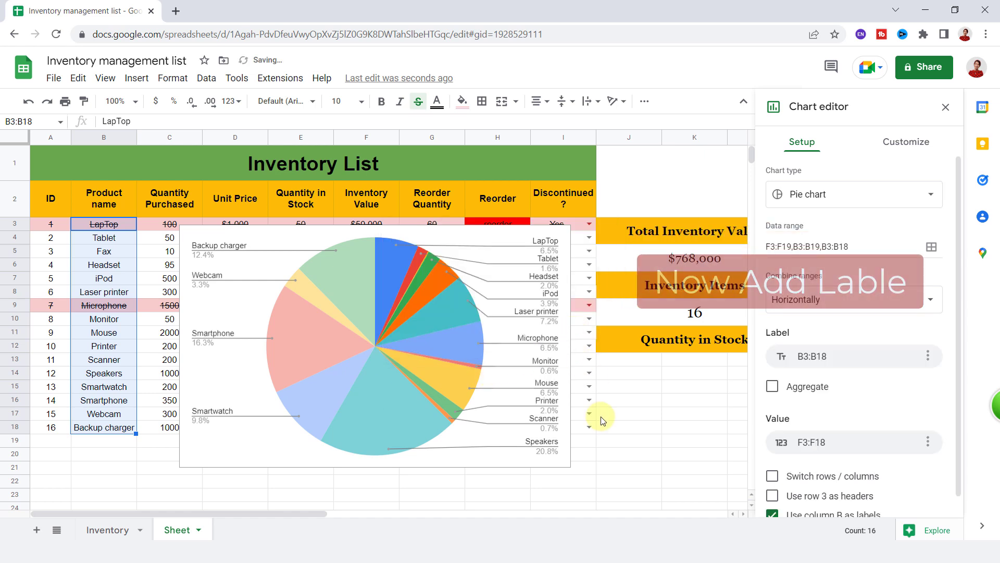
pyautogui.click(906, 142)
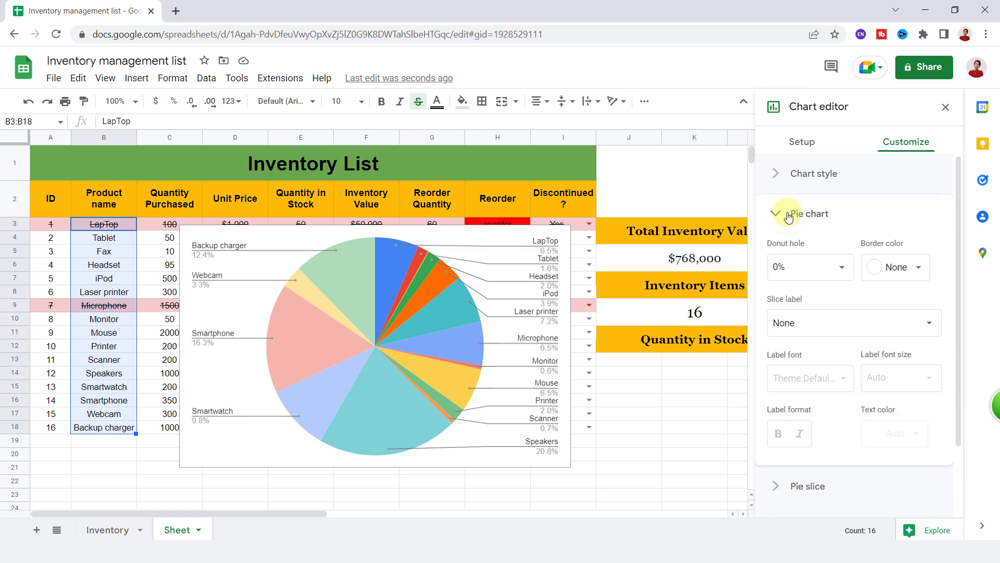
pyautogui.click(945, 106)
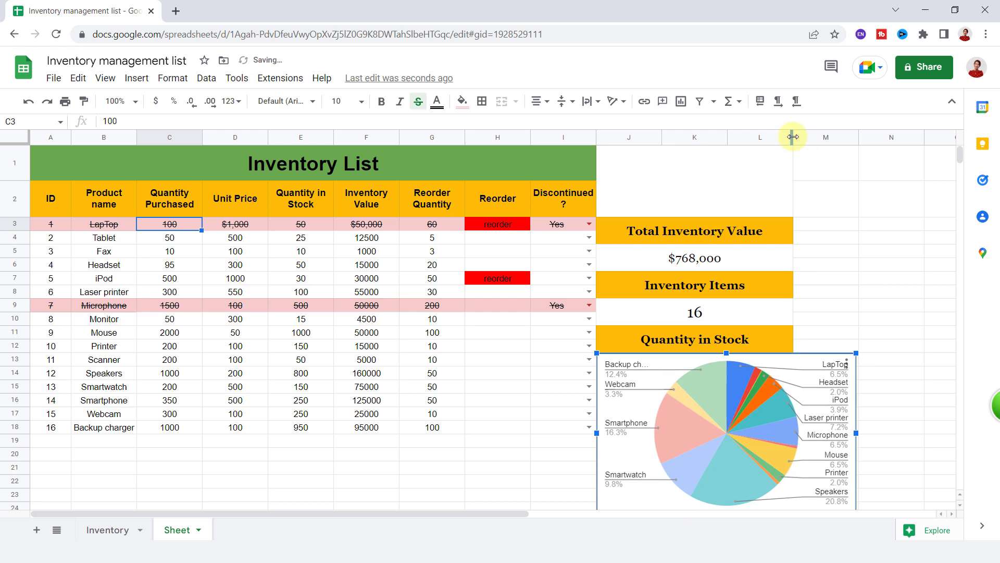
# - Scroll down to view the pie chart in the summary panel
pyautogui.scroll(-3)
pyautogui.write('17')
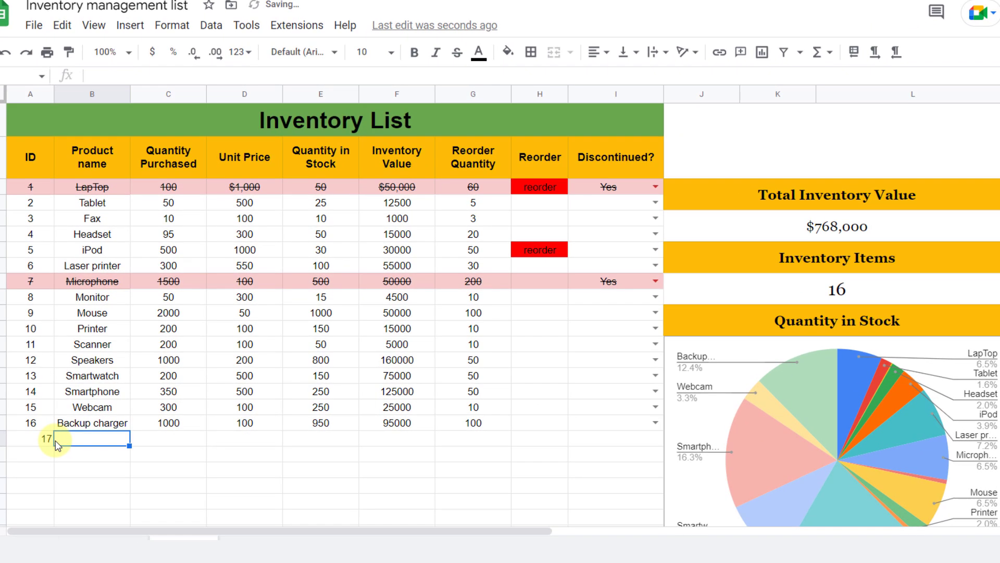
# - Enter item 17: Phone, 30 purchased, price 100, 10 in stock
pyautogui.write('Phone')
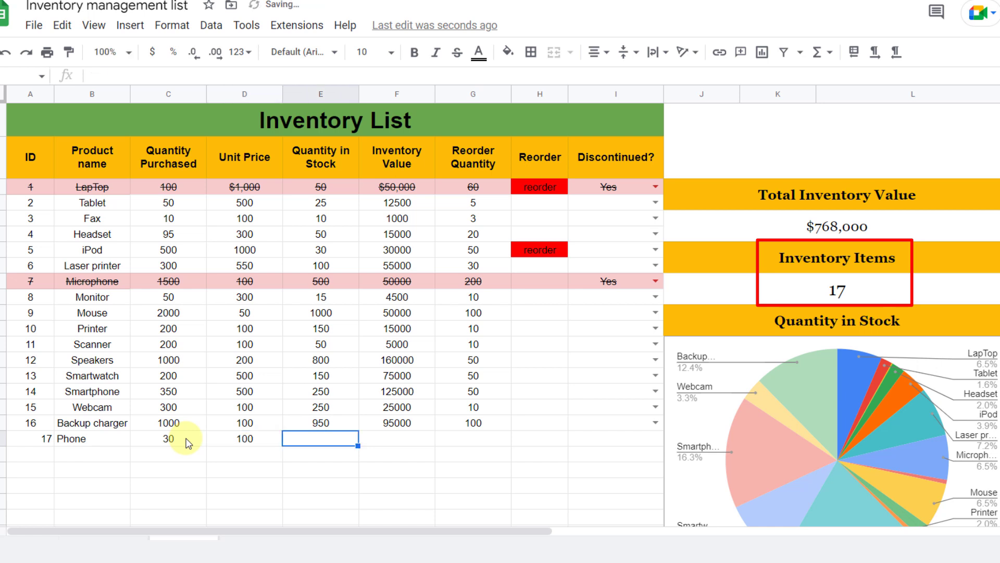
pyautogui.write('10')
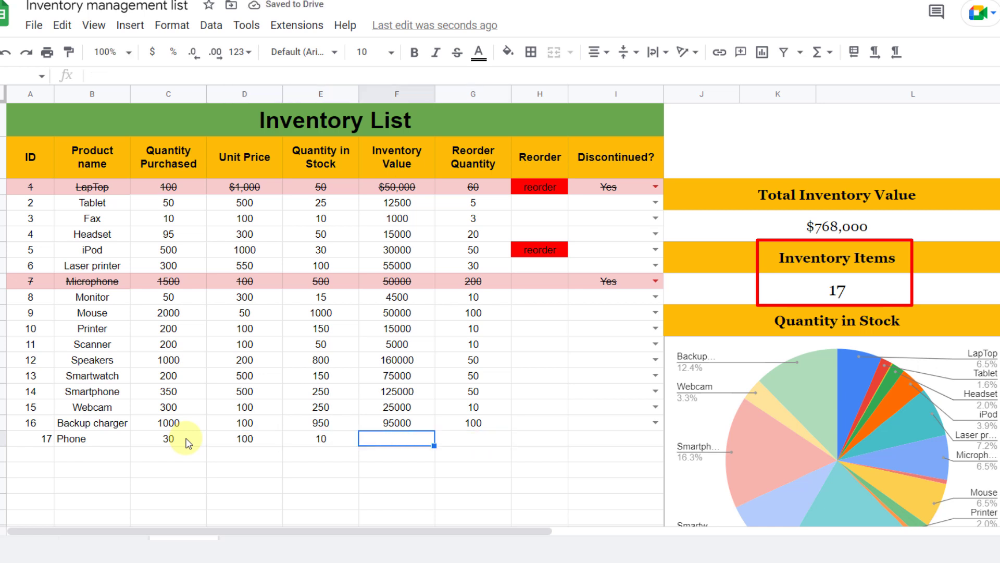